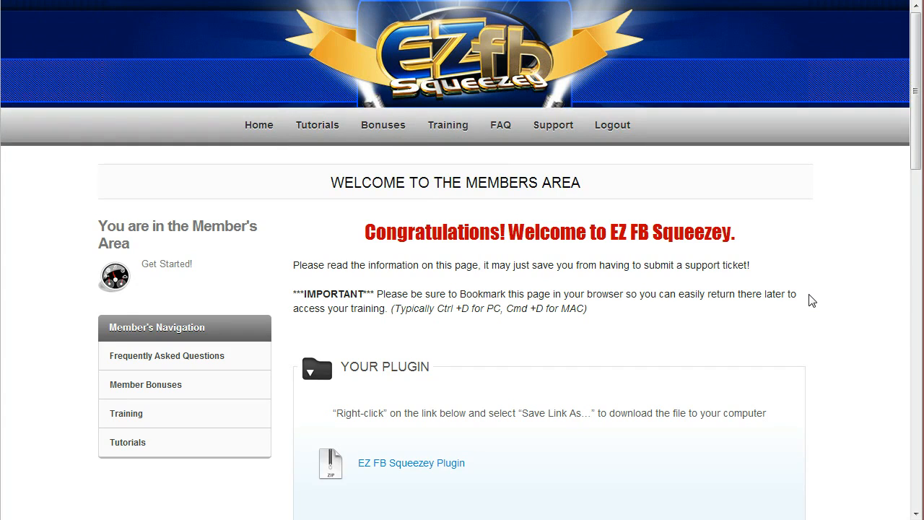
mouse_move(819, 294)
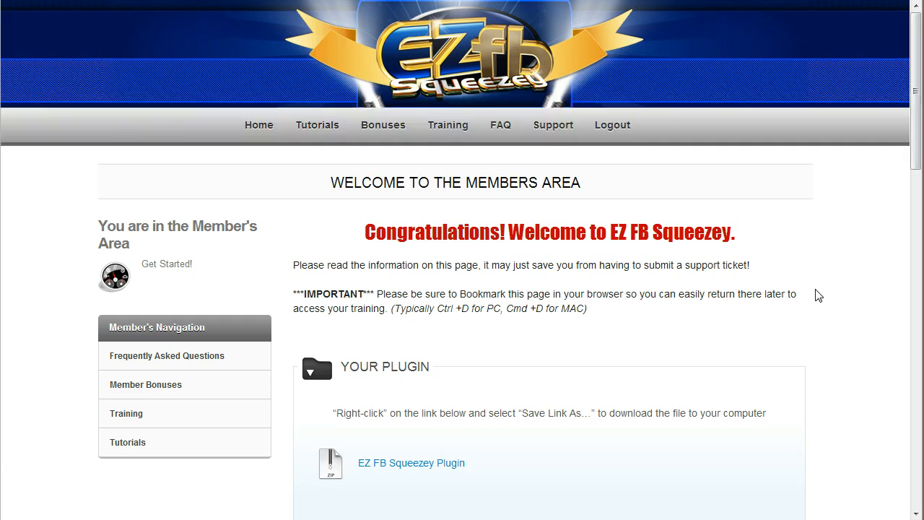
mouse_move(836, 232)
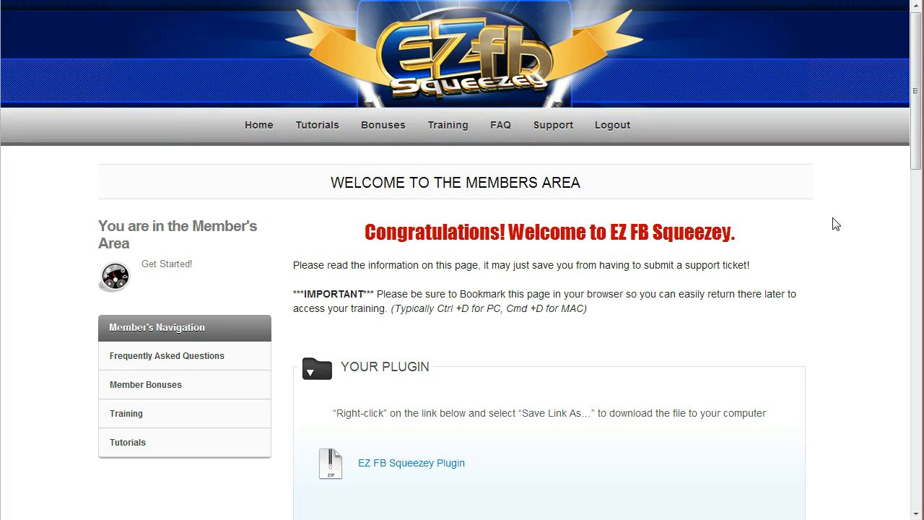
mouse_move(803, 282)
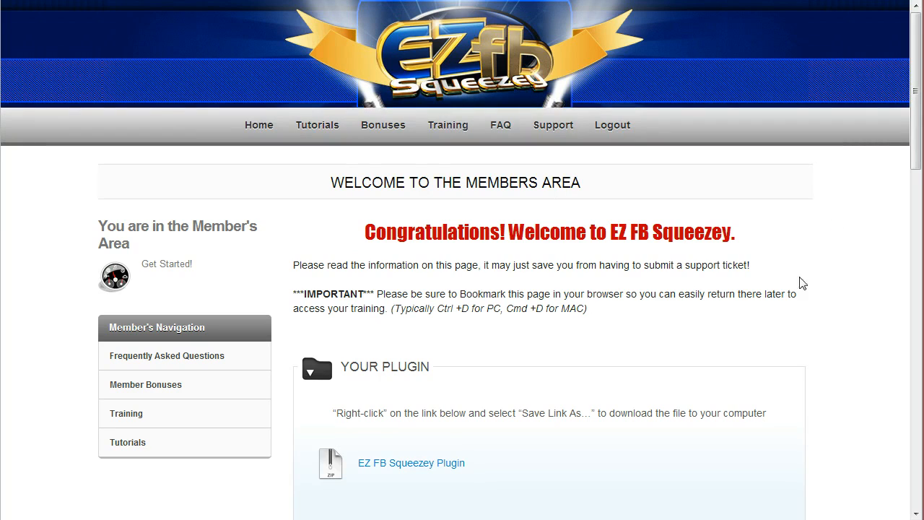
mouse_move(918, 136)
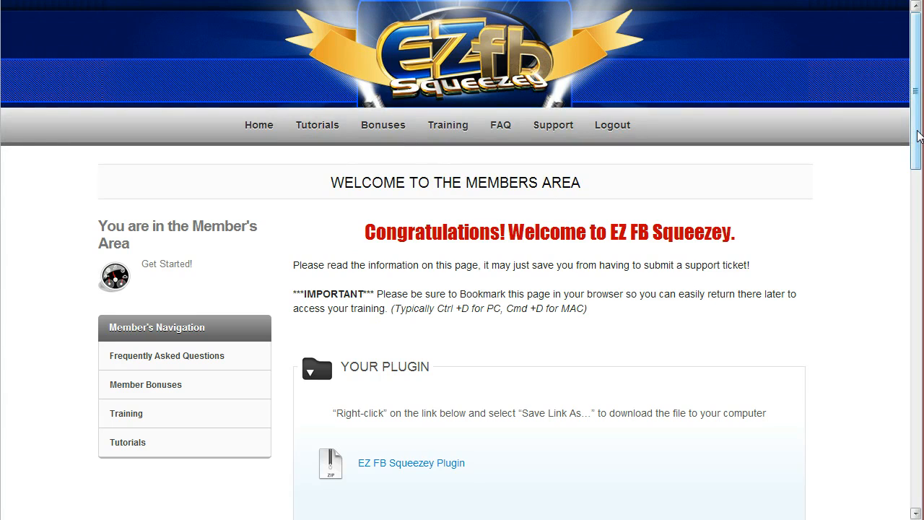
Scroll the admin dashboard to reach the Plugins area
scroll(down, 3)
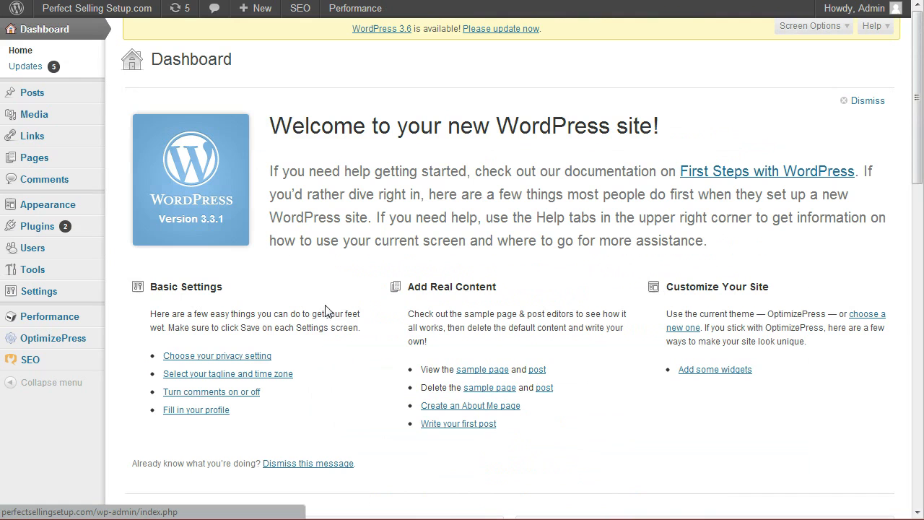
mouse_move(296, 170)
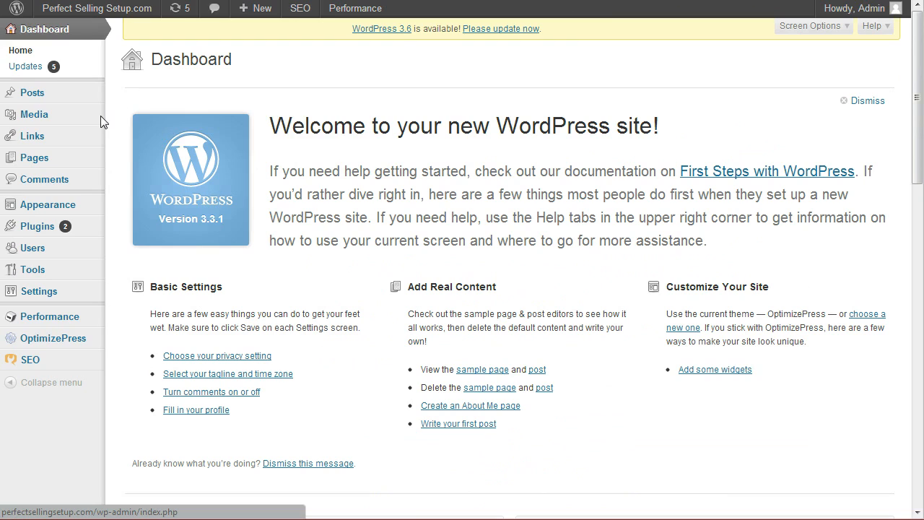
mouse_move(358, 188)
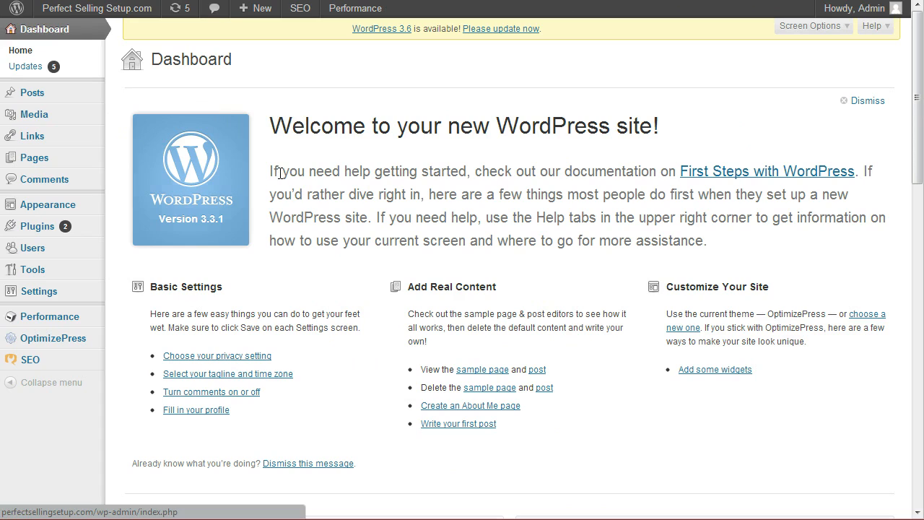
mouse_move(268, 176)
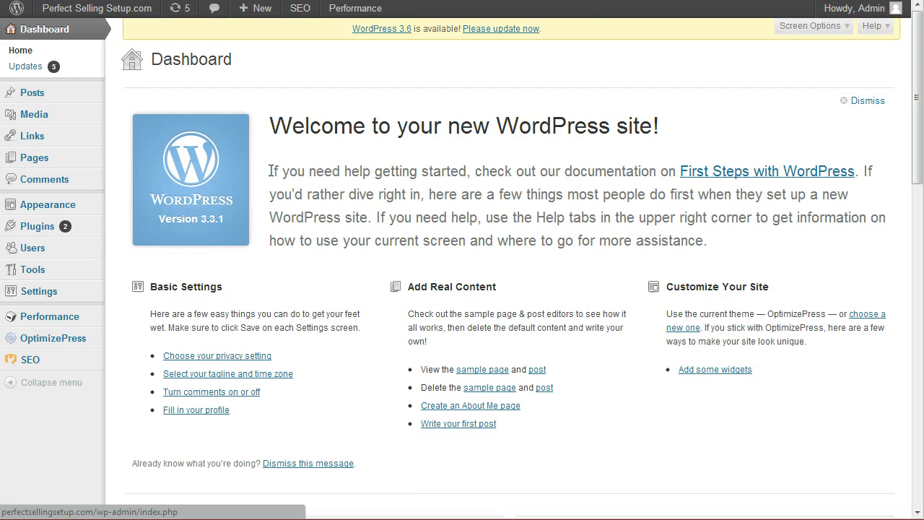
mouse_move(98, 121)
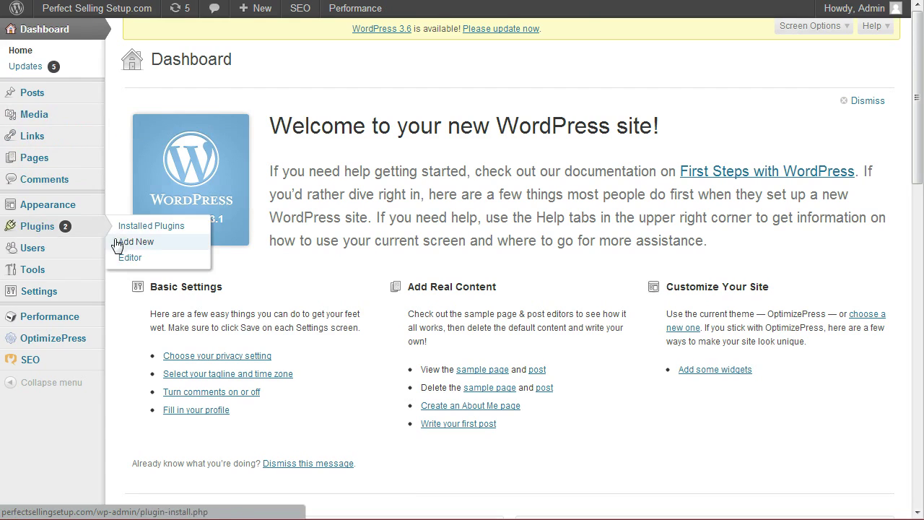
Upload the EZ FB Squeezey plugin zip file and install it
click(134, 242)
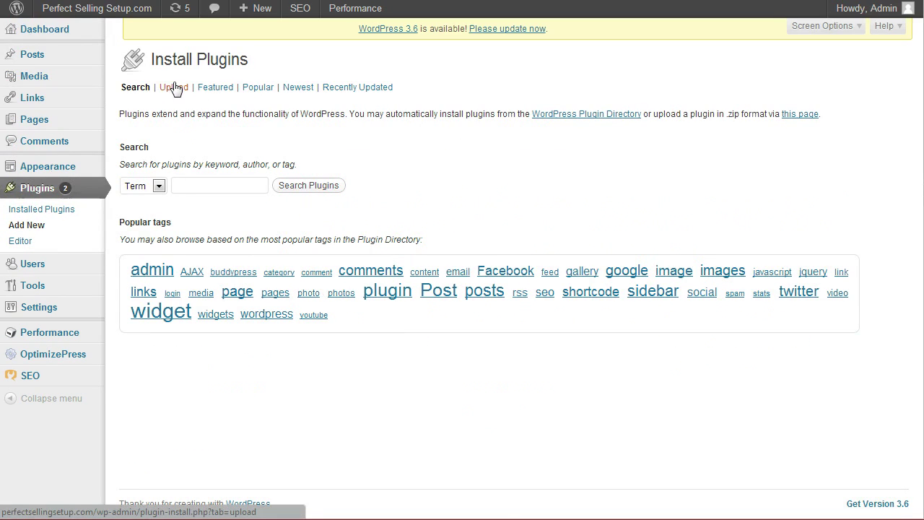
click(173, 86)
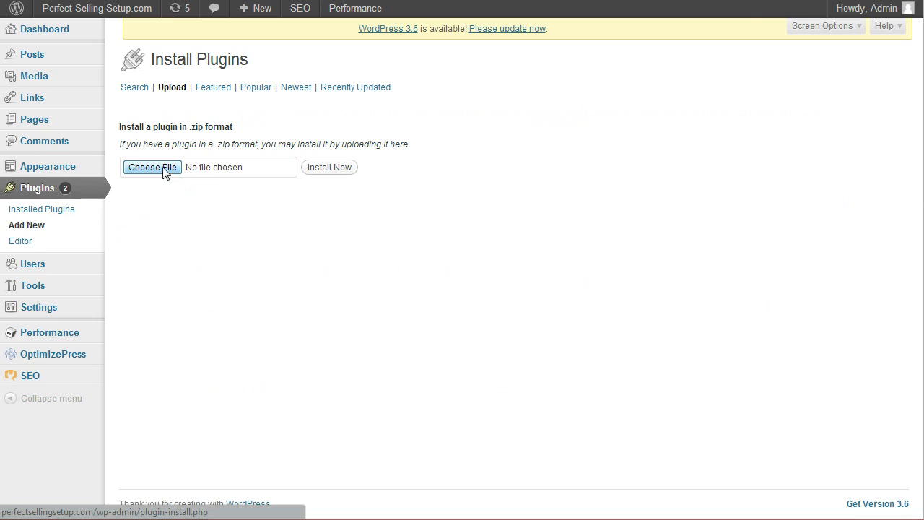
mouse_move(637, 312)
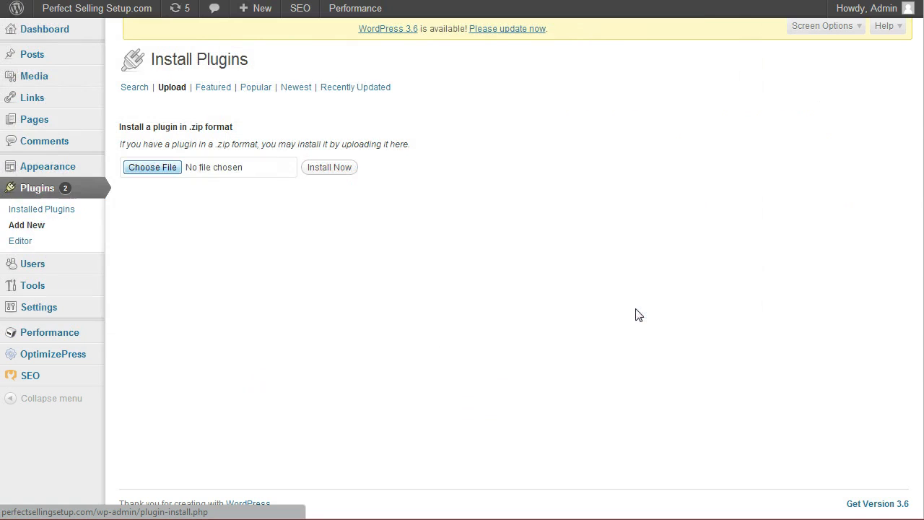
click(329, 167)
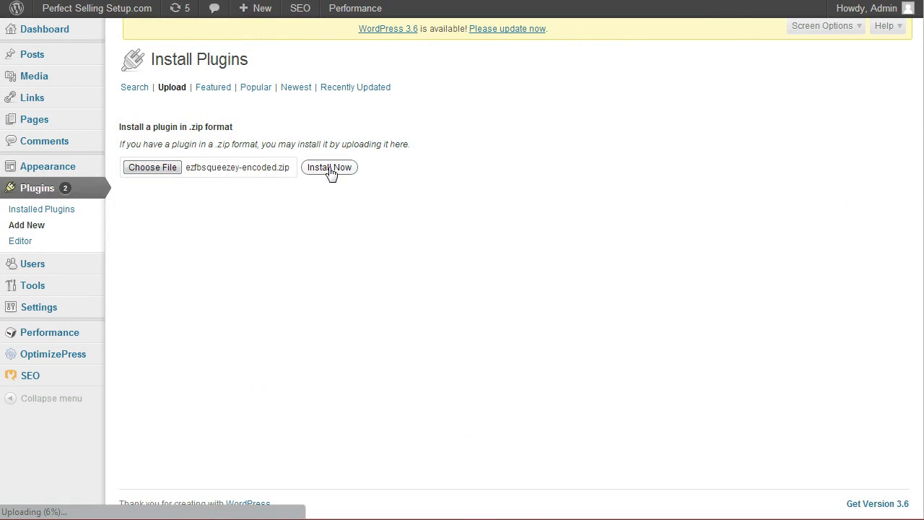
click(330, 168)
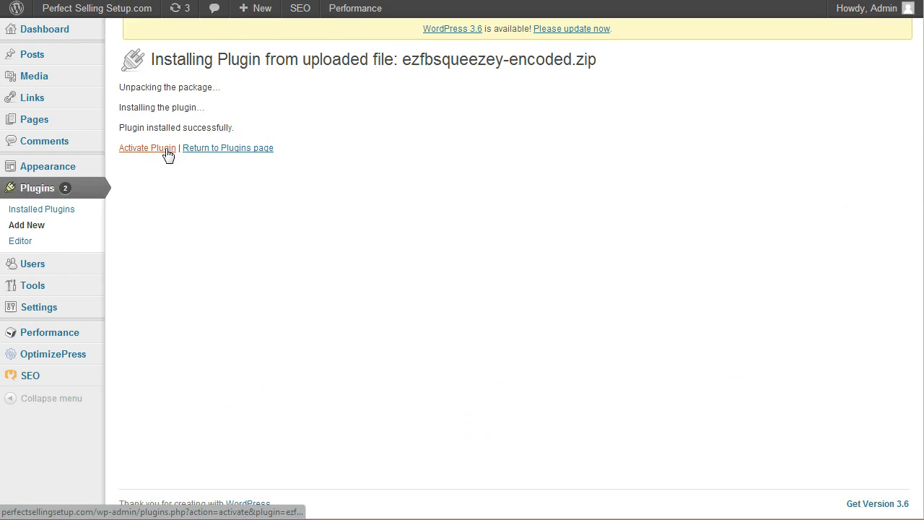
mouse_move(147, 147)
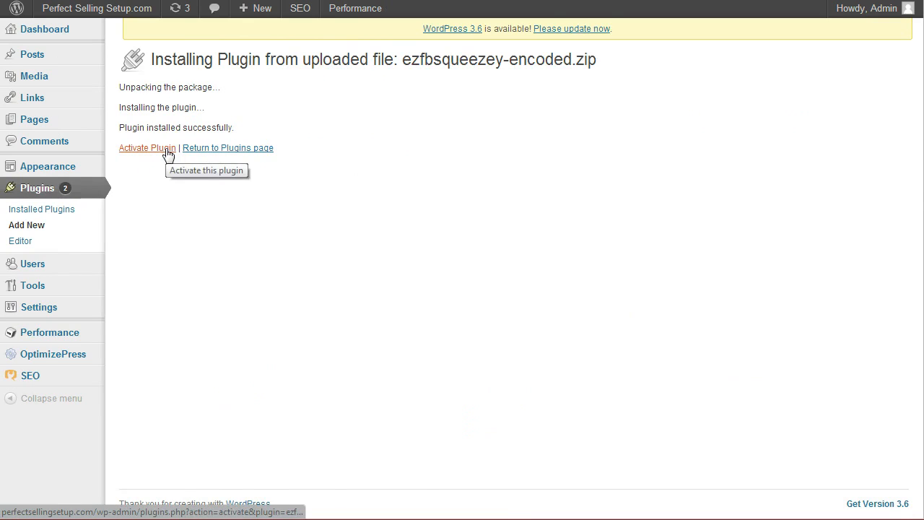
Activate the plugin and go to its registration page
click(147, 147)
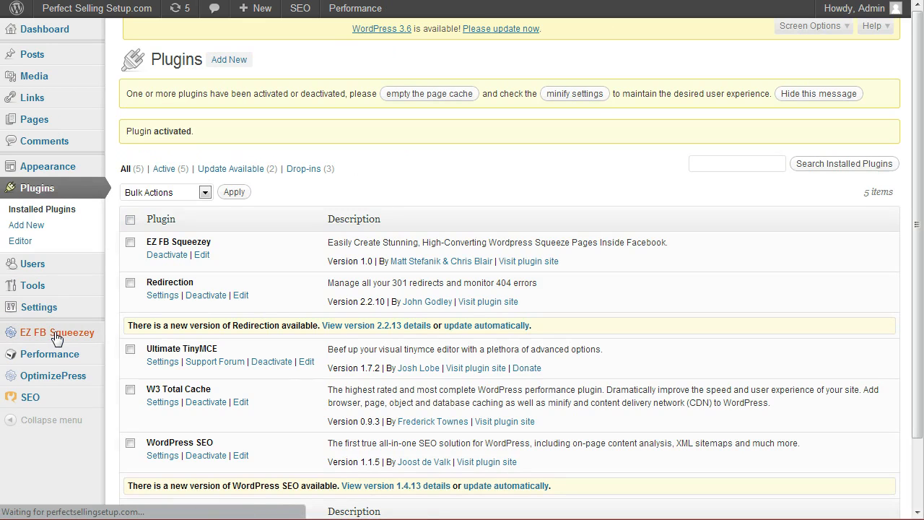
click(56, 333)
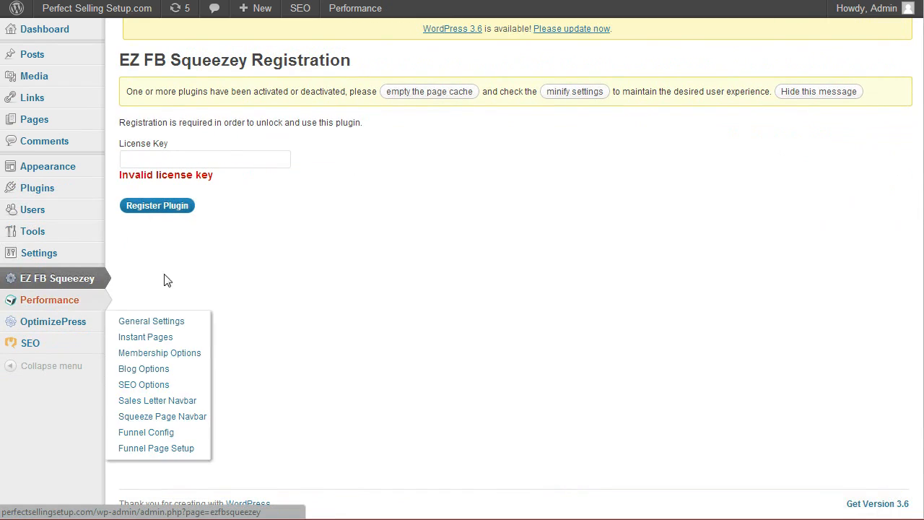
mouse_move(398, 410)
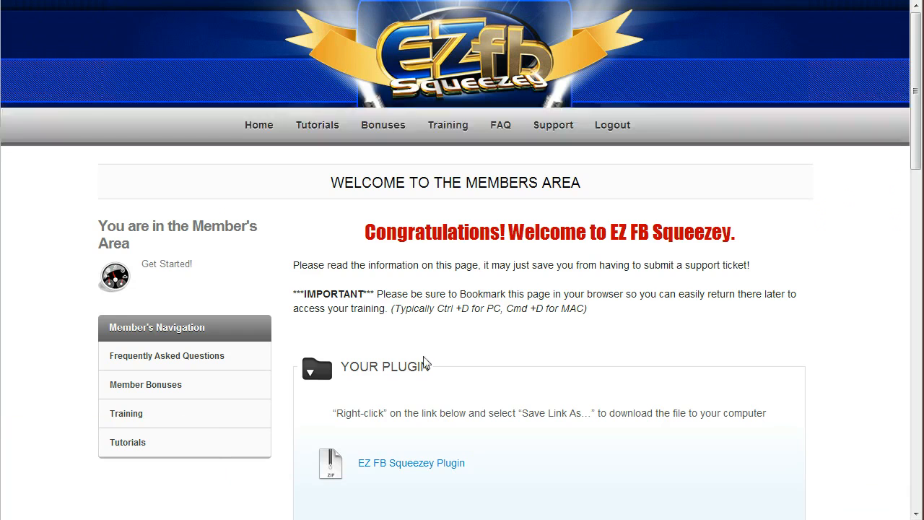
Select the account's license key in the members area and copy it
scroll(down, 3)
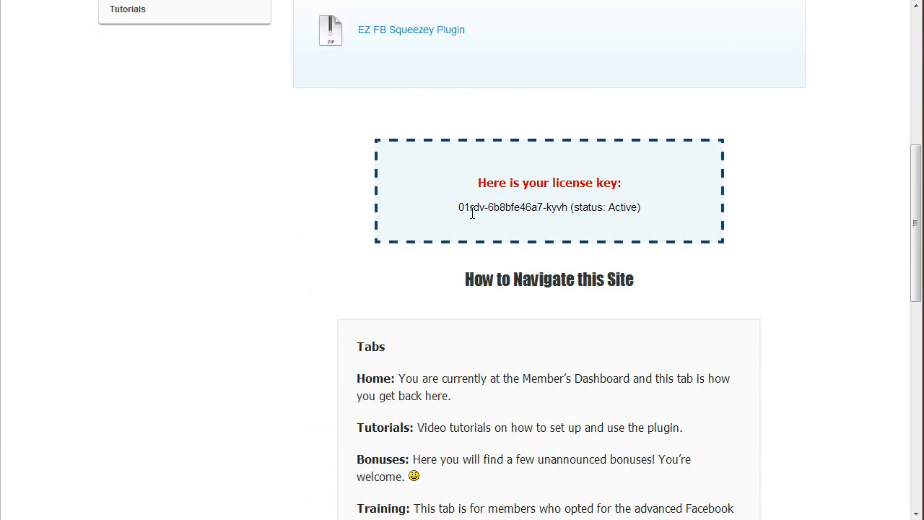
drag(459, 208, 527, 208)
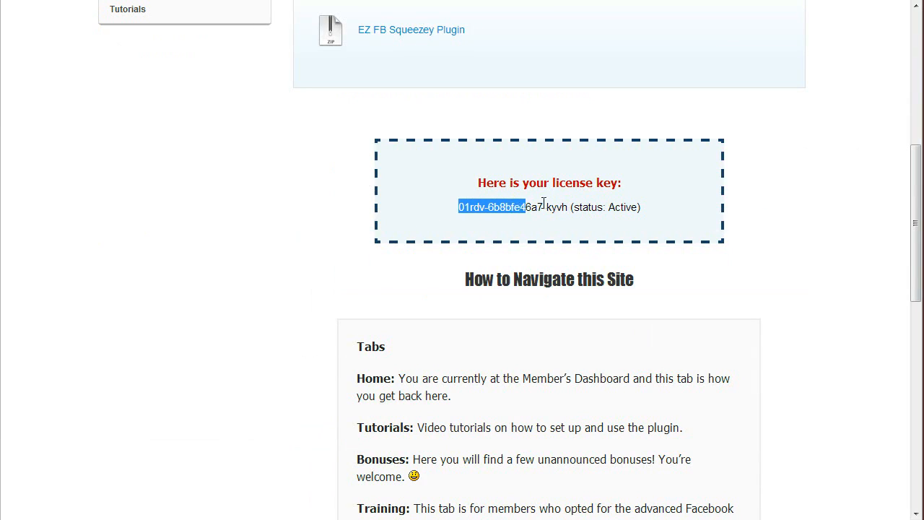
right_click(546, 208)
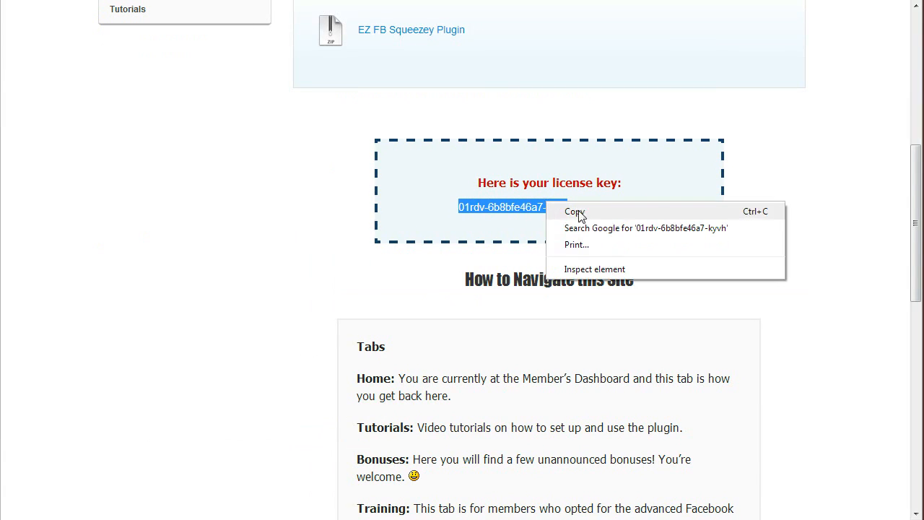
scroll(up, 3)
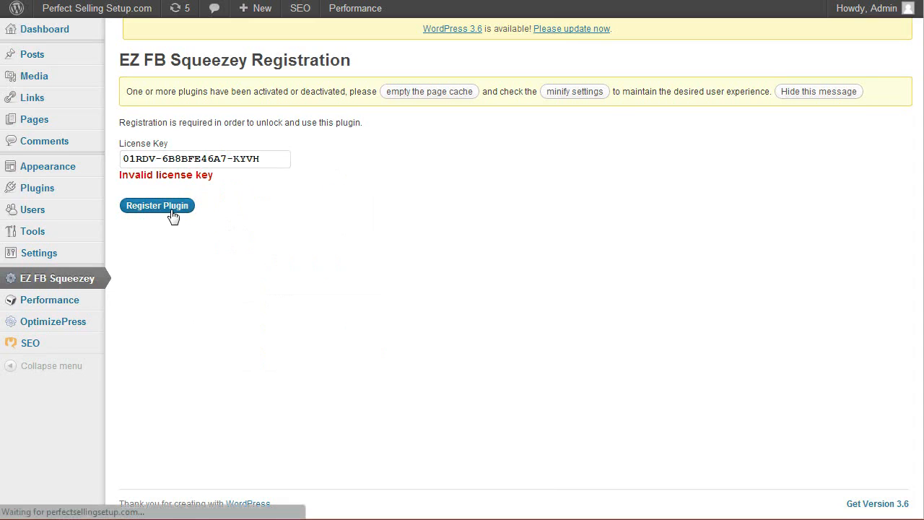
Register the plugin with the pasted license key and go to its main page
click(156, 205)
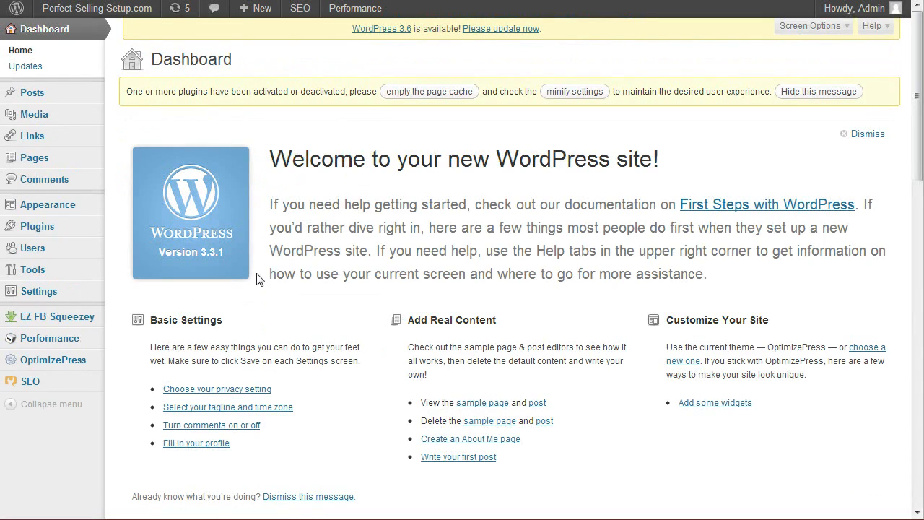
click(57, 316)
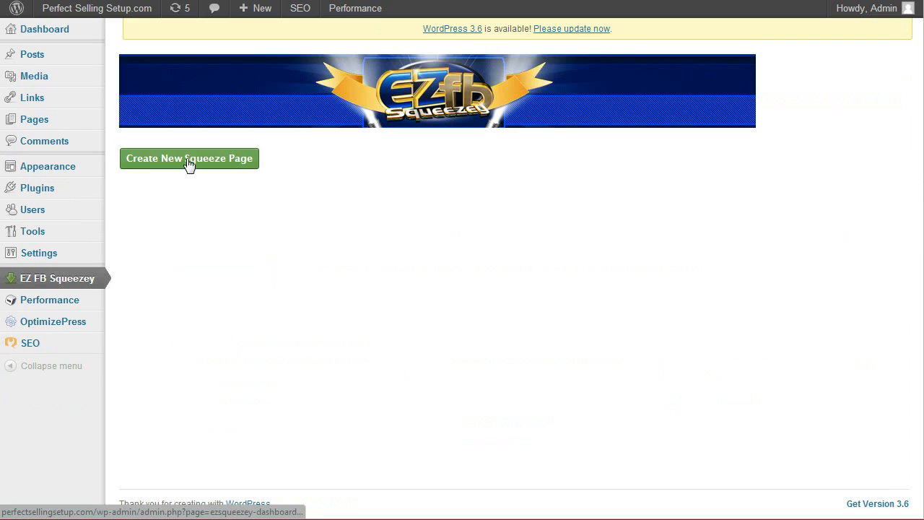
Create a new squeeze page campaign named Test with its hub page
click(189, 158)
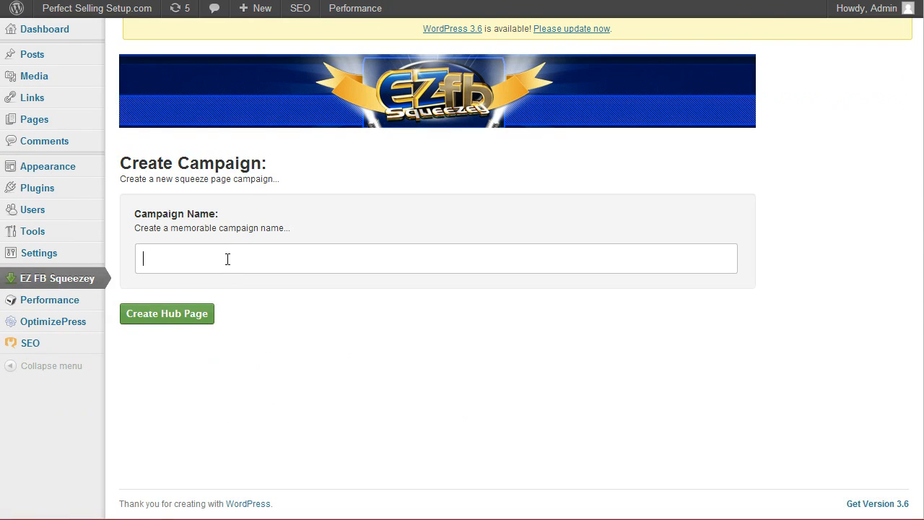
text(Test)
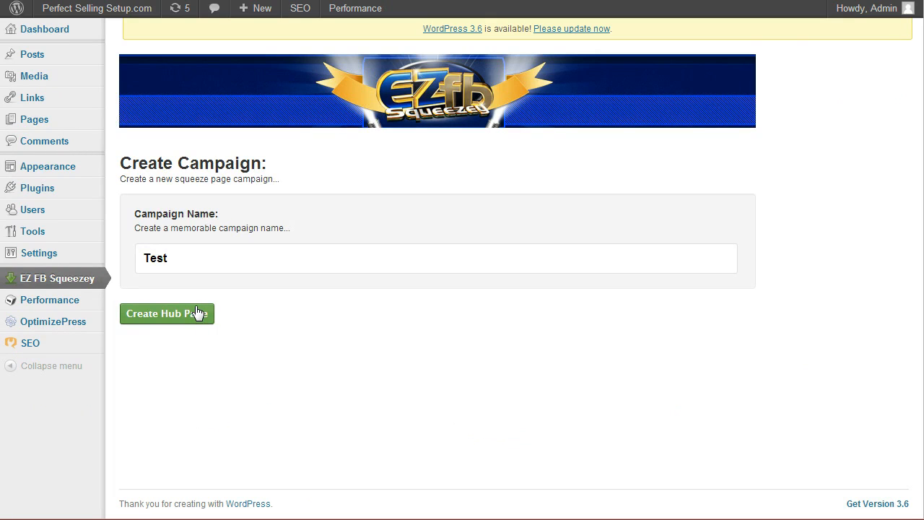
click(167, 313)
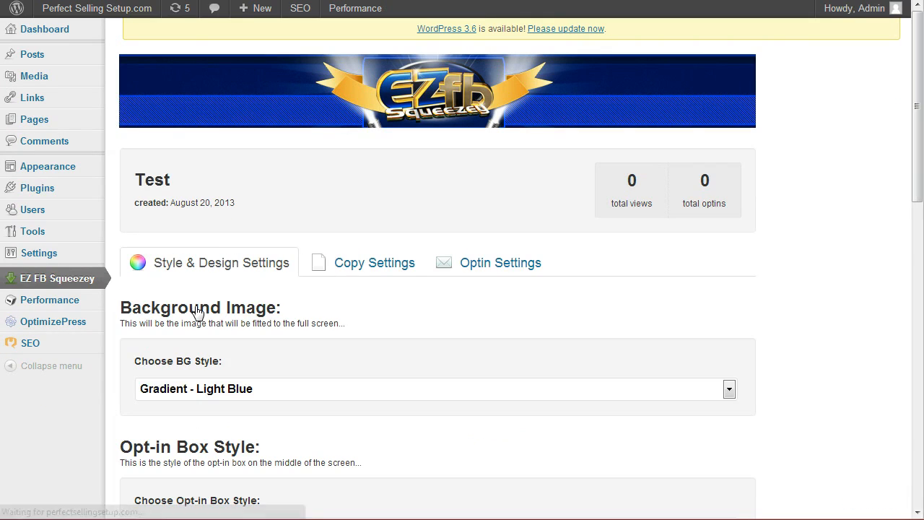
Set the campaign's page background to Blur - Day
scroll(down, 3)
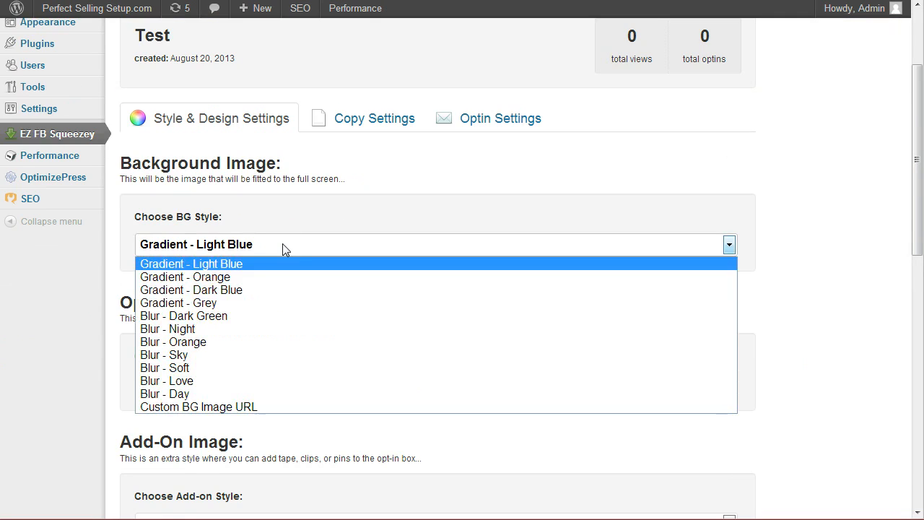
mouse_move(201, 292)
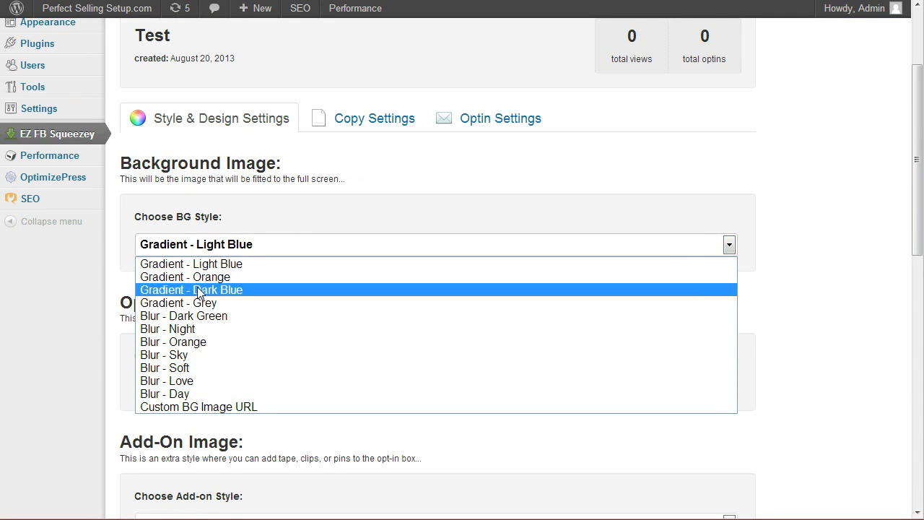
mouse_move(208, 393)
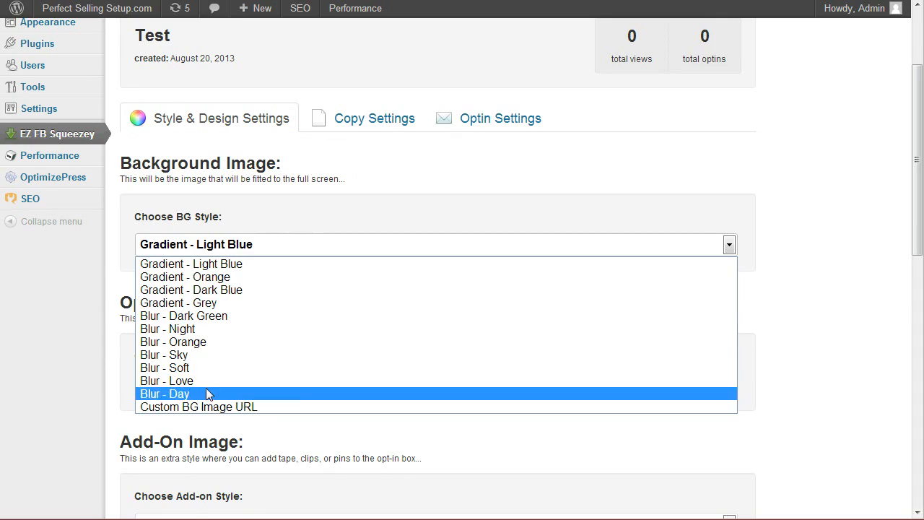
click(200, 407)
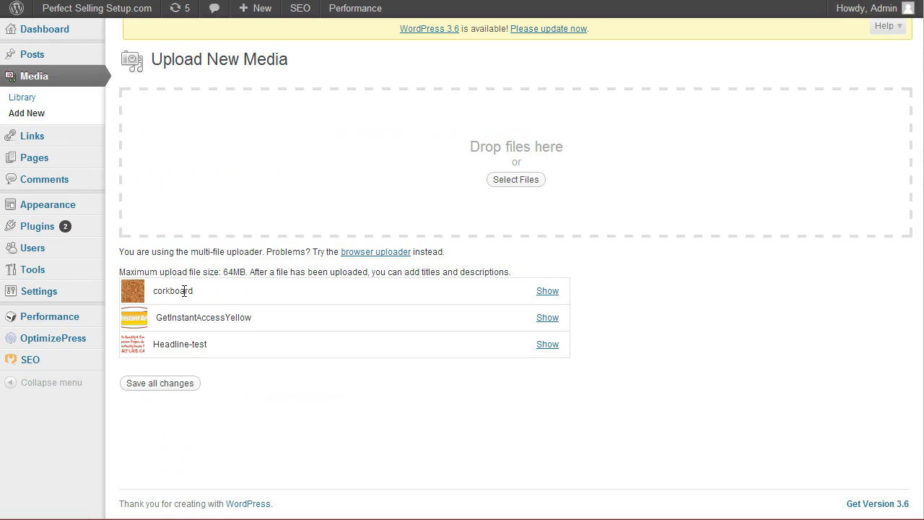
Edit the Test campaign to reach its Style & Design settings
click(548, 291)
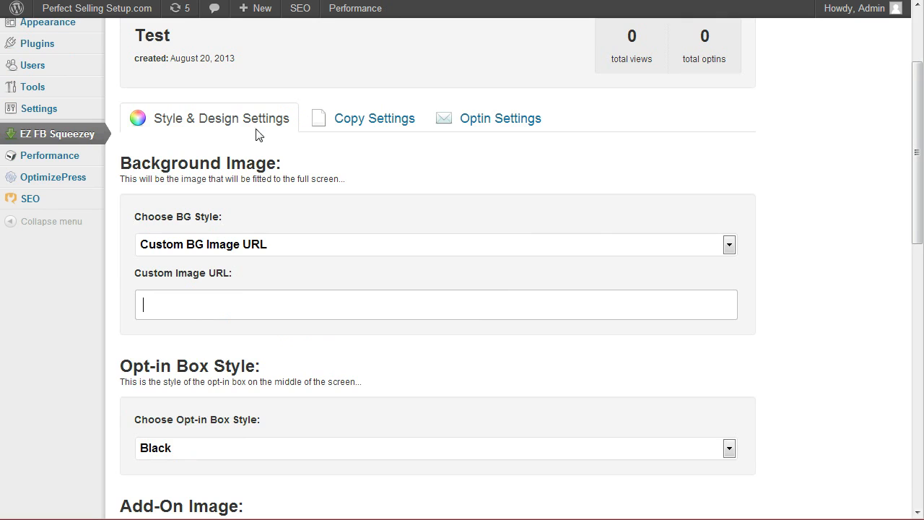
Set the corkboard.jpg URL as the background and Wooden Frame as the opt-in box style
text(http://perfectsellingsetup.com/wp-content/uploads/2013/08/corkboard.jpg)
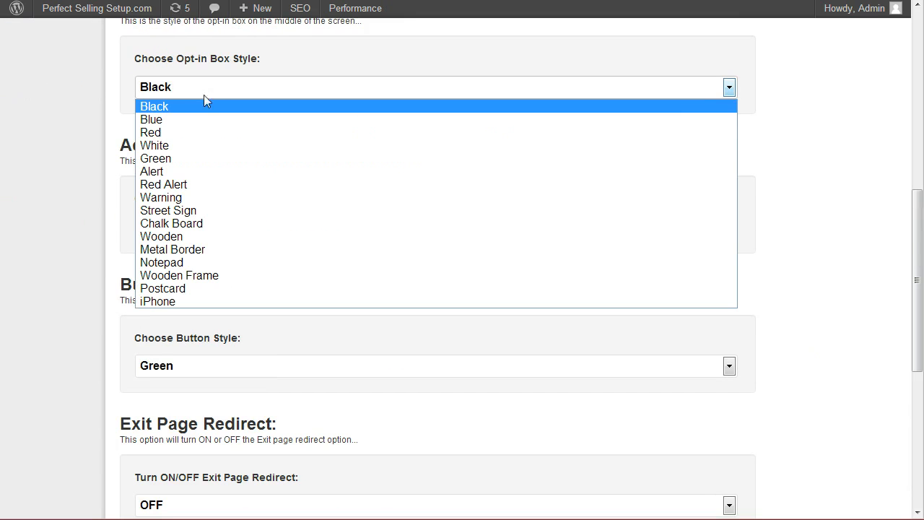
mouse_move(185, 237)
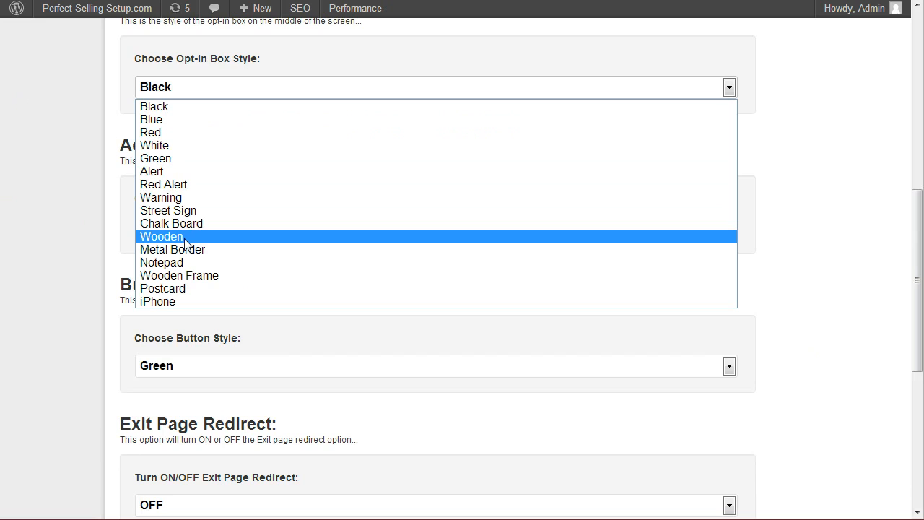
click(179, 274)
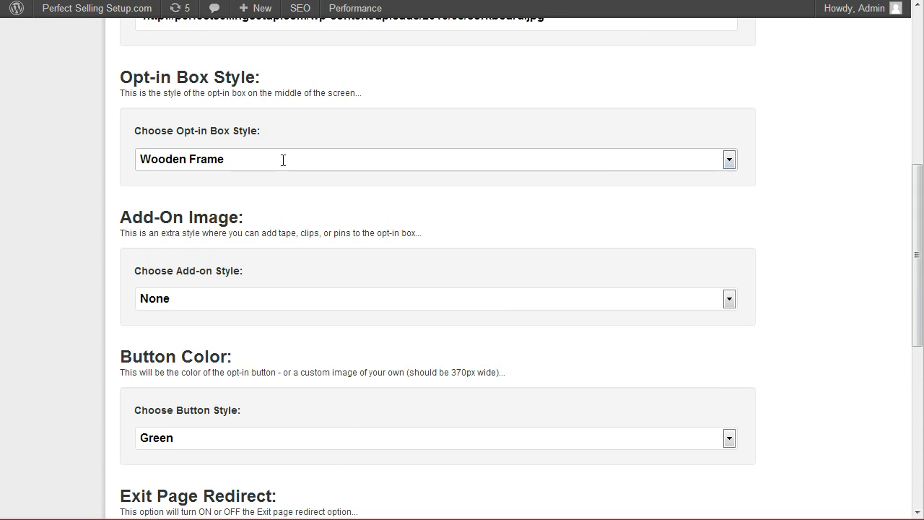
Add Clips to the opt-in box and switch the button to a custom image URL
scroll(down, 3)
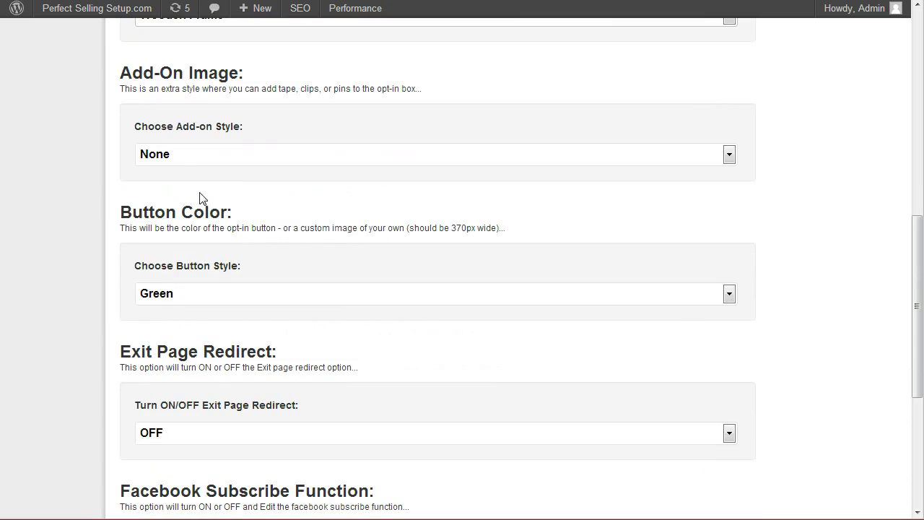
click(436, 153)
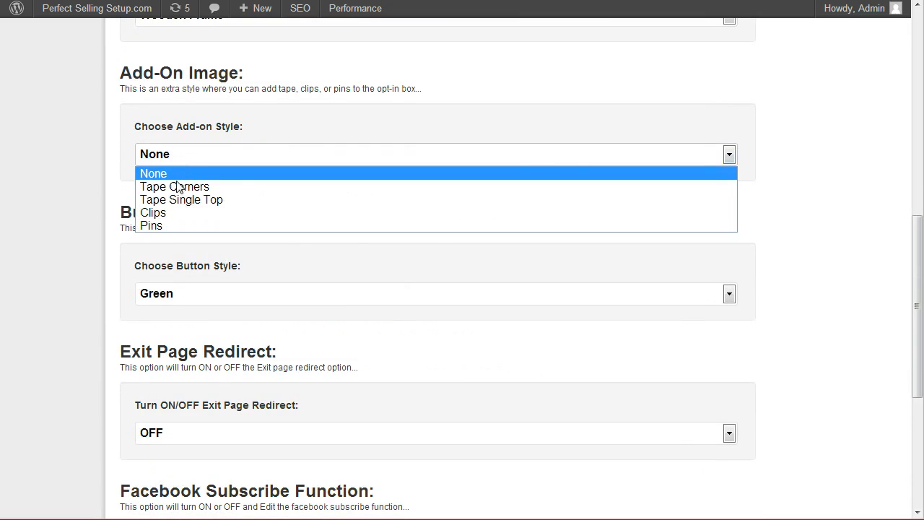
click(153, 212)
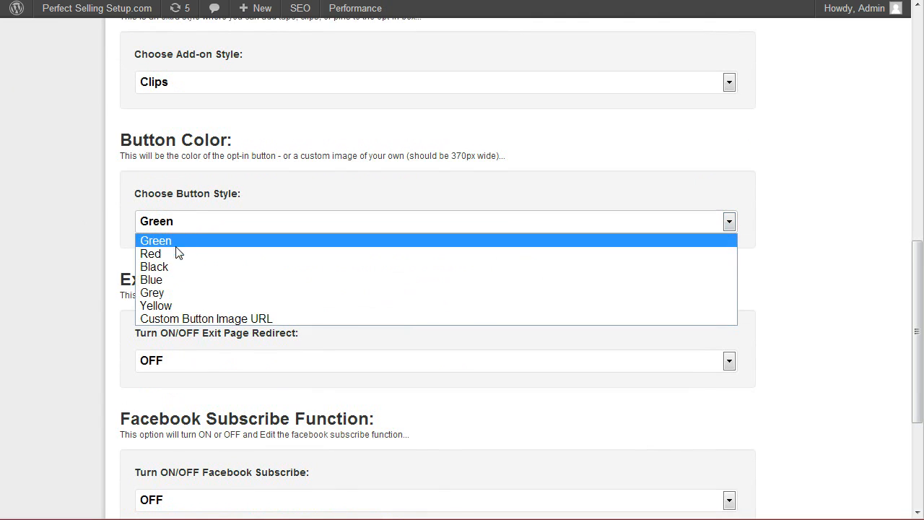
mouse_move(152, 280)
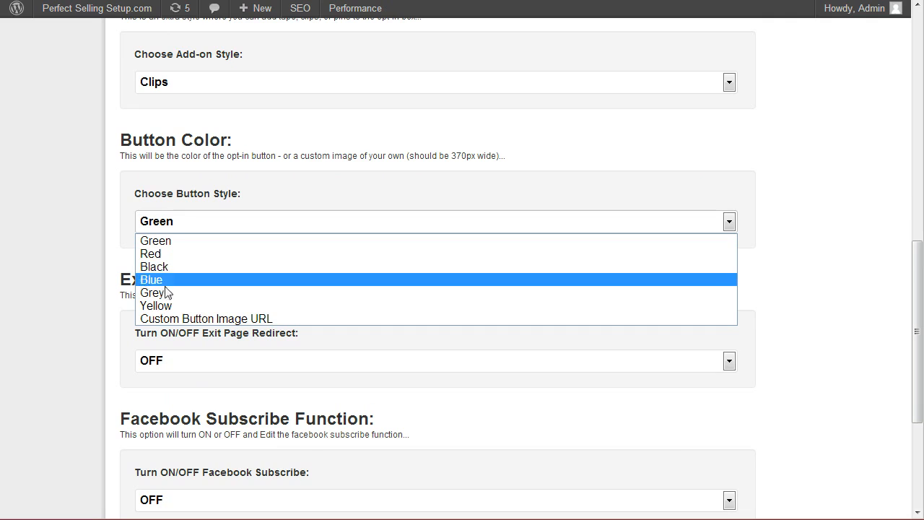
click(205, 319)
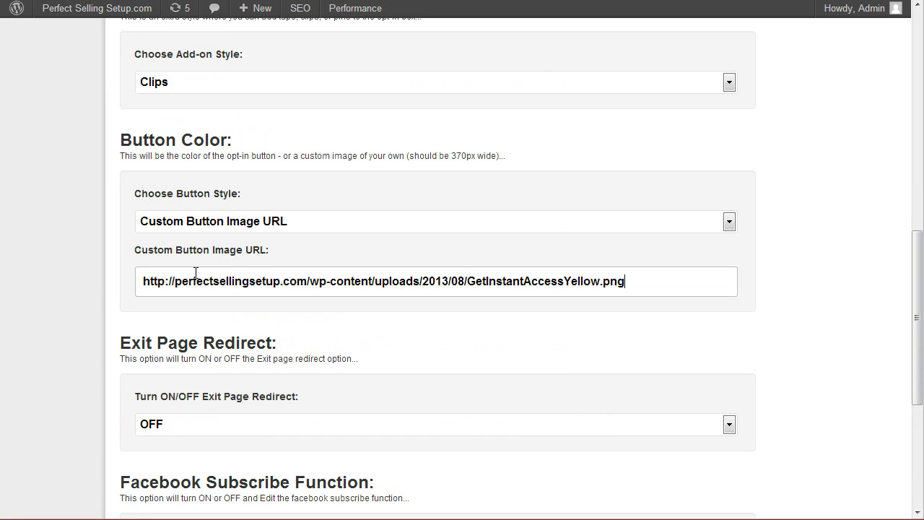
scroll(down, 3)
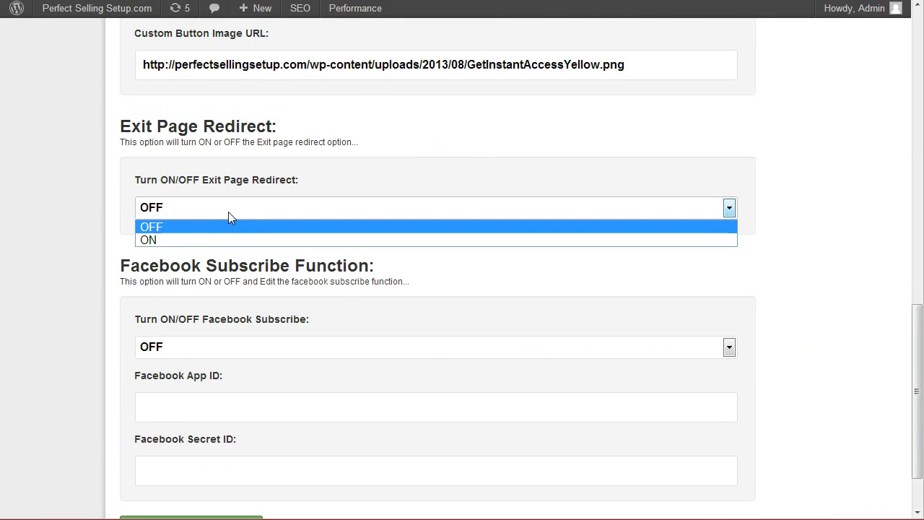
mouse_move(230, 218)
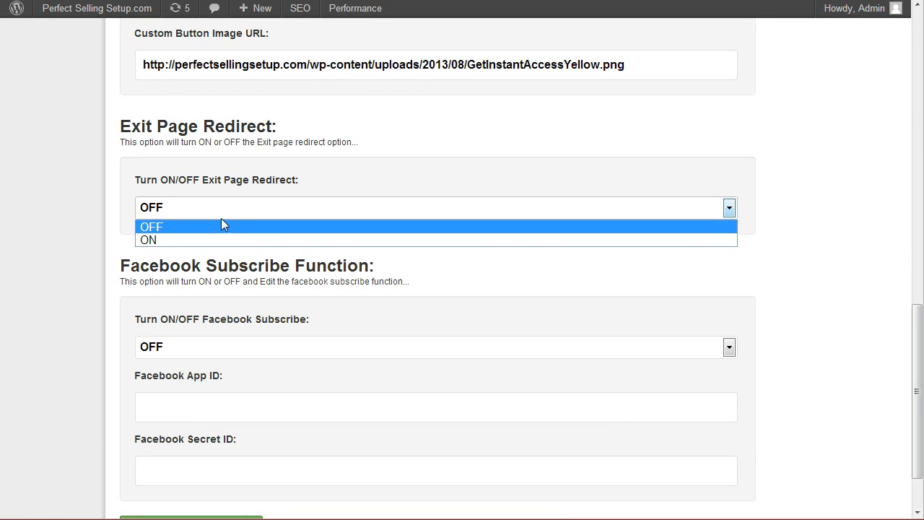
mouse_move(231, 237)
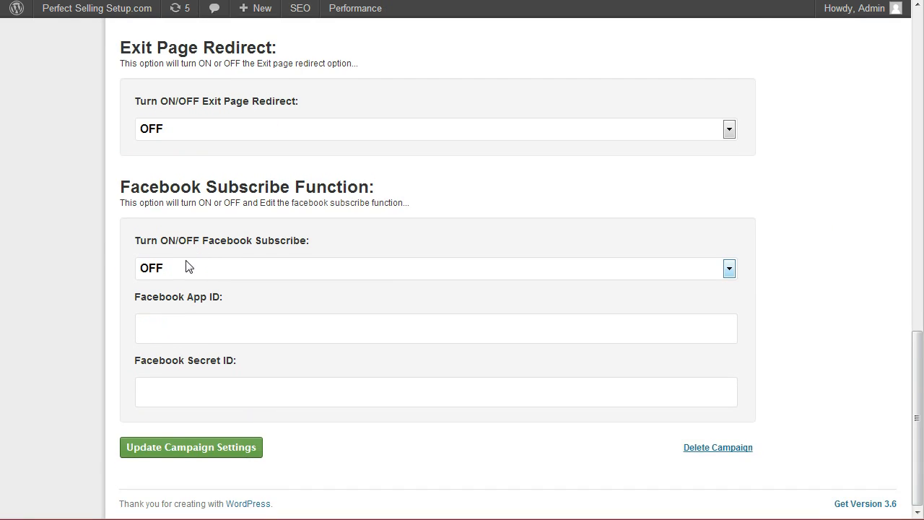
Turn the campaign's Facebook Subscribe function ON, leaving Exit Page Redirect OFF
click(436, 266)
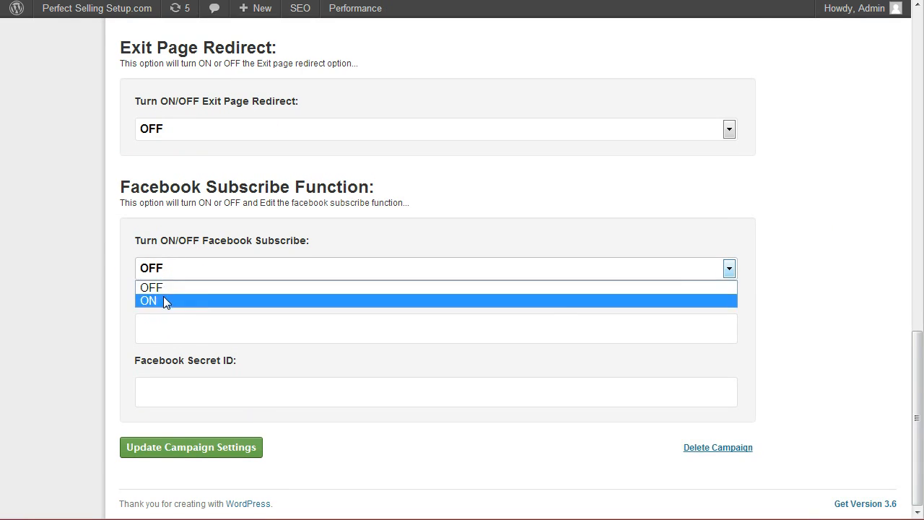
click(150, 301)
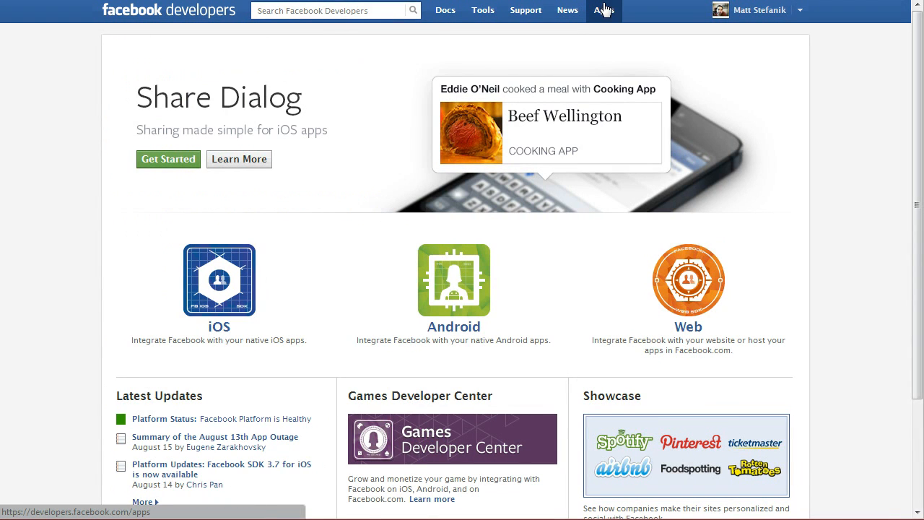
Create a new Facebook Developers app named Perfectsellingsetup
click(609, 10)
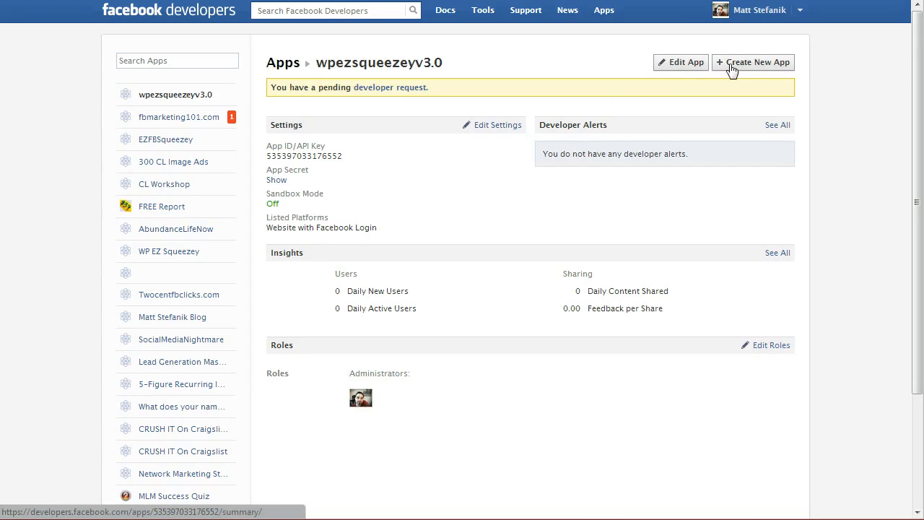
click(754, 63)
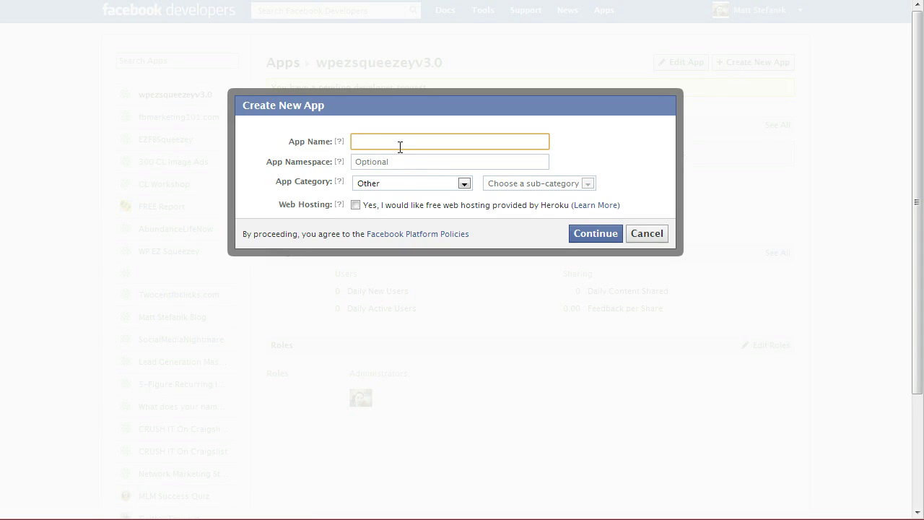
text(Perfe)
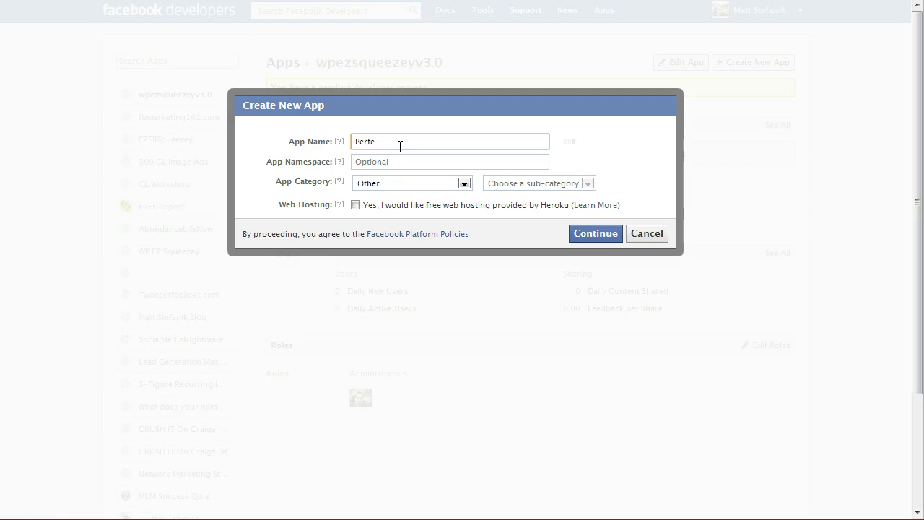
text(ctsellingset)
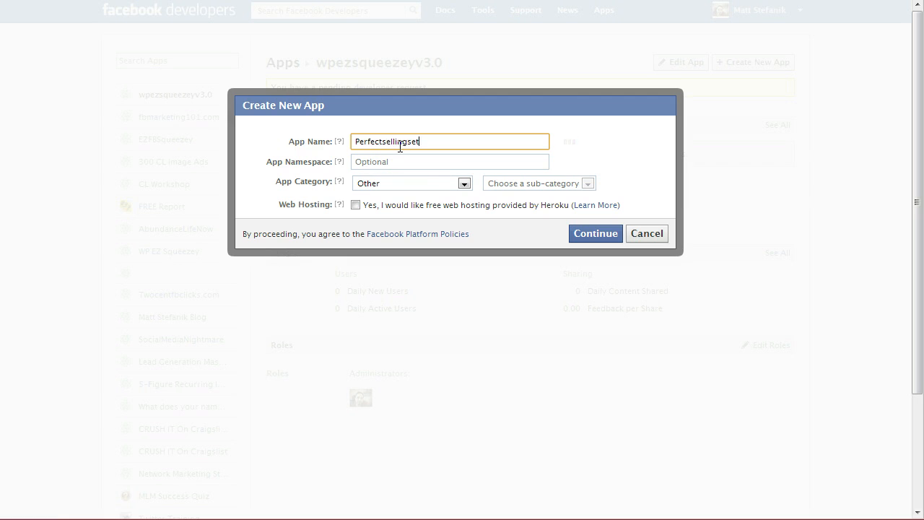
text(up)
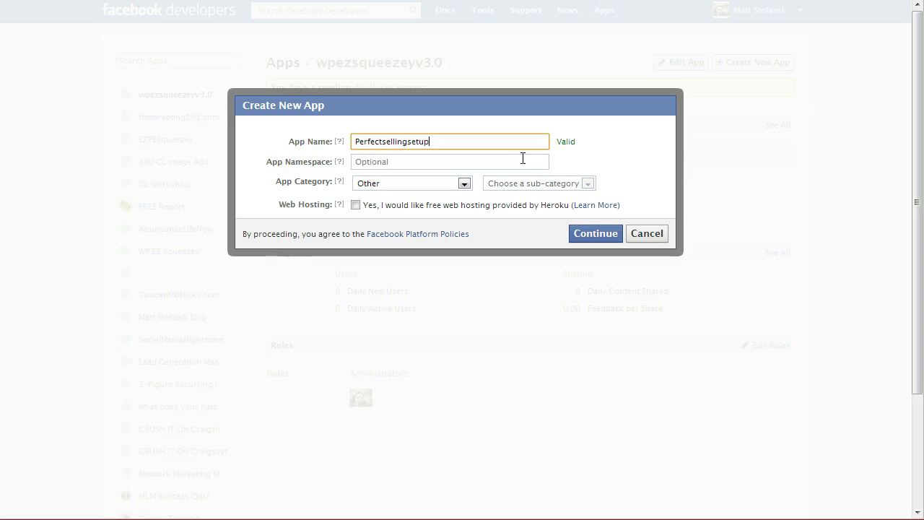
mouse_move(373, 208)
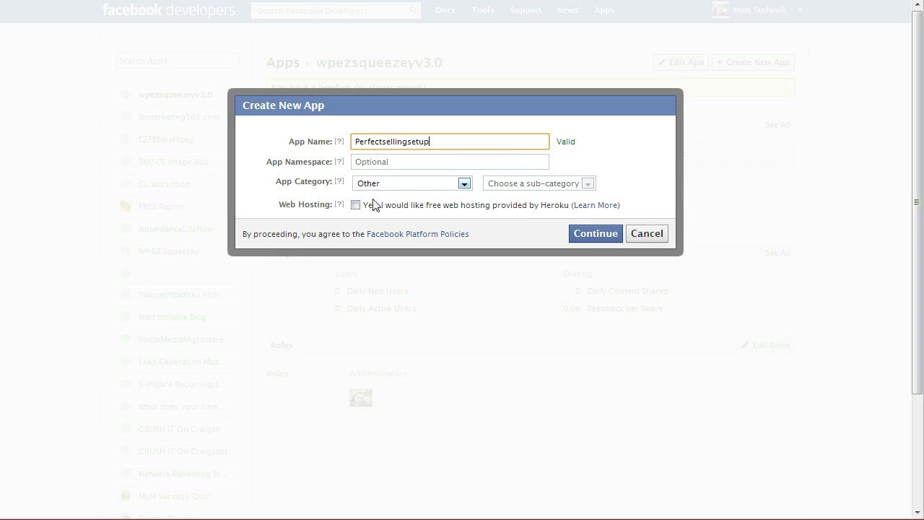
click(595, 234)
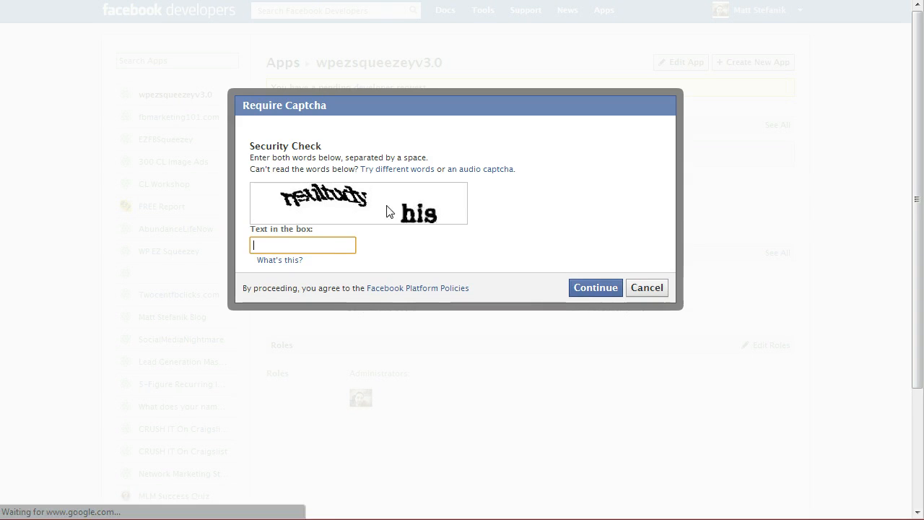
Answer the captcha security check to finish creating the app
text(ns)
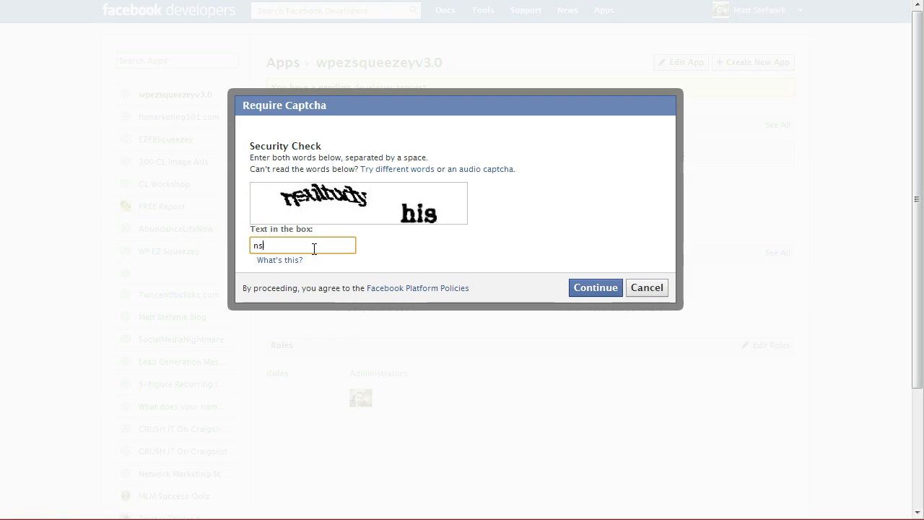
click(595, 288)
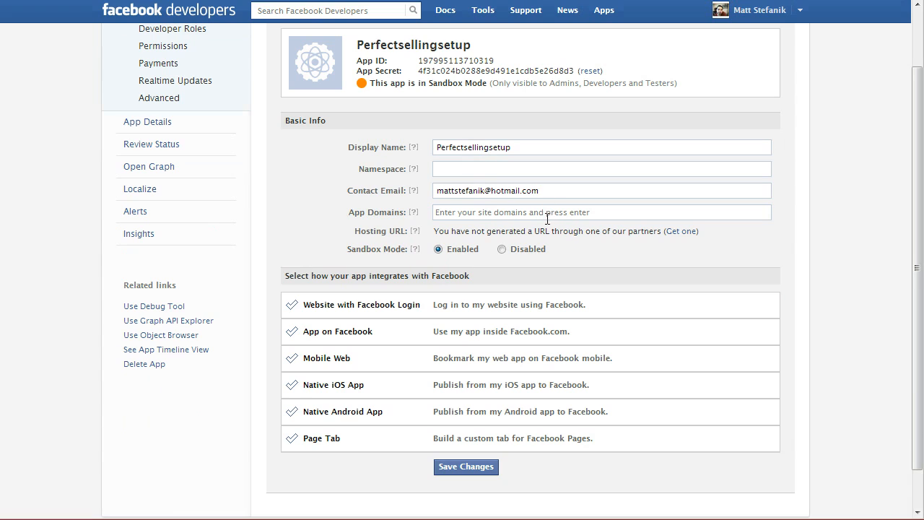
mouse_move(422, 196)
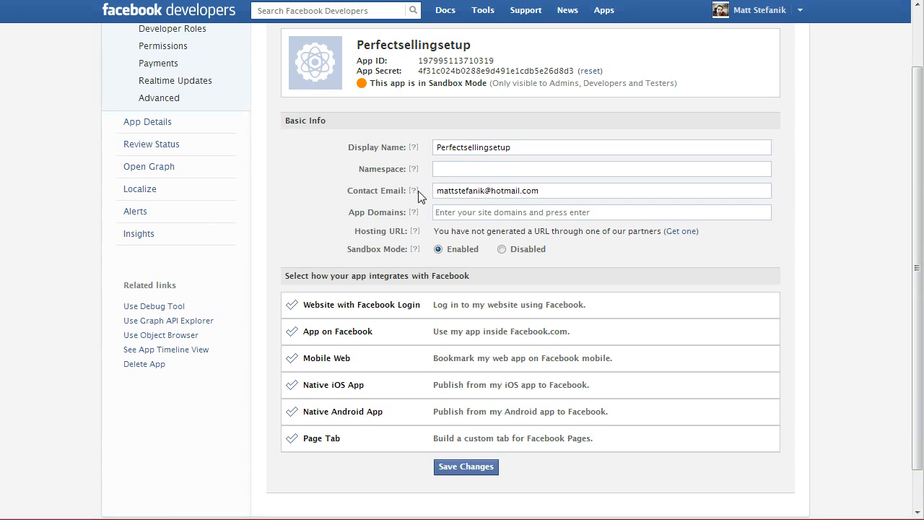
Enter the app domain perfectsellingsetup.com and turn sandbox mode off
scroll(down, 3)
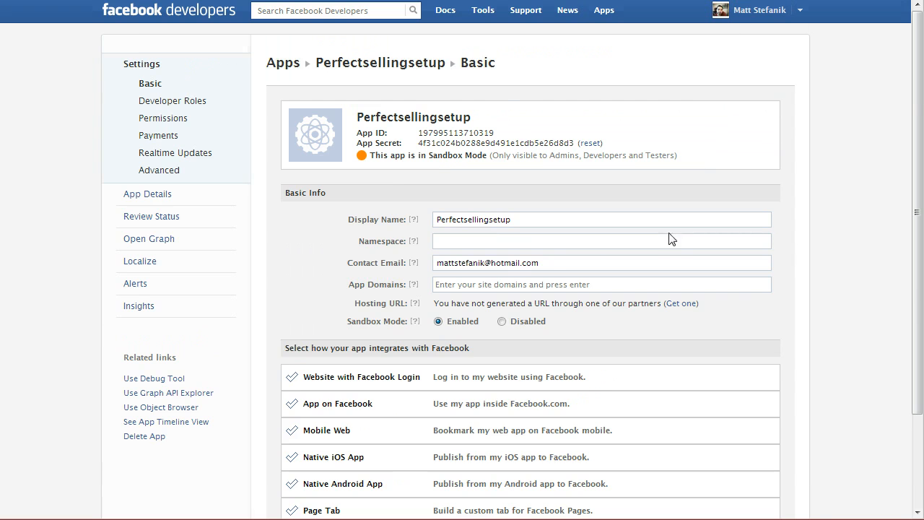
scroll(down, 3)
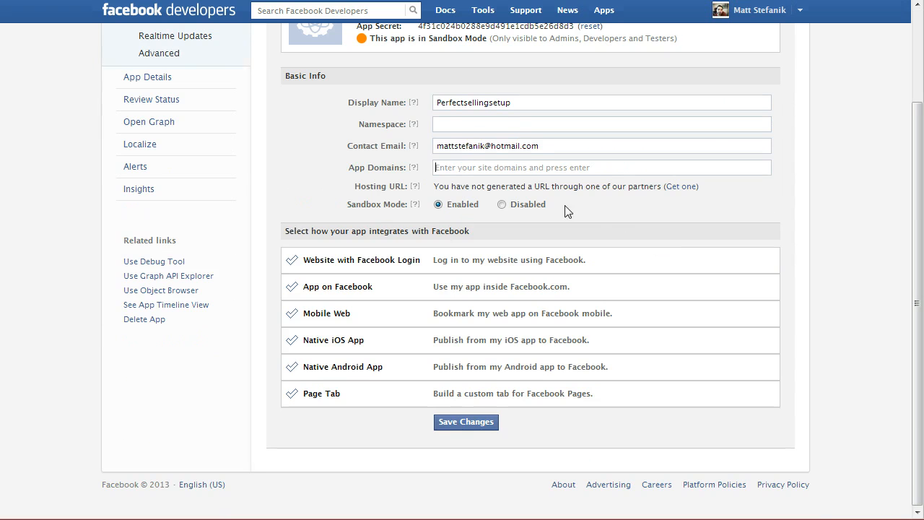
mouse_move(622, 205)
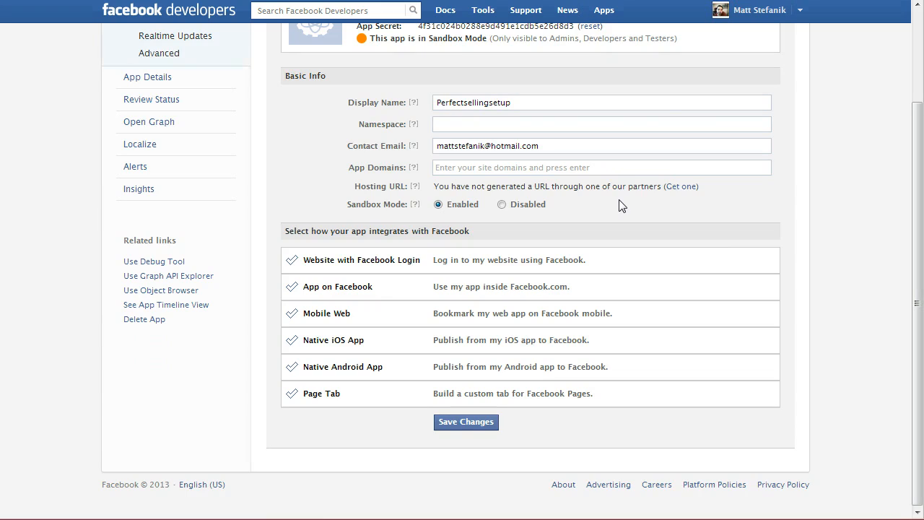
text(pefectsellingsetup.com)
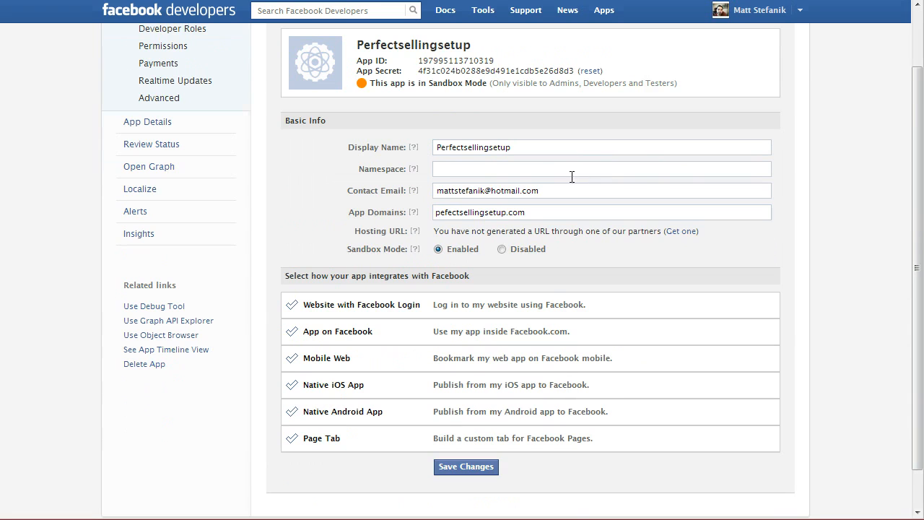
mouse_move(495, 263)
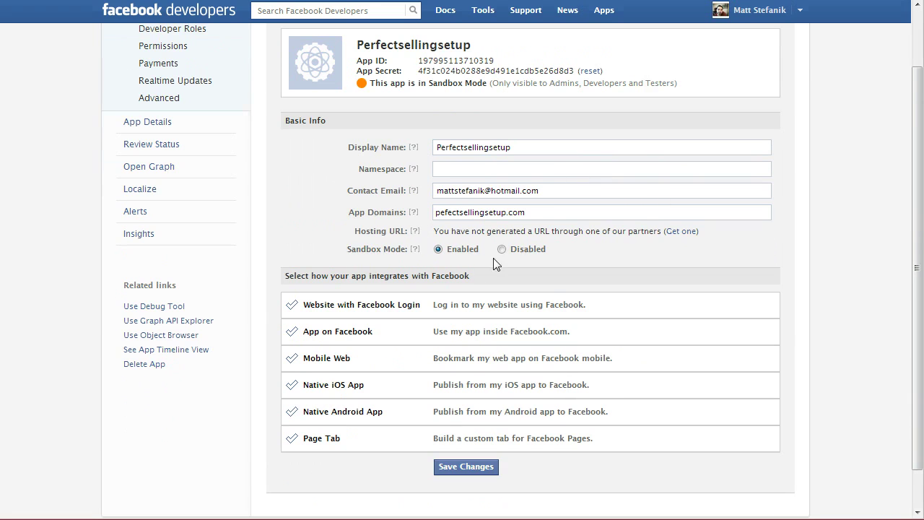
click(501, 248)
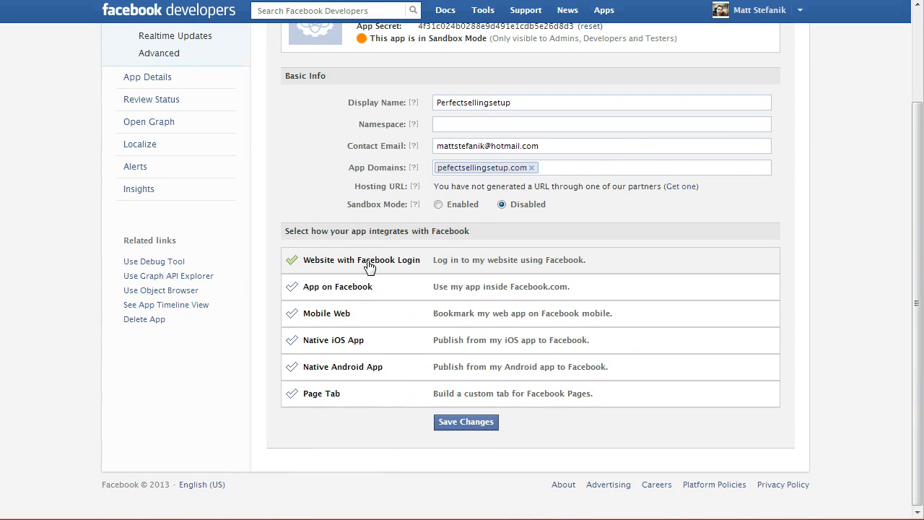
click(363, 260)
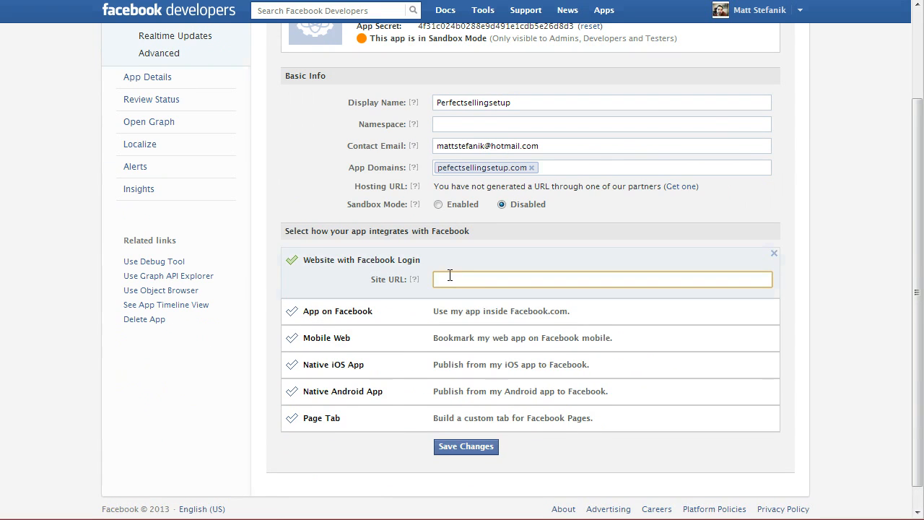
text(http)
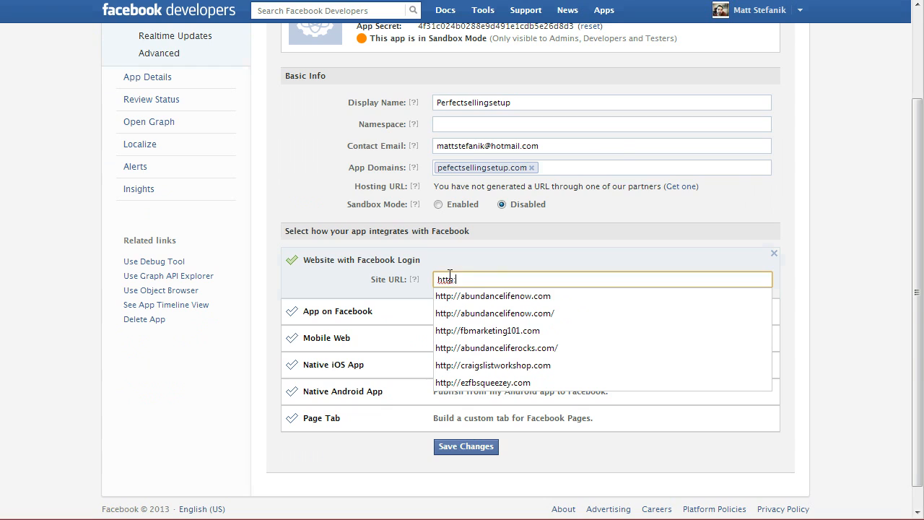
text(://perfectsellingsetup.com)
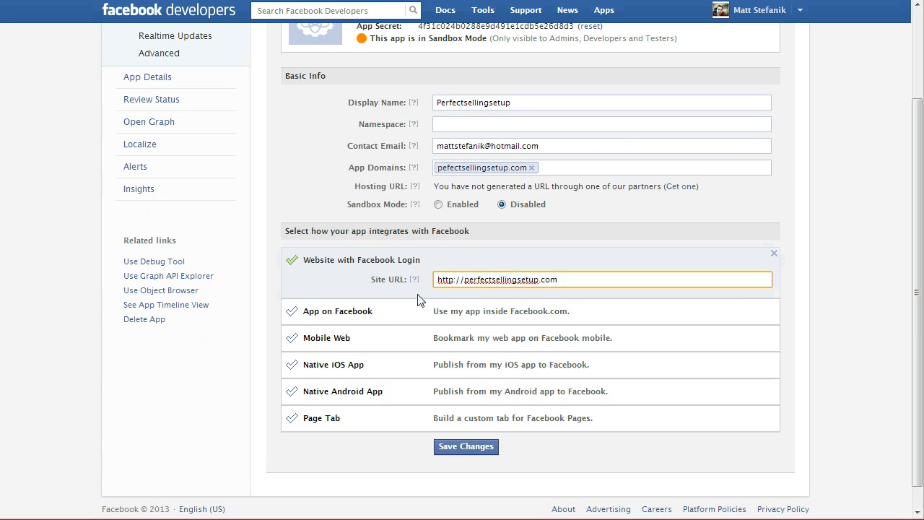
click(465, 446)
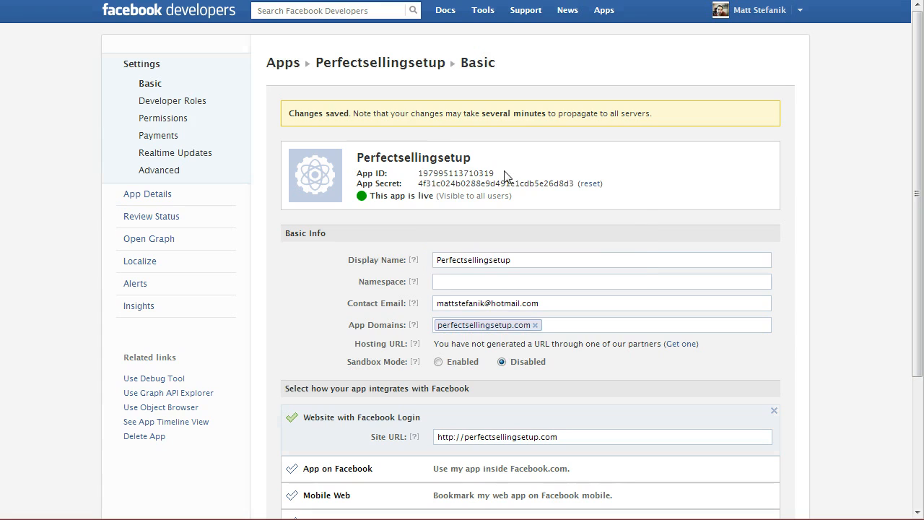
right_click(455, 173)
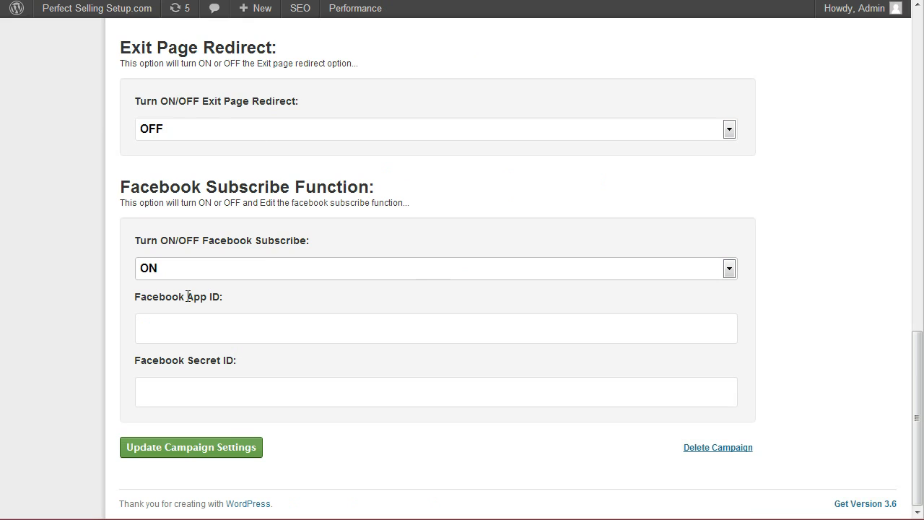
text(197995113710319)
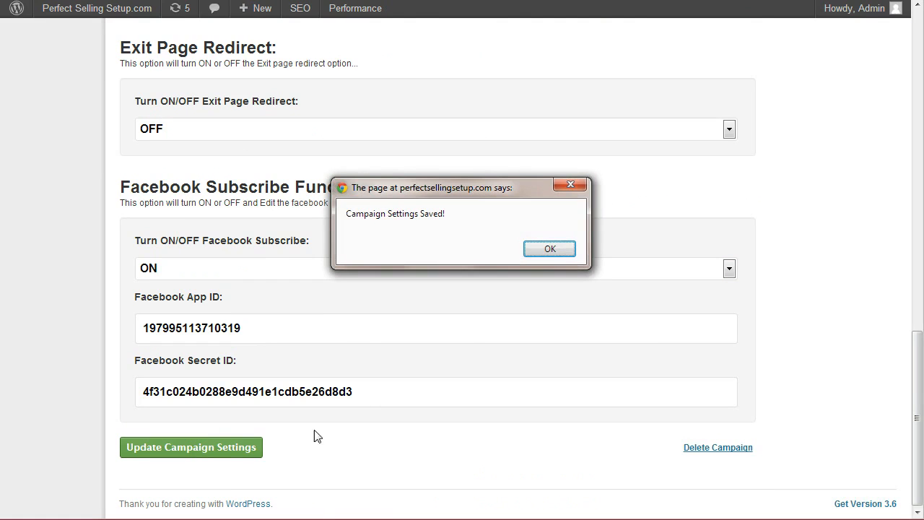
click(549, 249)
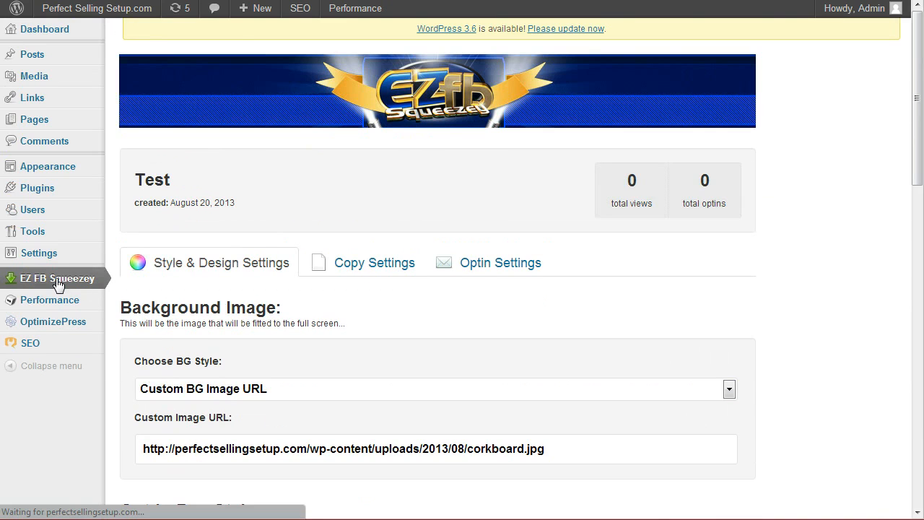
Reopen the Test campaign from the EZ FB Squeezey dashboard on its Copy Settings
click(55, 278)
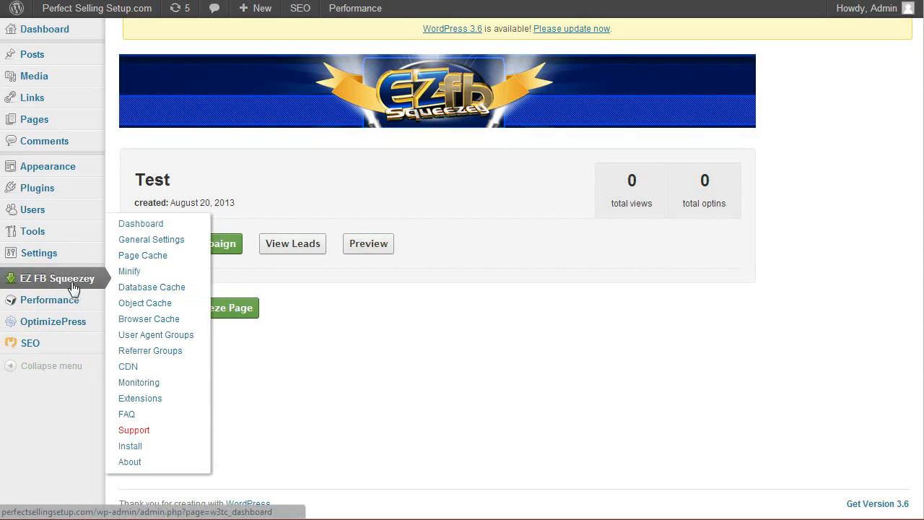
mouse_move(213, 265)
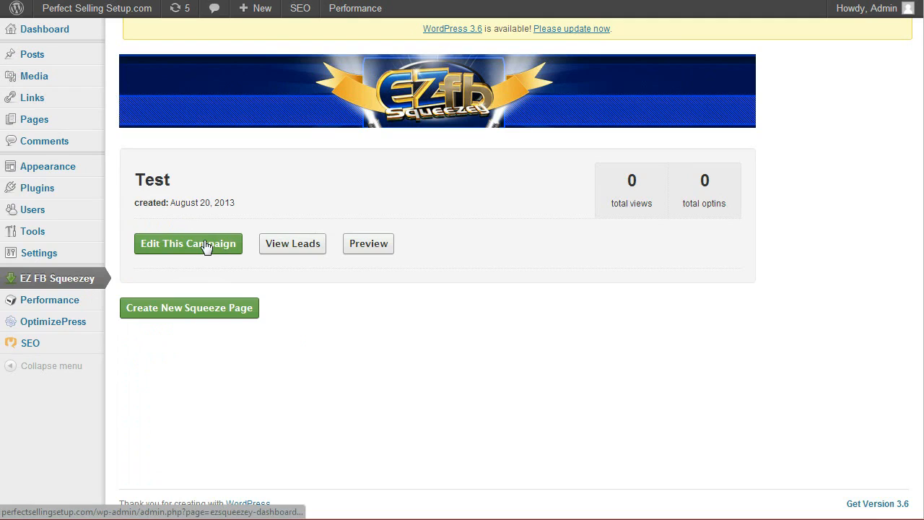
click(188, 243)
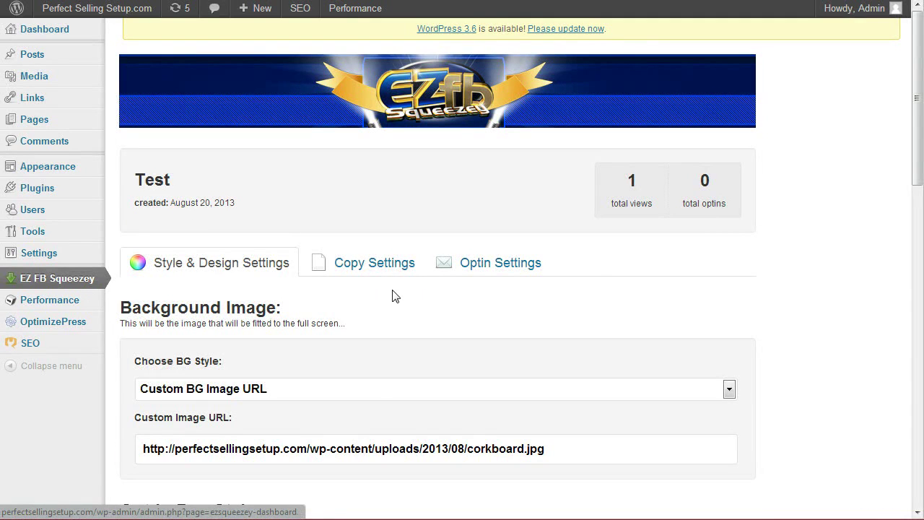
click(376, 263)
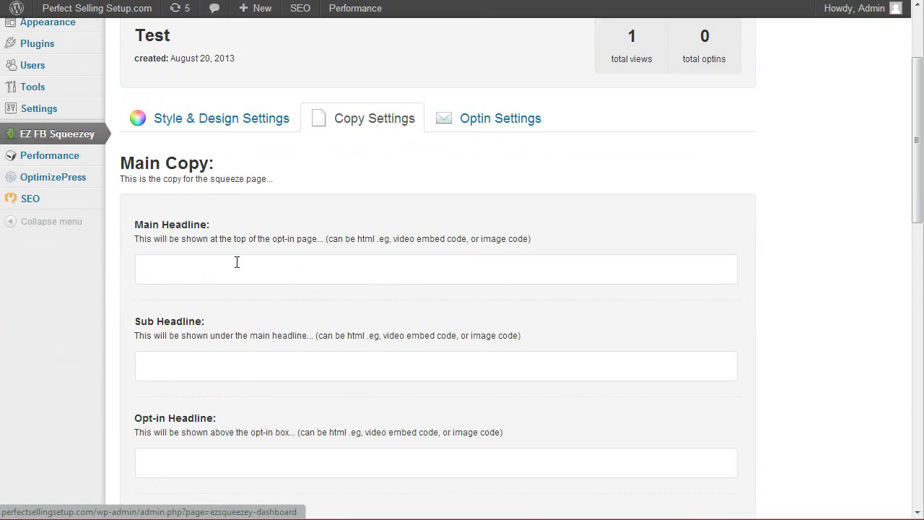
mouse_move(181, 312)
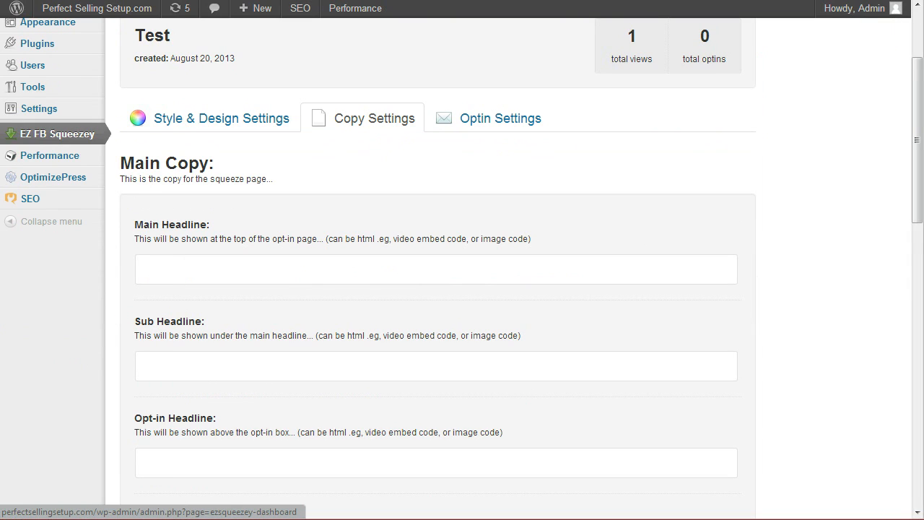
mouse_move(774, 100)
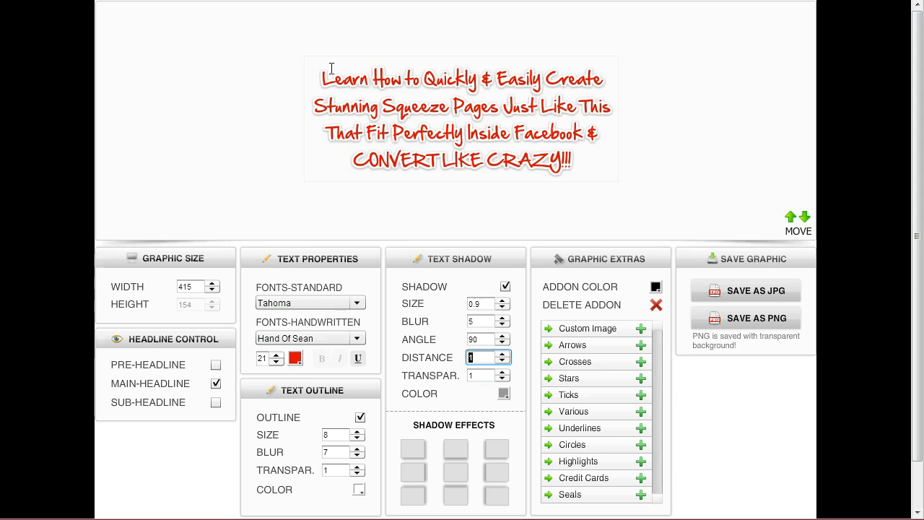
mouse_move(581, 158)
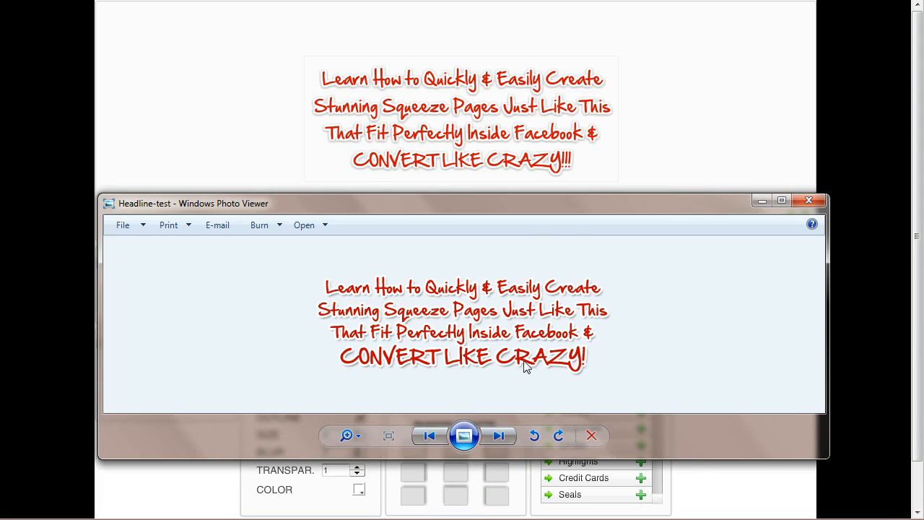
mouse_move(561, 78)
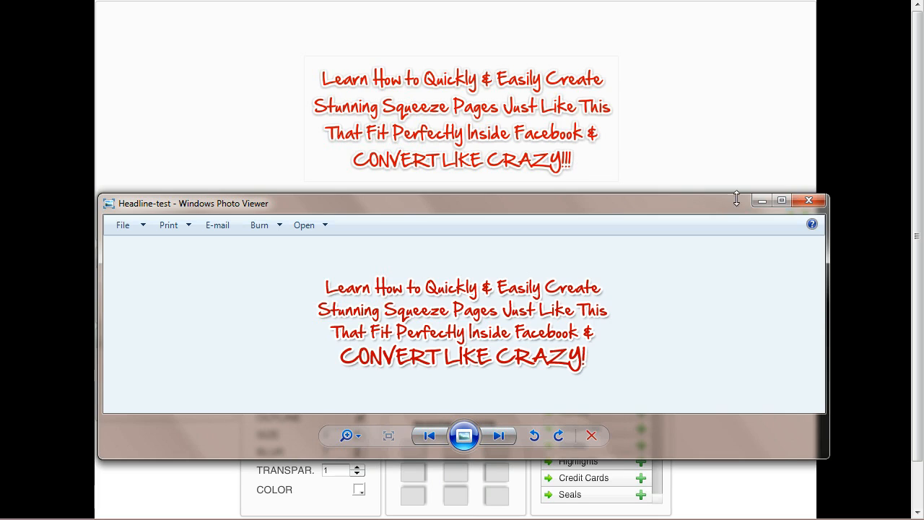
Close the headline preview and show the uploaded Headline-test image details in the media library
click(808, 200)
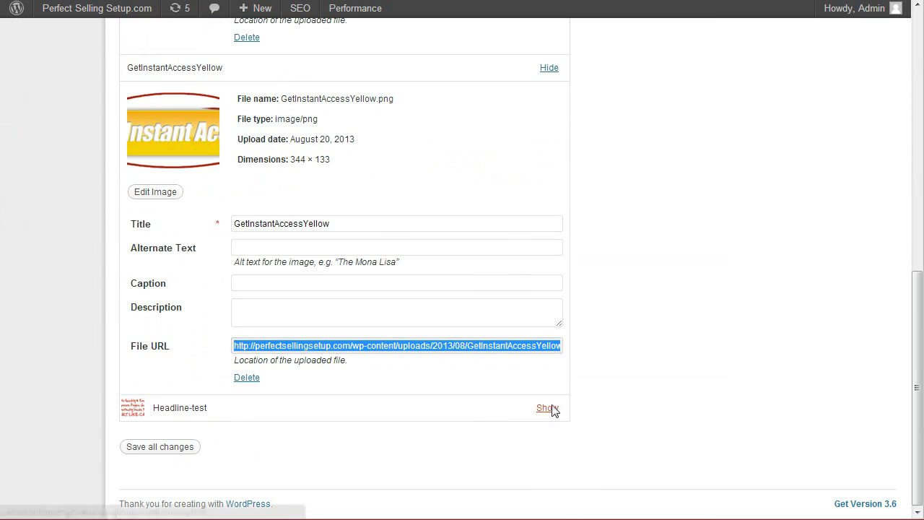
click(544, 407)
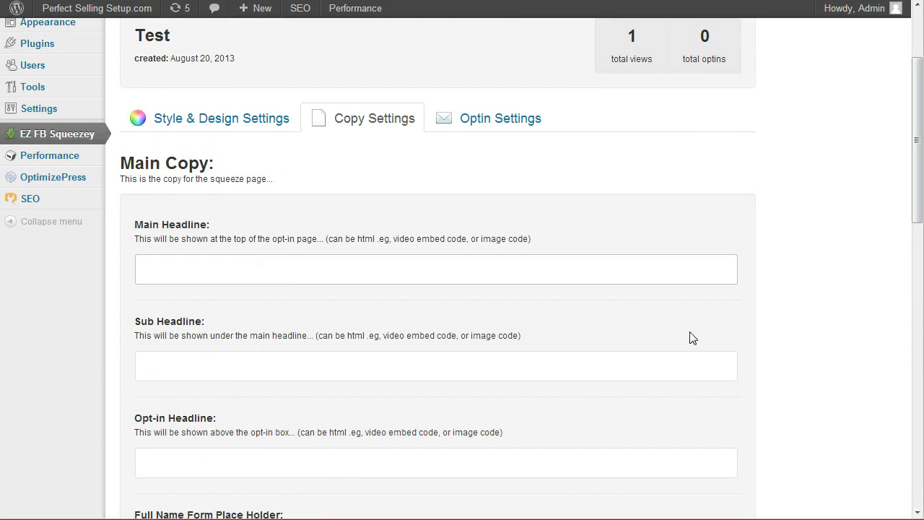
mouse_move(685, 332)
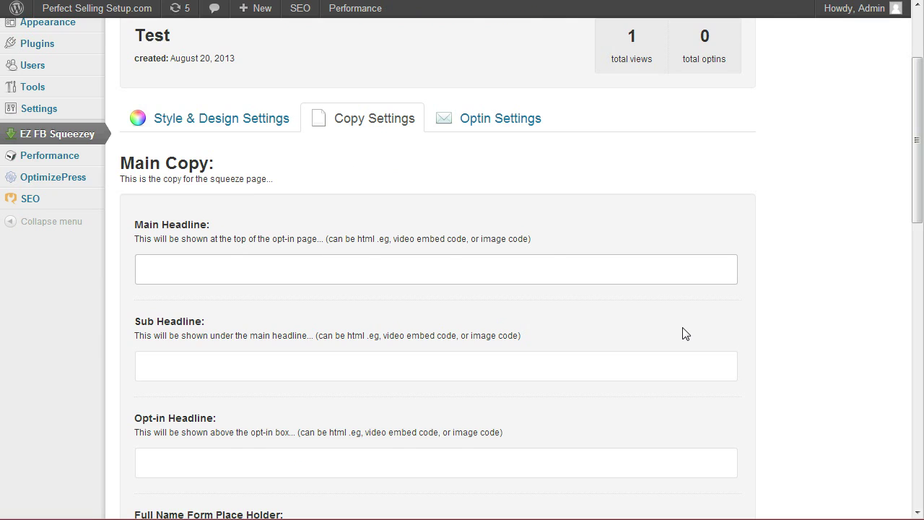
Set the main headline to the Headline-test.png img tag and the sub headline to <a></a>
text(<img src="http://perfectsellingsetup.com/wp-content/uploads/2013/08/Headline-test.png">)
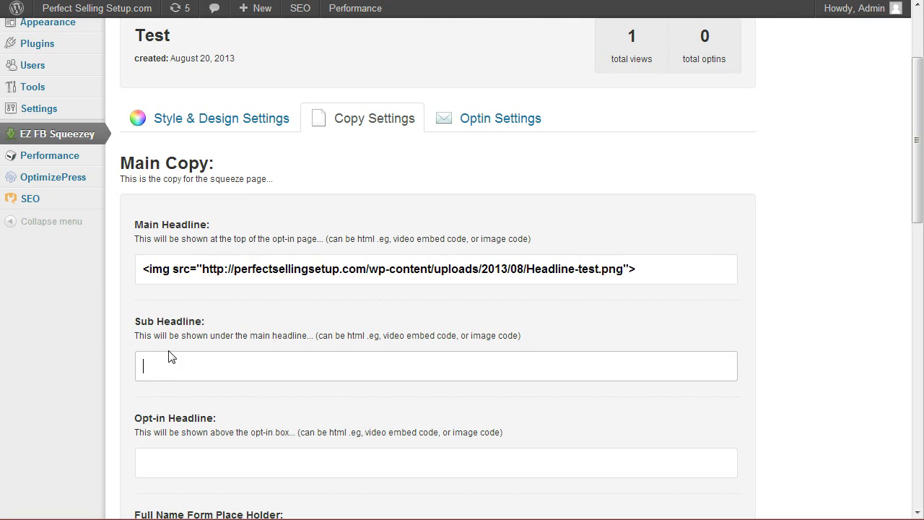
text(<a>)
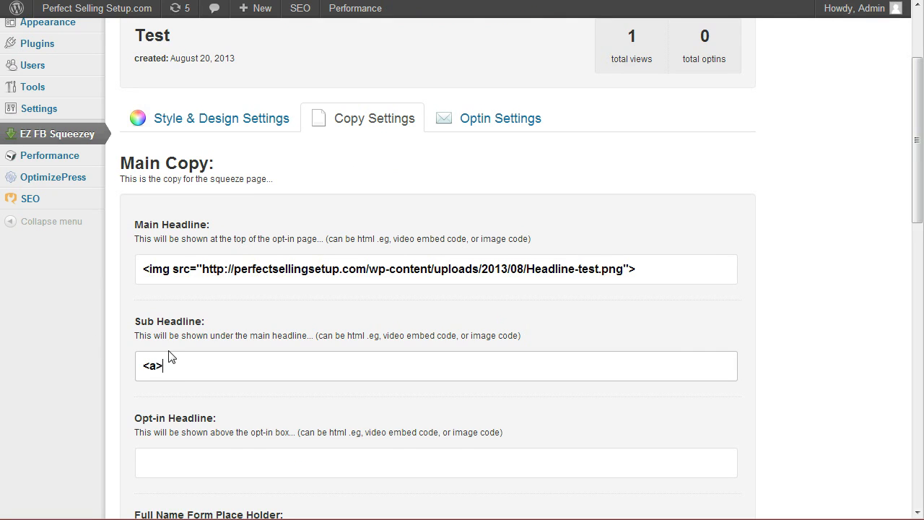
text(</a>)
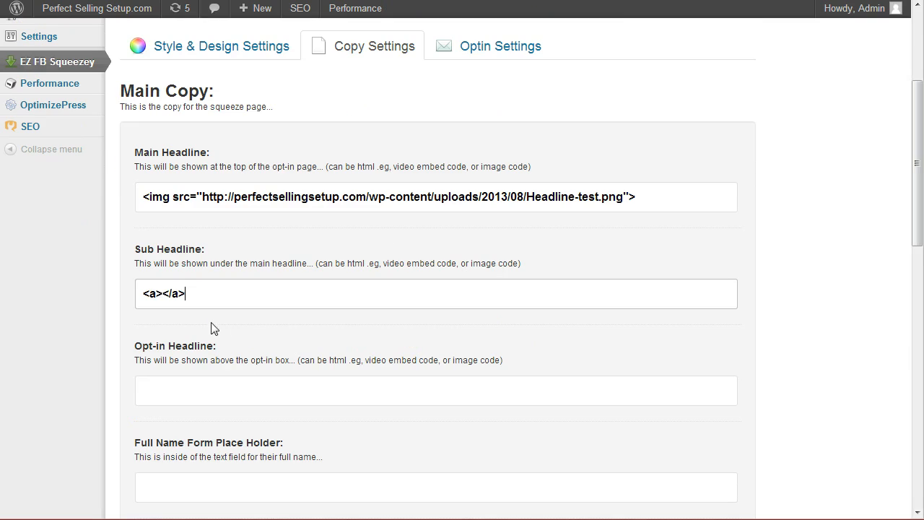
Fill the opt-in headline and the 'Please Enter Your Email...' placeholder fields
scroll(down, 3)
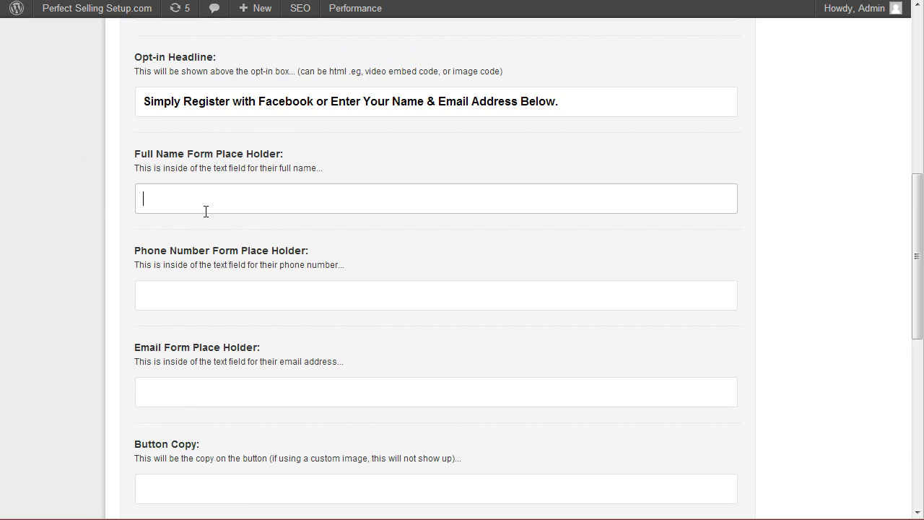
text(Please Enter Your Name...)
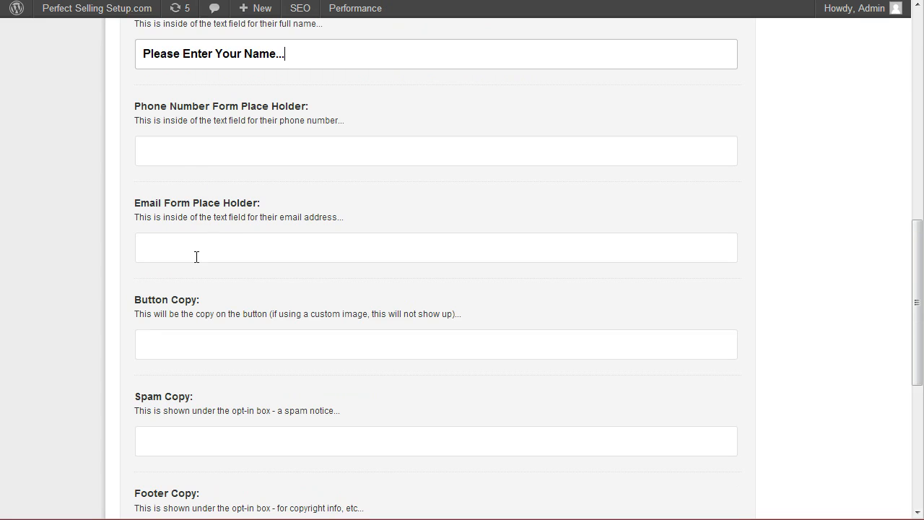
text(Please Enter Your Email...)
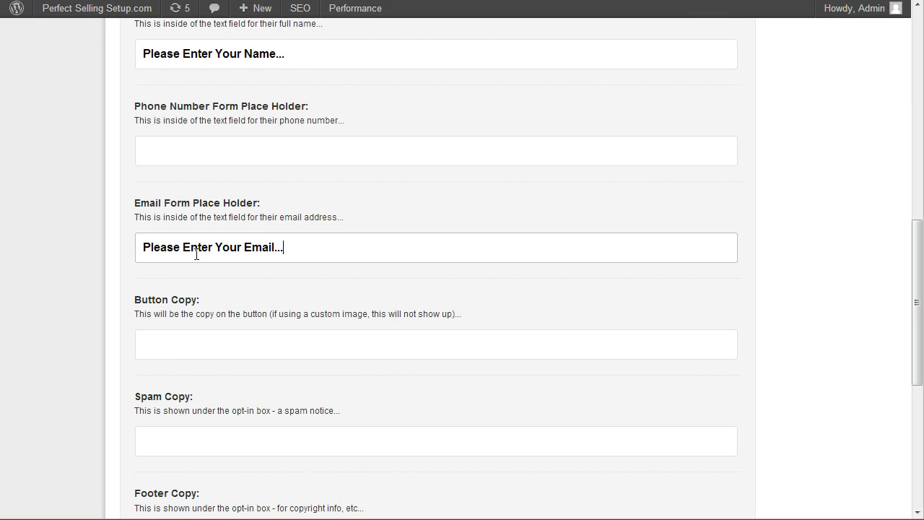
scroll(down, 3)
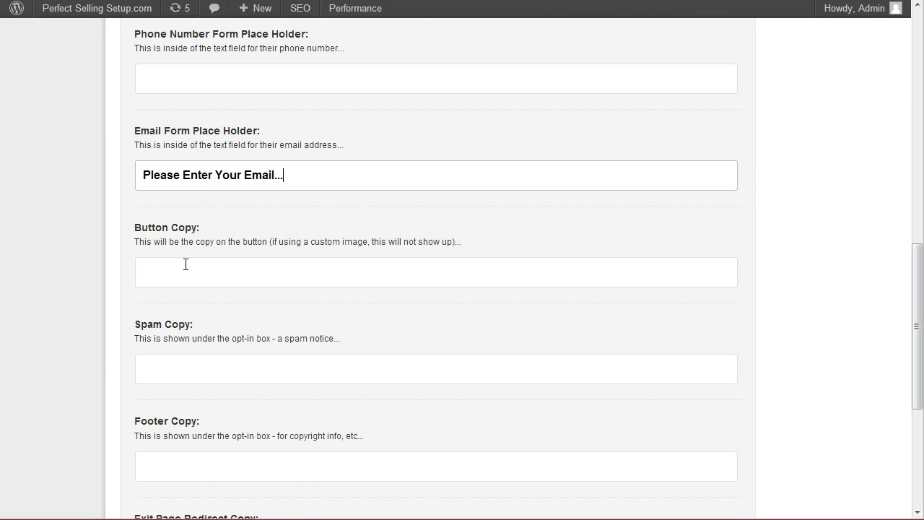
scroll(down, 3)
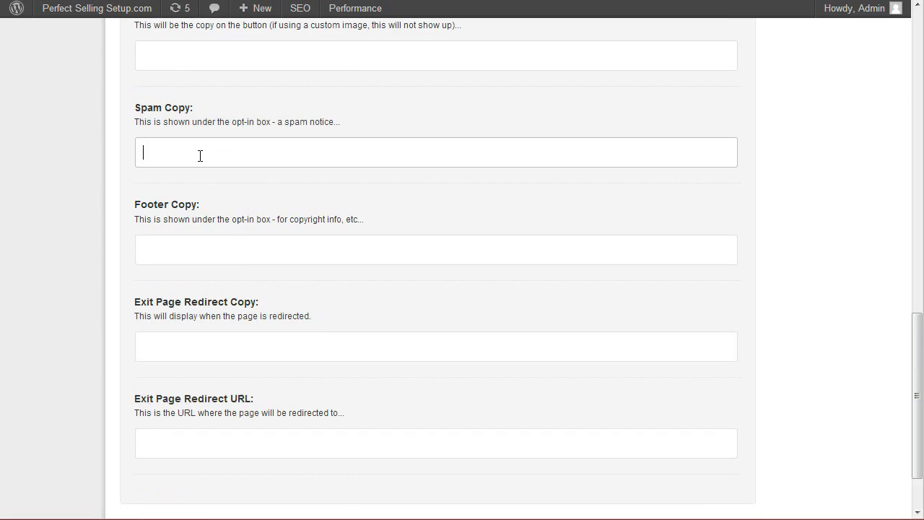
mouse_move(442, 280)
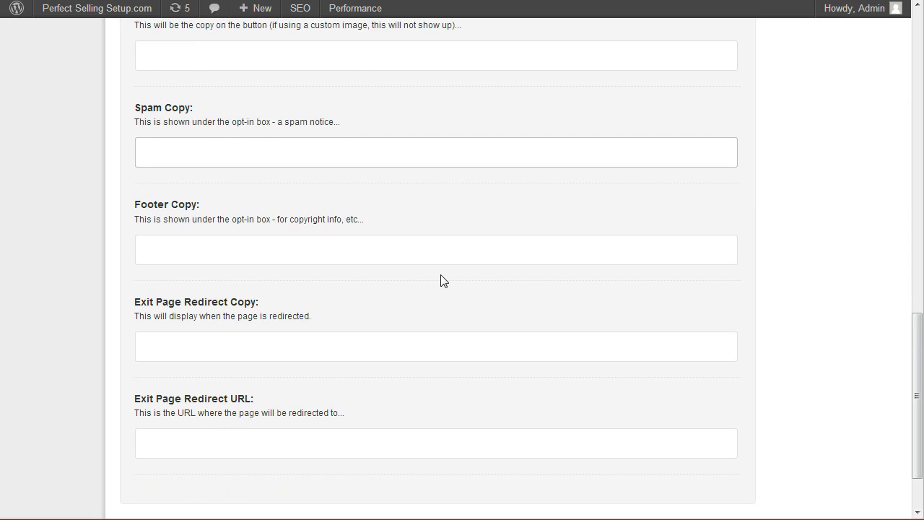
Add the AWeber permission-policy spam notice and footer '© 2013 Matt Stefanik | Chris Blair - EZFBSqueezey.com'
text(Please read our <a href="http://www.aweber.com/permission.htm" target="_blank">Permission Pledge.</a>)
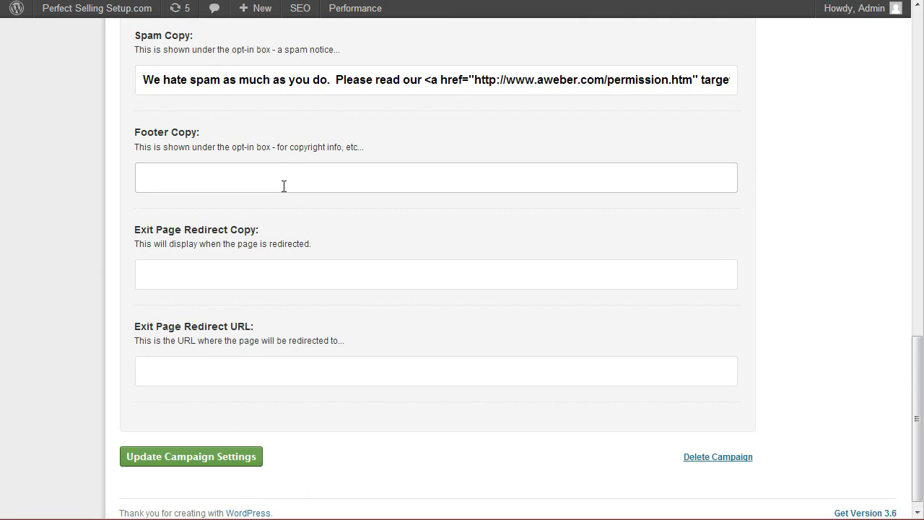
text(Cop)
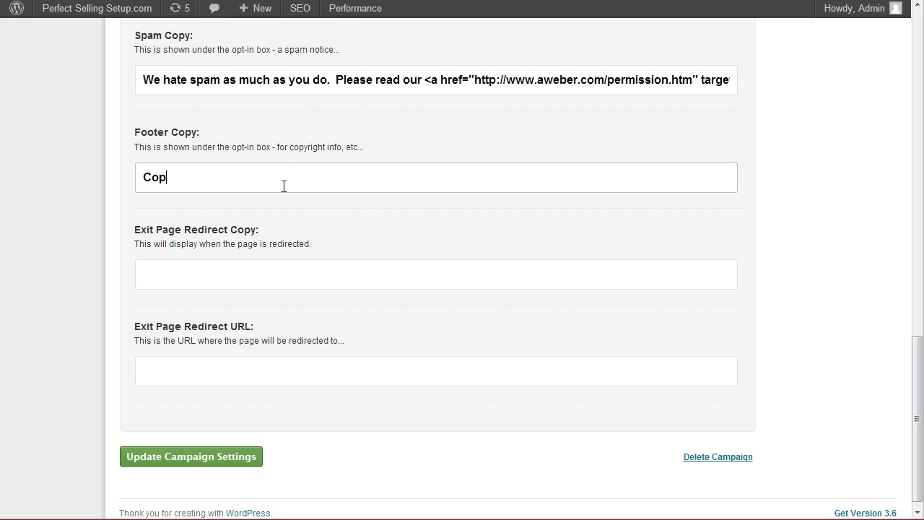
text(yright)
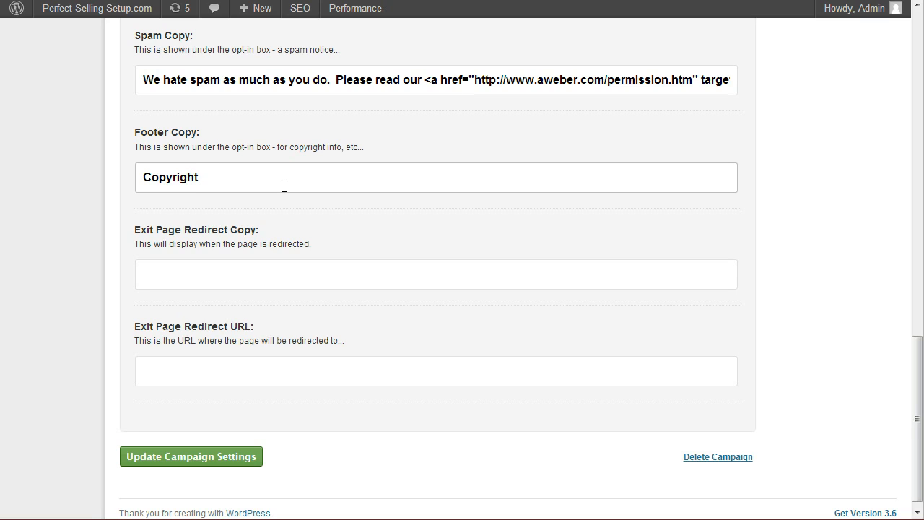
text(©)
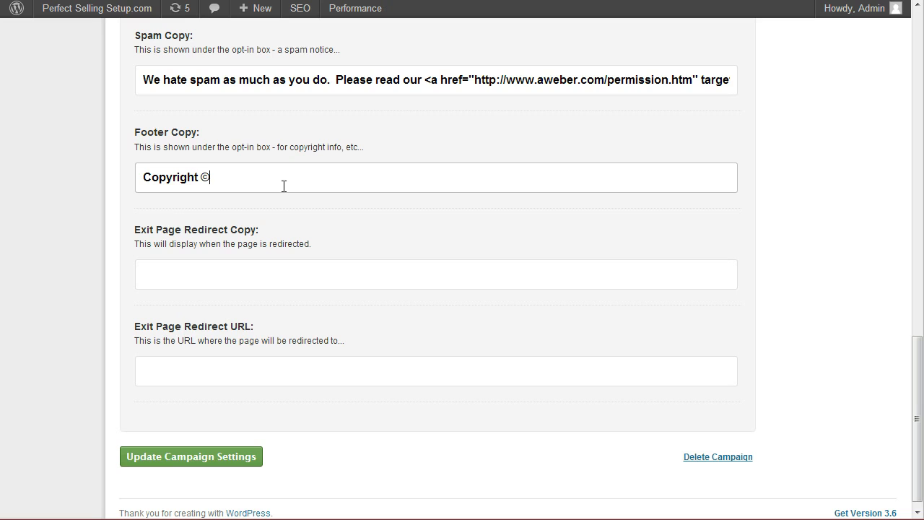
text(2013 Matt Stefanik | Chris Blair  - EZFBSqueezey.com)
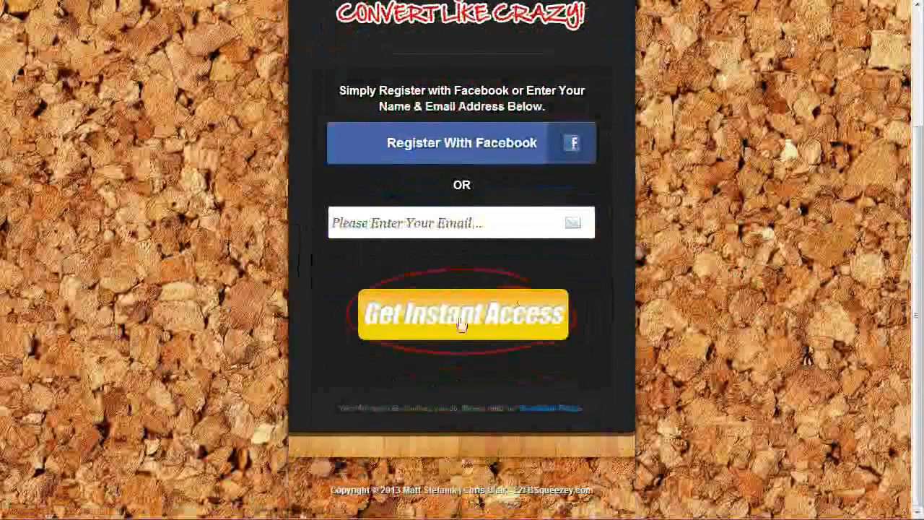
scroll(up, 3)
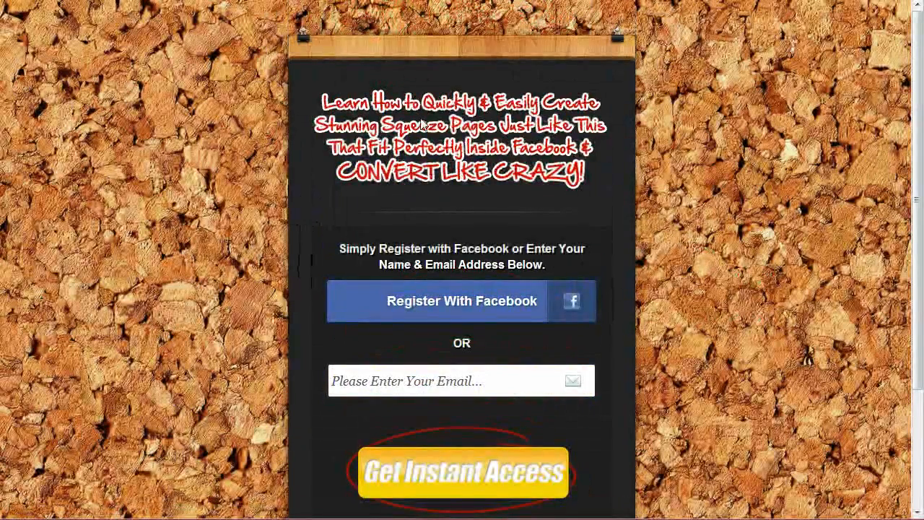
scroll(down, 3)
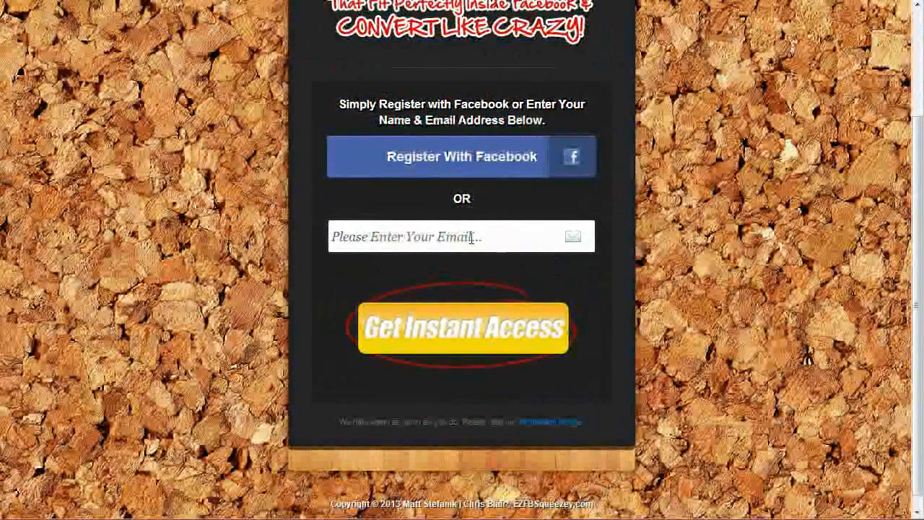
mouse_move(533, 270)
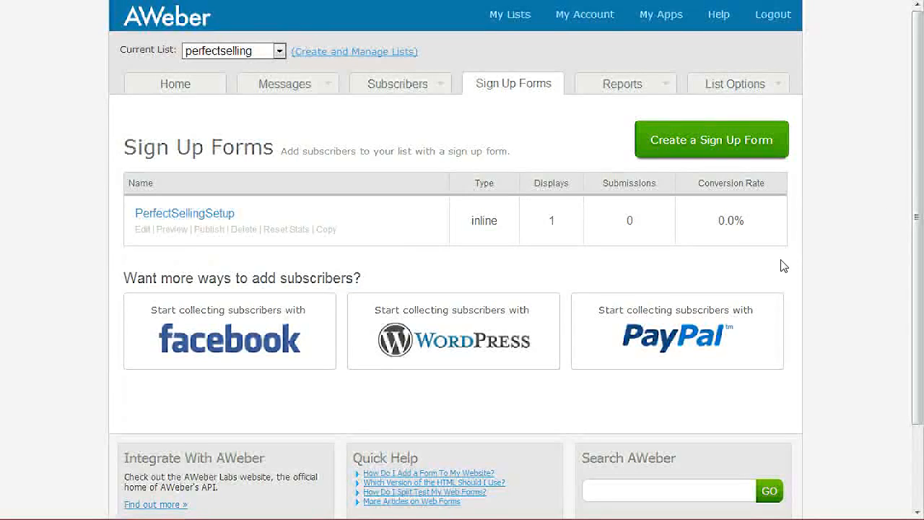
Create a new sign-up form from the Basic template and go to Step 2
click(712, 138)
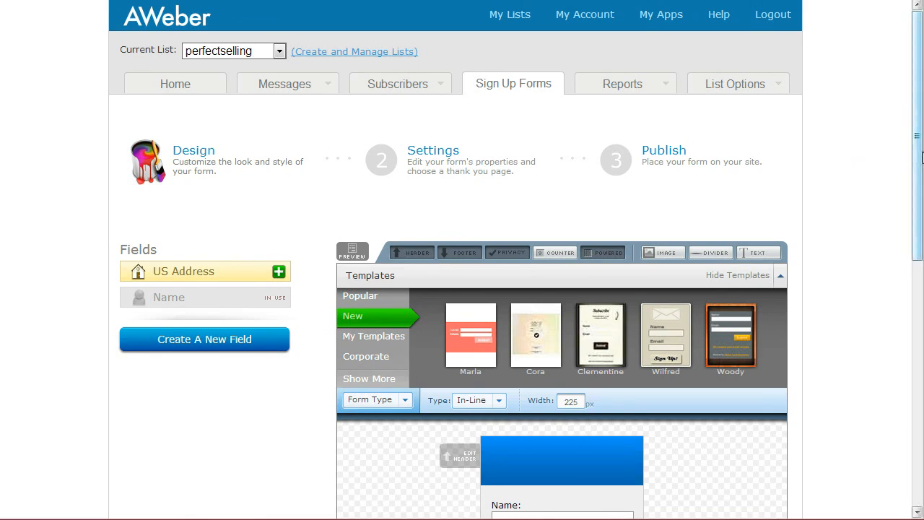
scroll(down, 3)
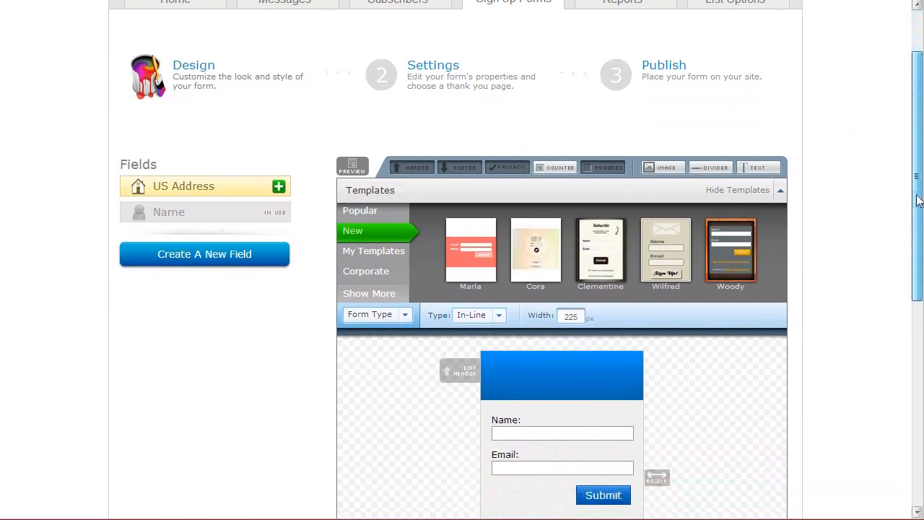
scroll(down, 3)
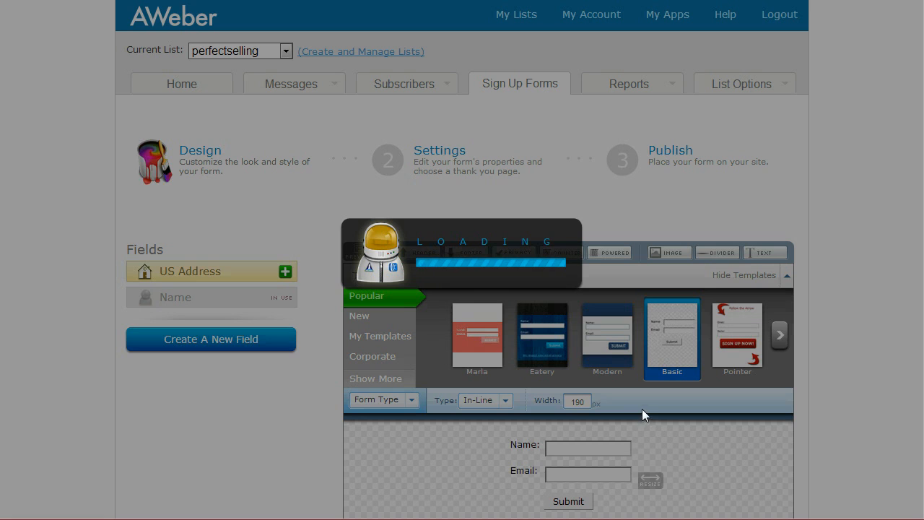
scroll(down, 3)
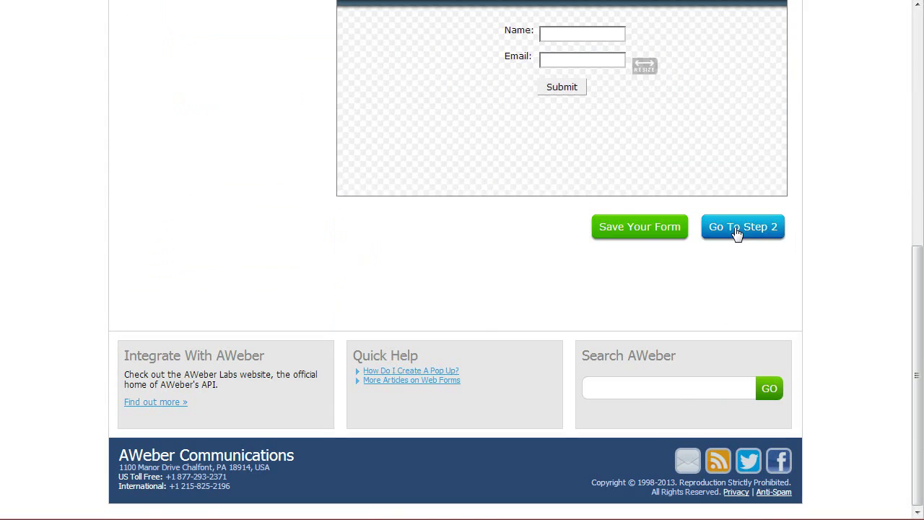
click(742, 227)
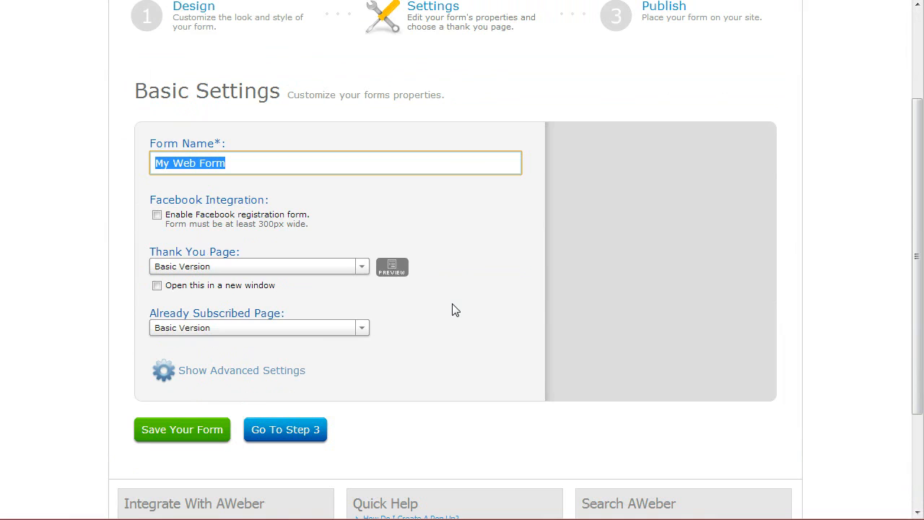
Name the form testform with a custom thank-you page at ezfbsqueezey.com/order
text(testform)
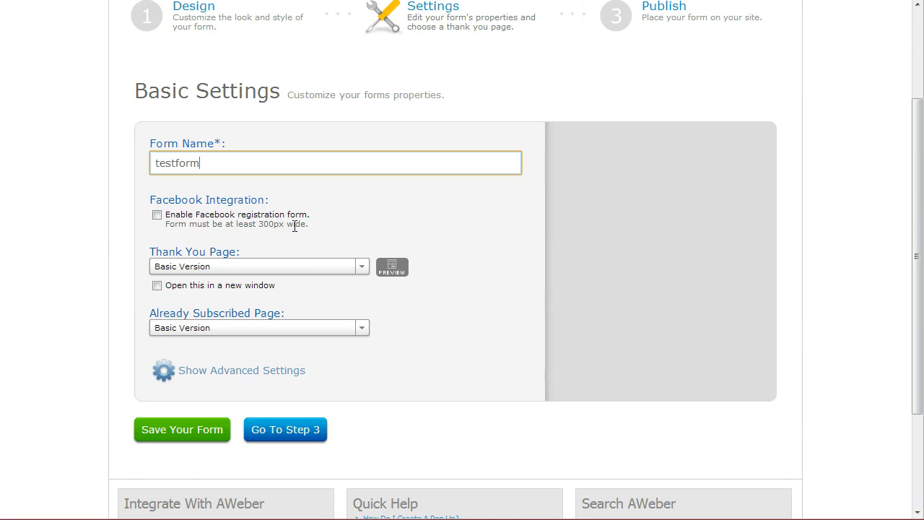
click(257, 265)
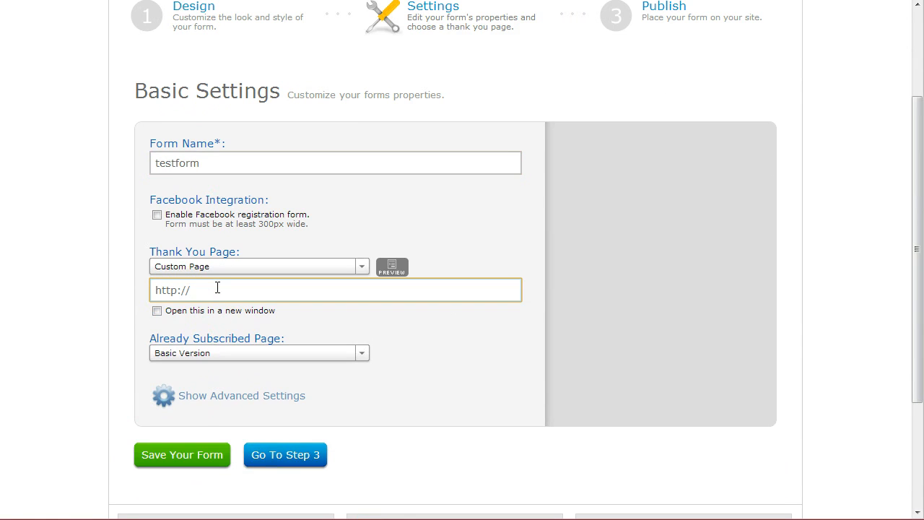
text(ezfbsqueezey.com/)
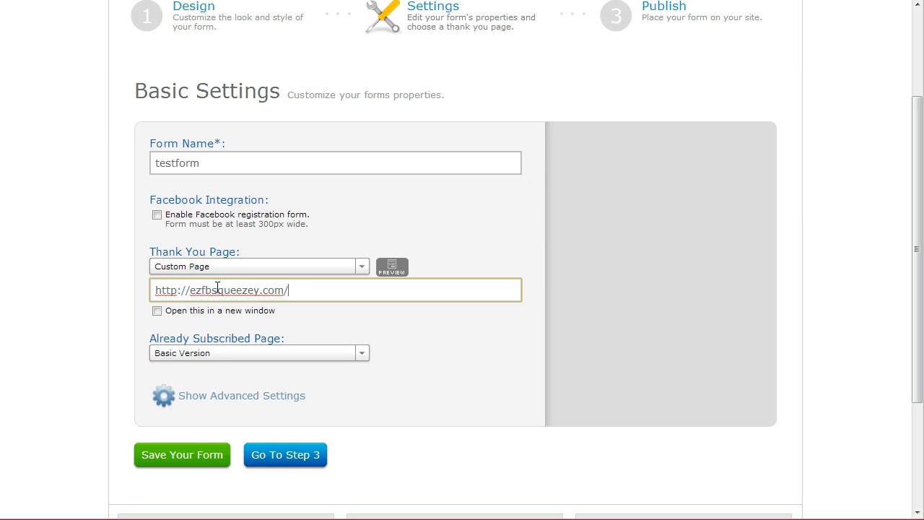
text(order)
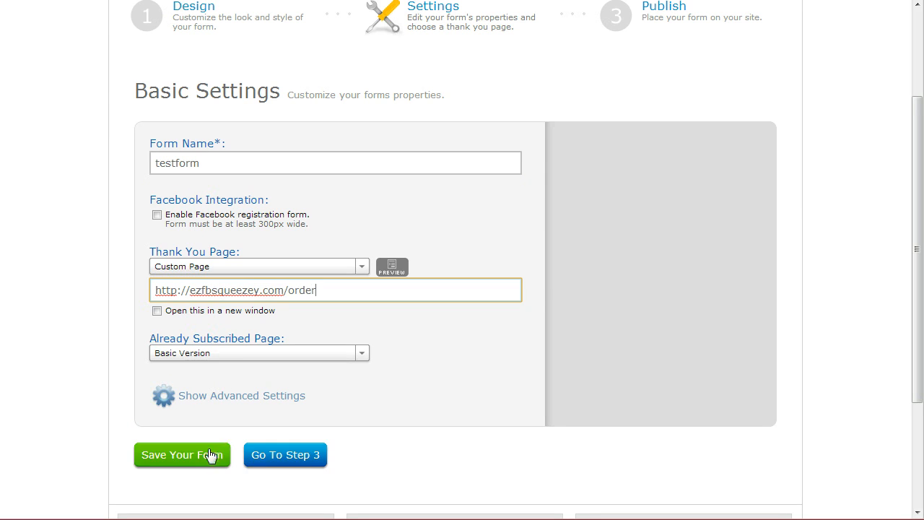
Save the web form and proceed to the Publish step
click(182, 453)
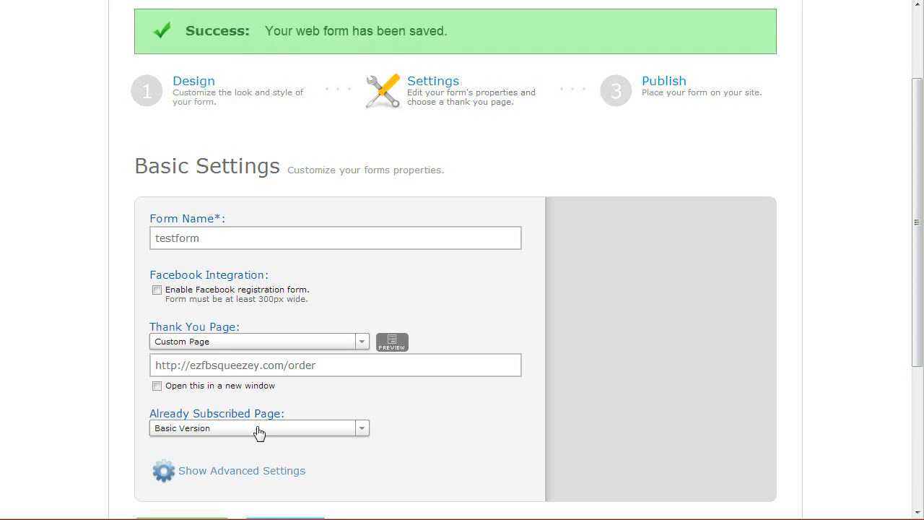
scroll(down, 3)
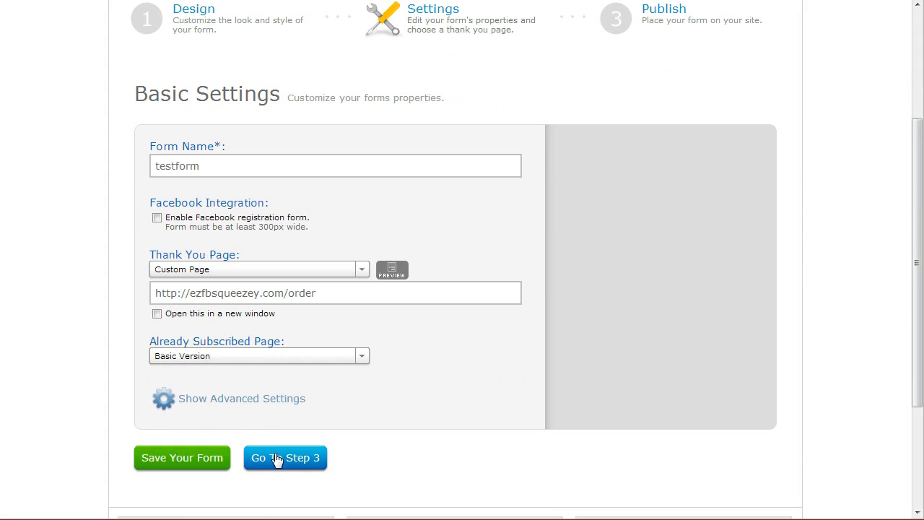
scroll(down, 3)
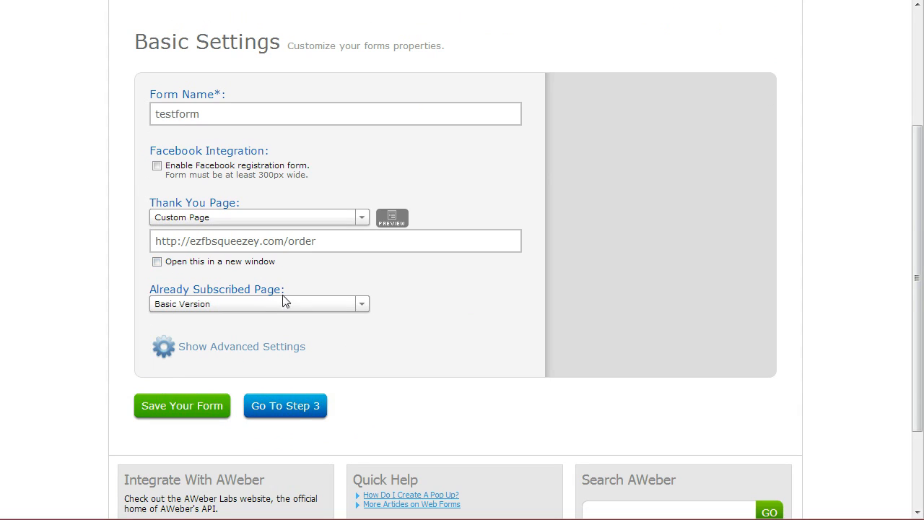
click(285, 406)
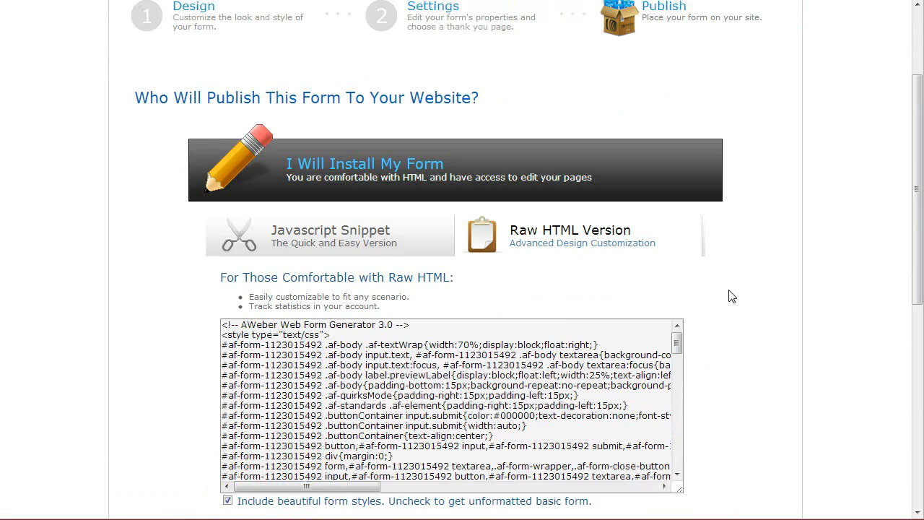
Choose the Raw HTML Version of the form code under I Will Install My Form
scroll(down, 3)
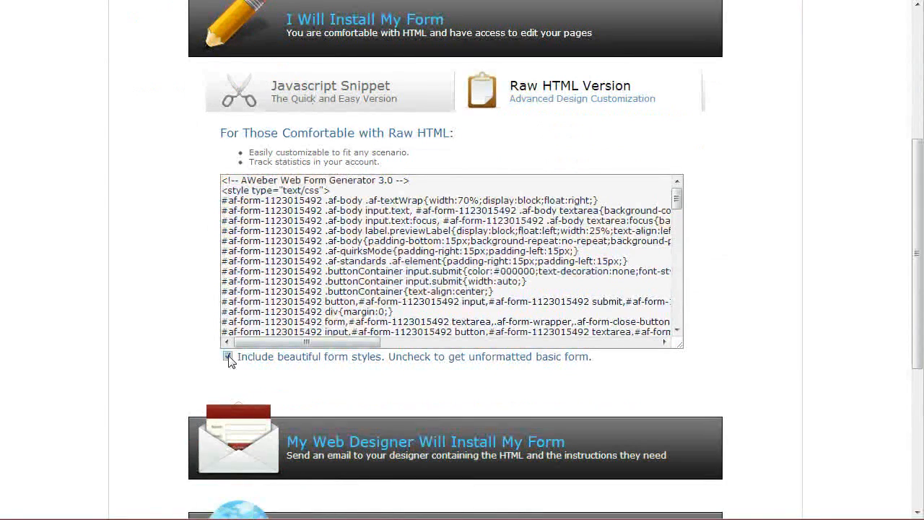
click(228, 357)
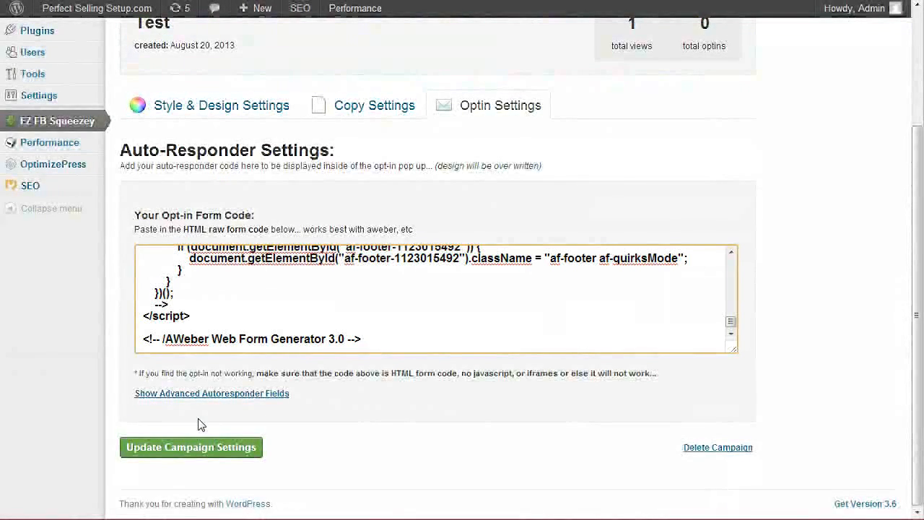
mouse_move(210, 410)
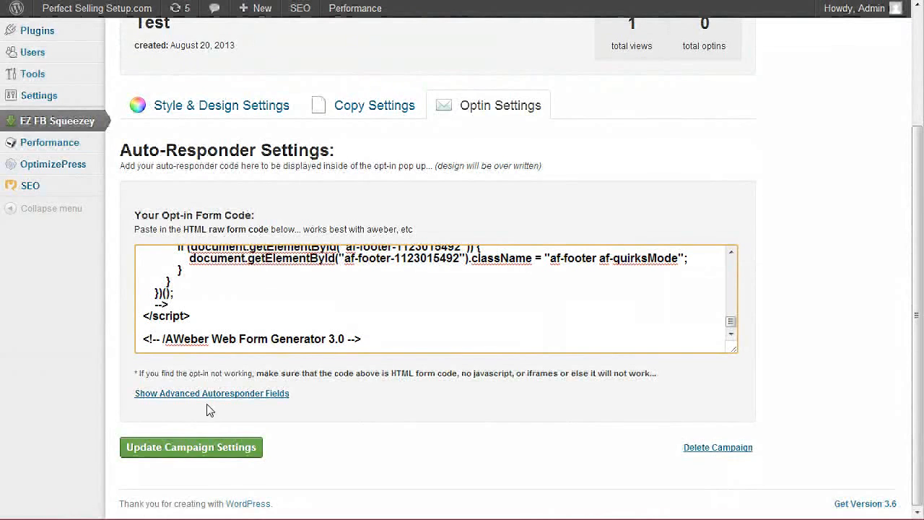
Show the advanced autoresponder fields below the pasted opt-in form code
click(210, 392)
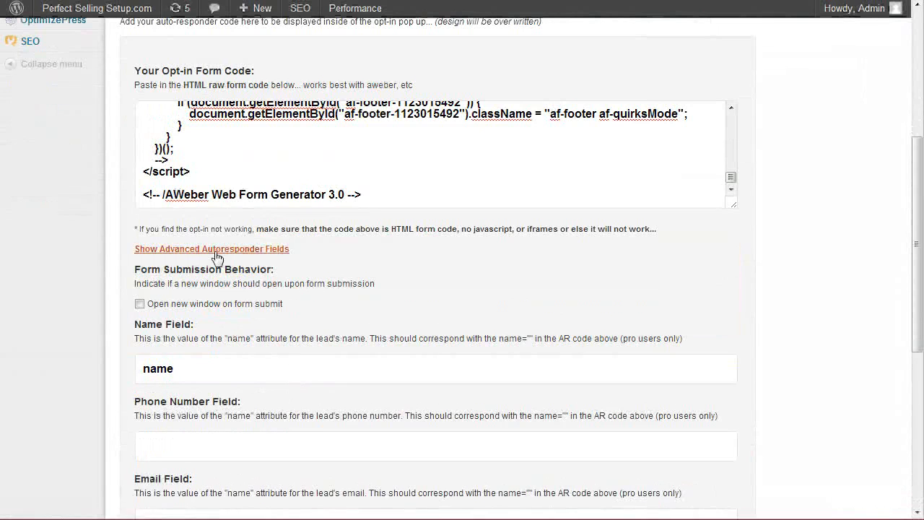
scroll(down, 3)
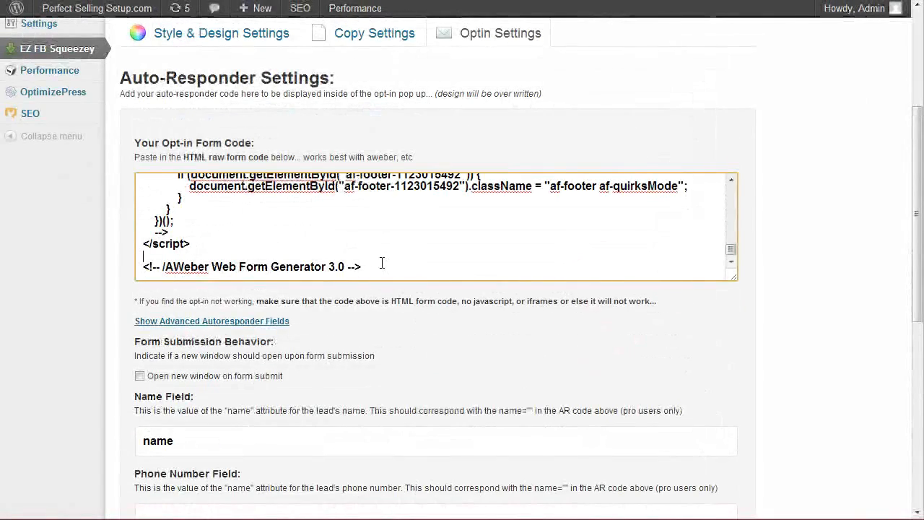
scroll(down, 3)
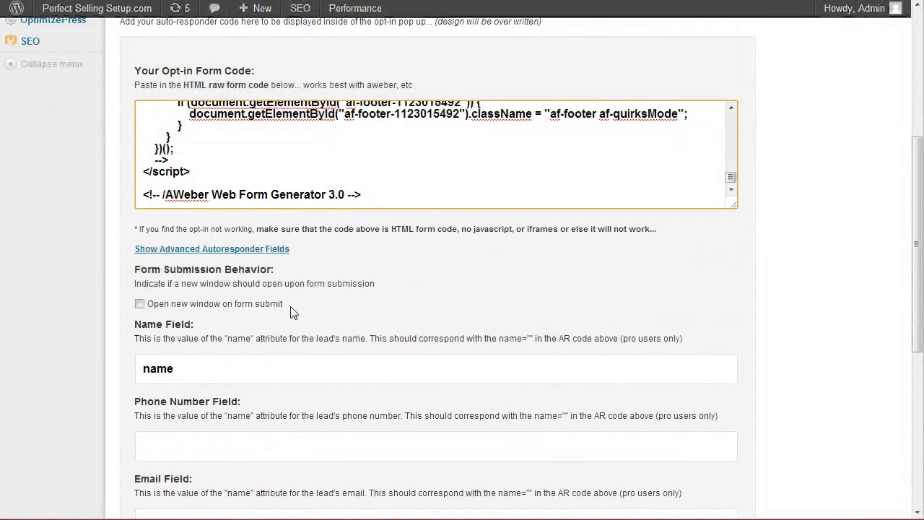
mouse_move(285, 320)
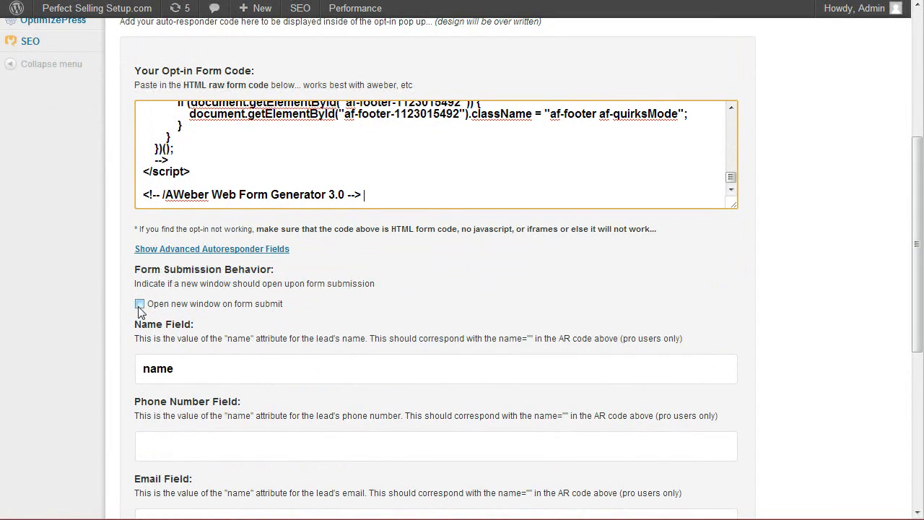
Leave new-window submission turned off and save the campaign's opt-in settings
click(139, 303)
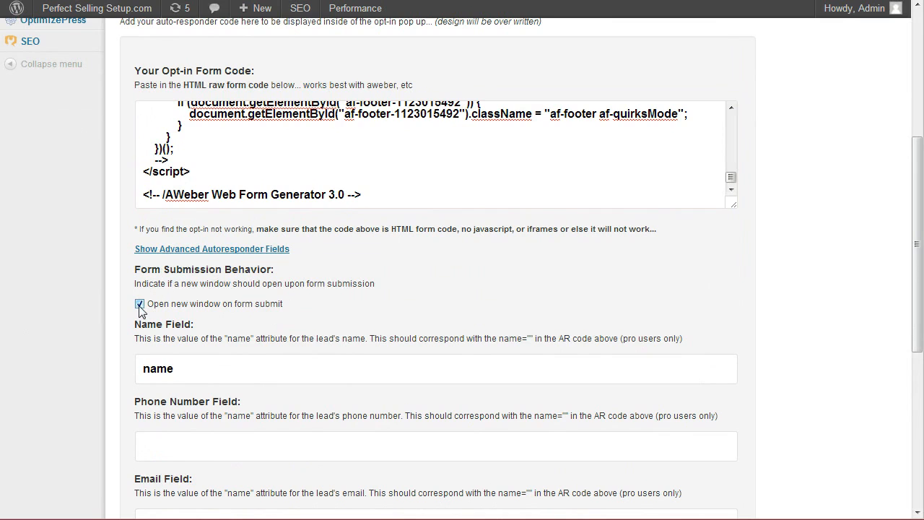
click(138, 303)
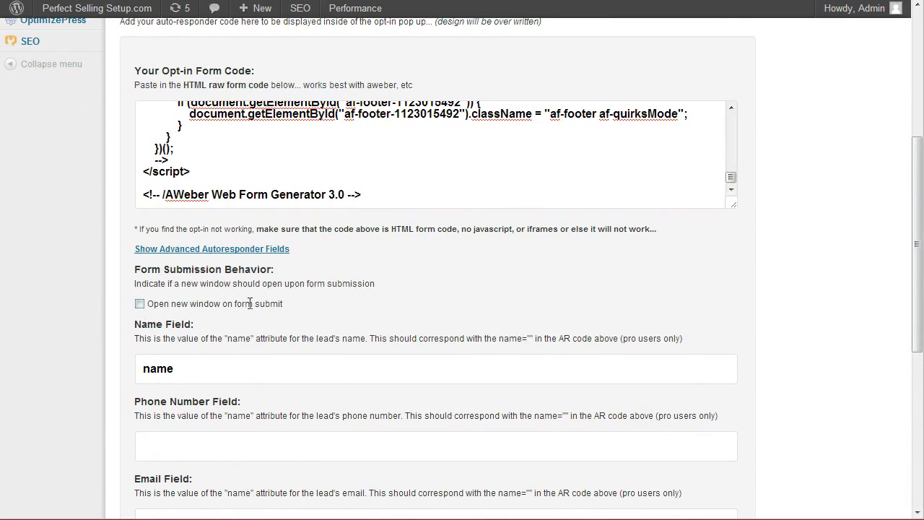
scroll(down, 3)
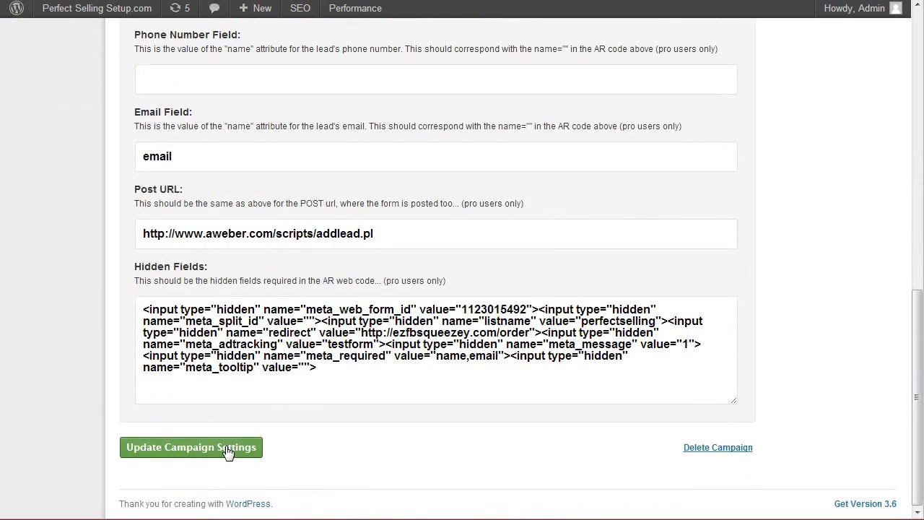
click(190, 448)
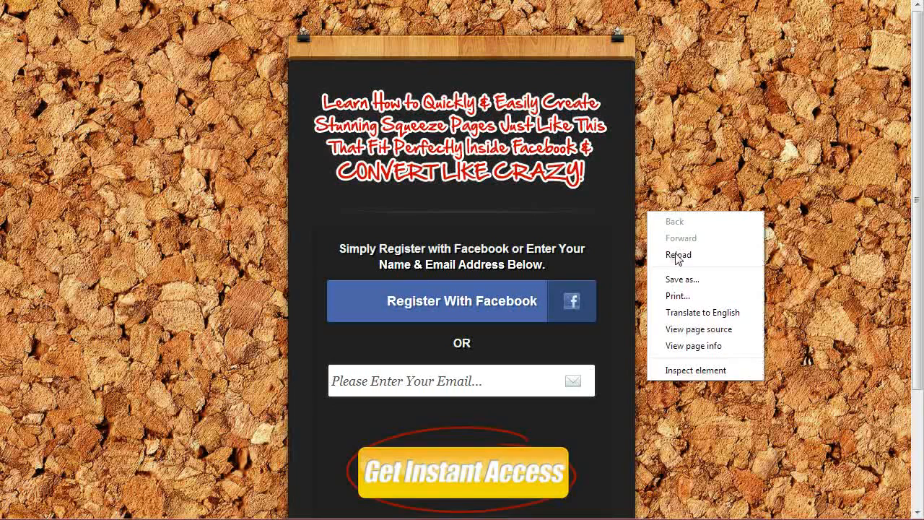
Reload the live squeeze page to confirm the opt-in box shows name and email fields
click(679, 255)
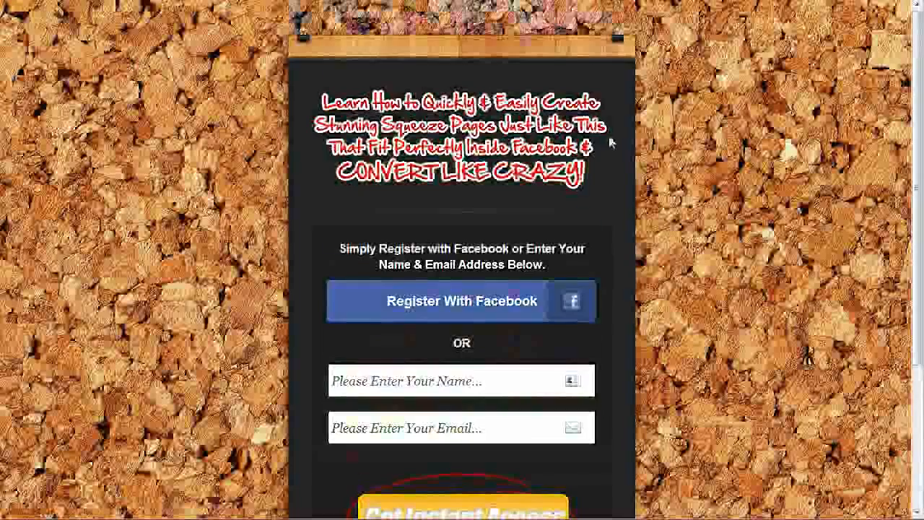
scroll(down, 3)
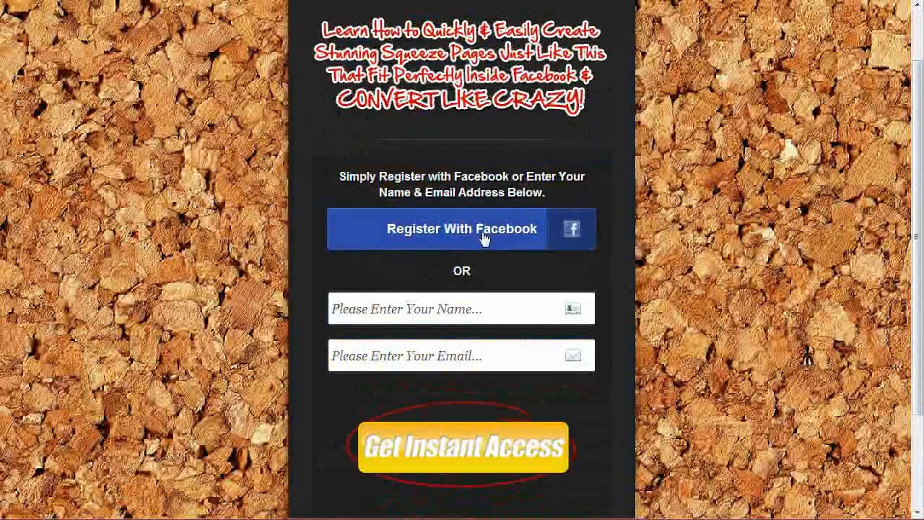
mouse_move(447, 457)
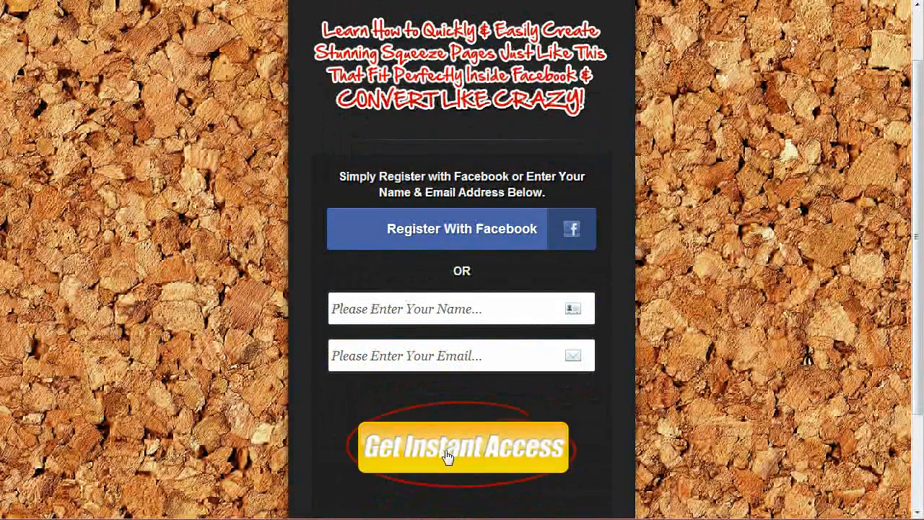
mouse_move(509, 251)
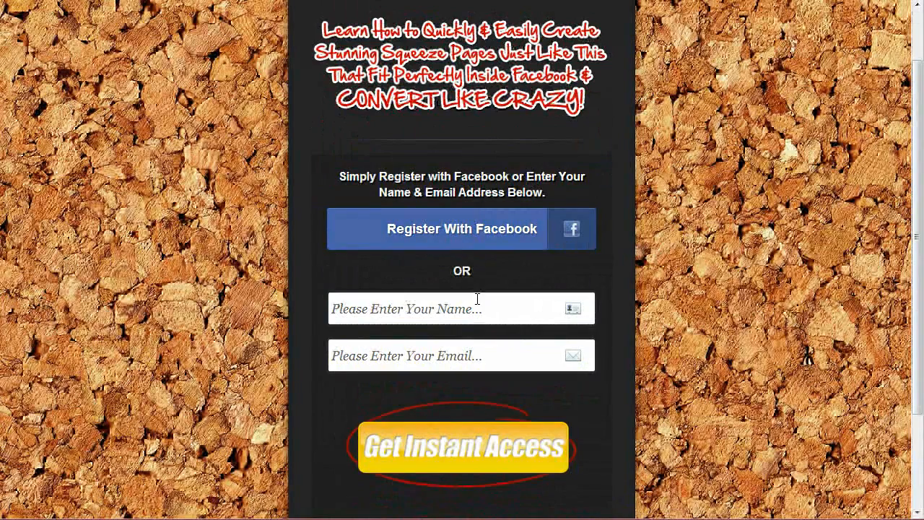
mouse_move(324, 232)
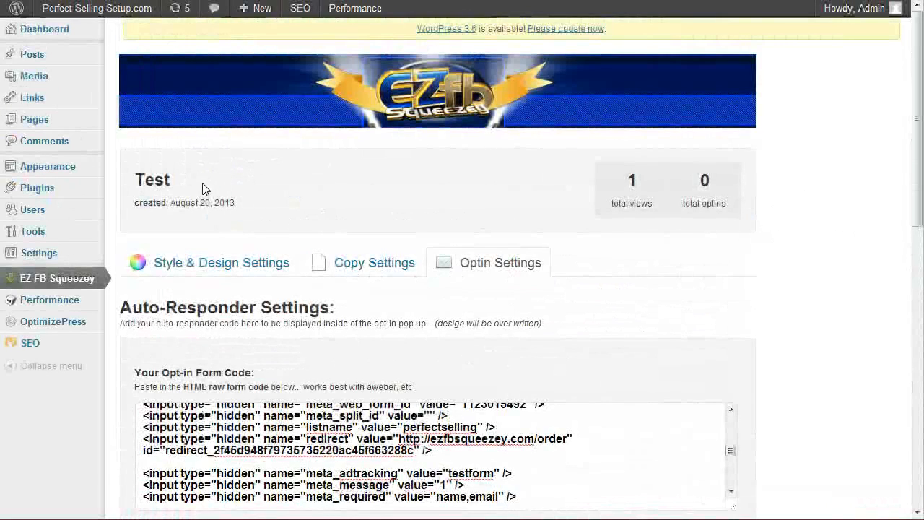
mouse_move(70, 142)
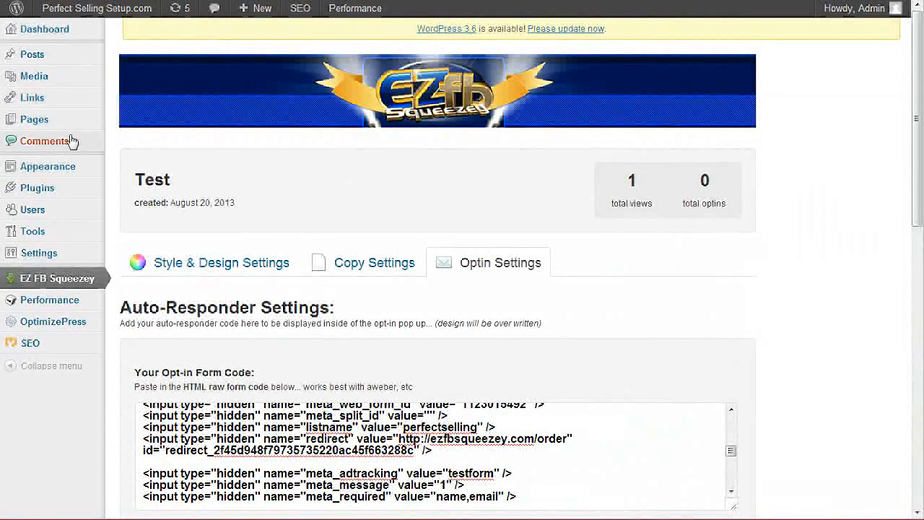
mouse_move(34, 118)
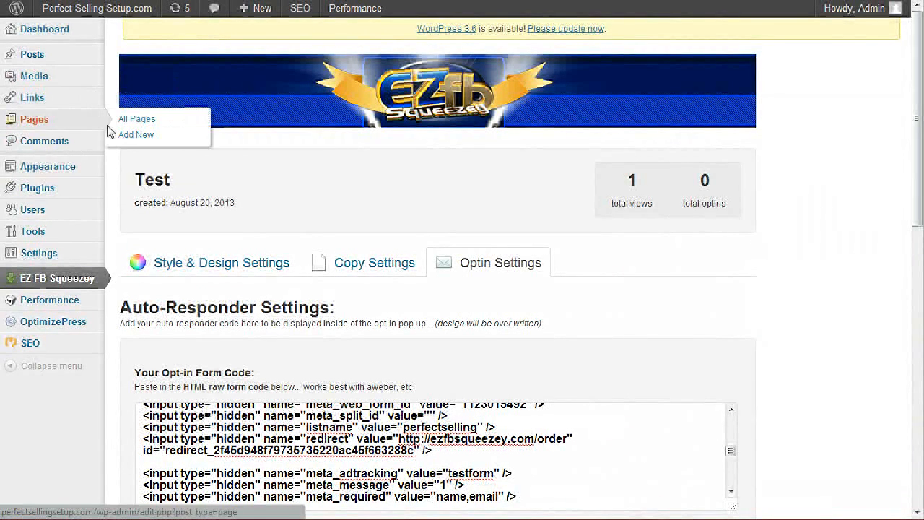
Create a new page titled Test, link the Test squeeze page and adjust its permalink slug
click(136, 135)
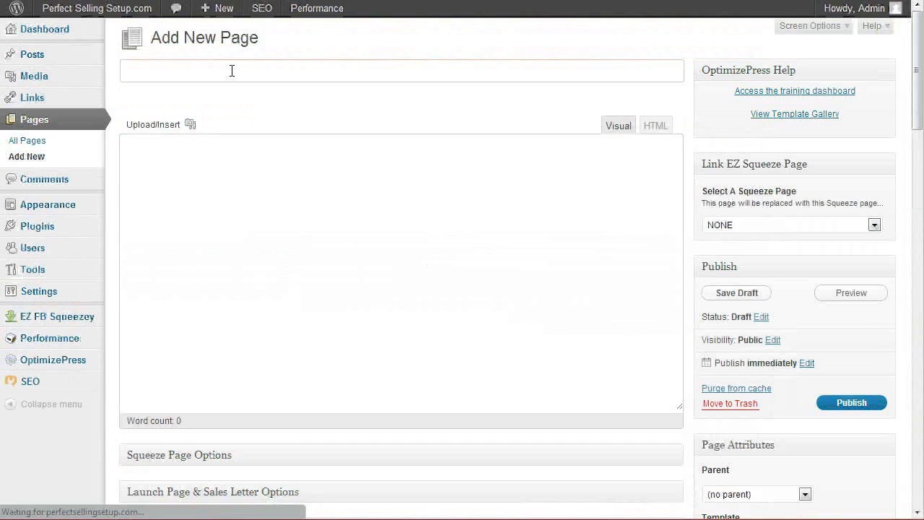
text(Test)
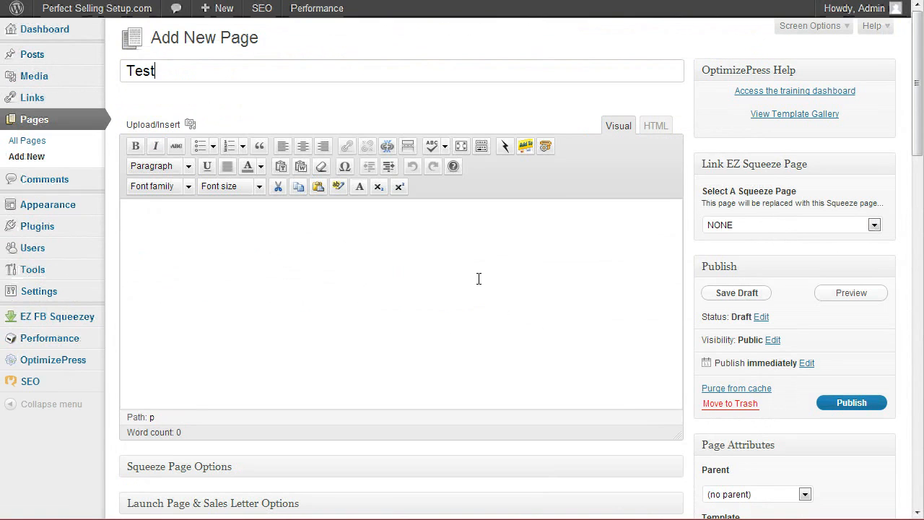
click(876, 225)
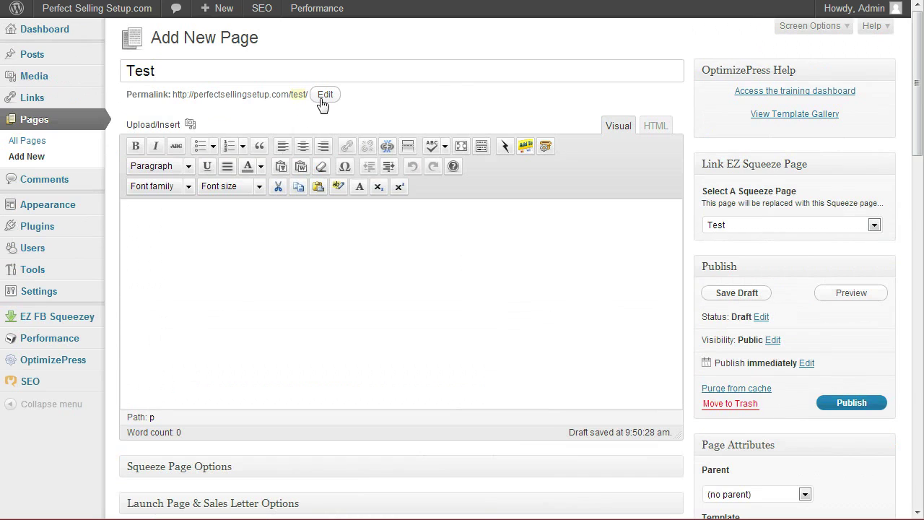
click(326, 96)
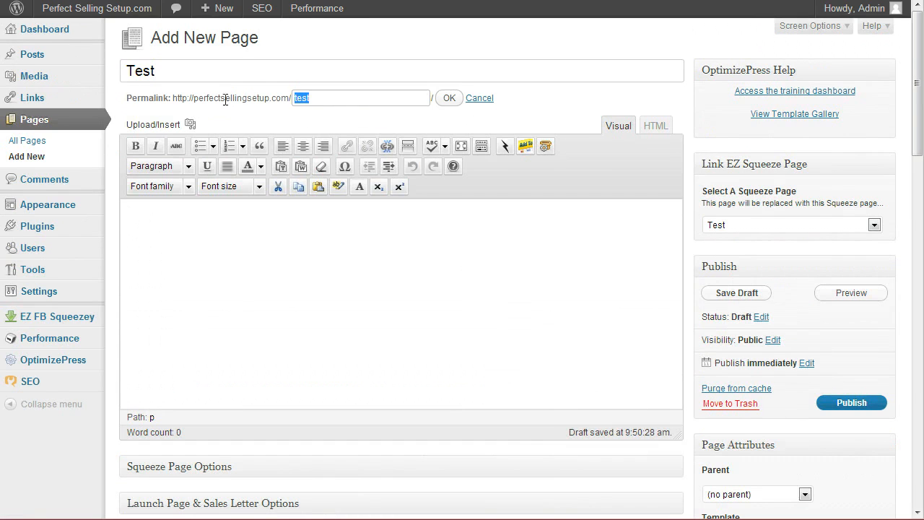
Publish the Test page and view it live as the corkboard squeeze page
scroll(down, 3)
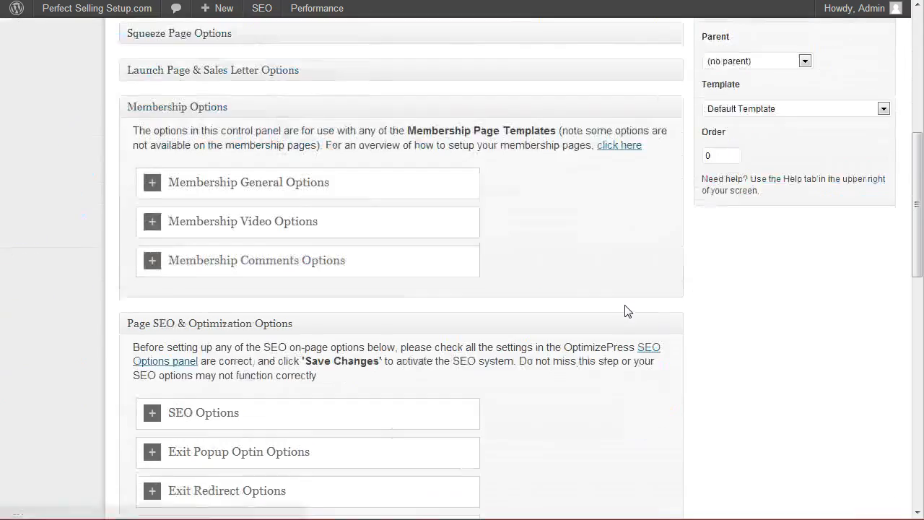
scroll(down, 3)
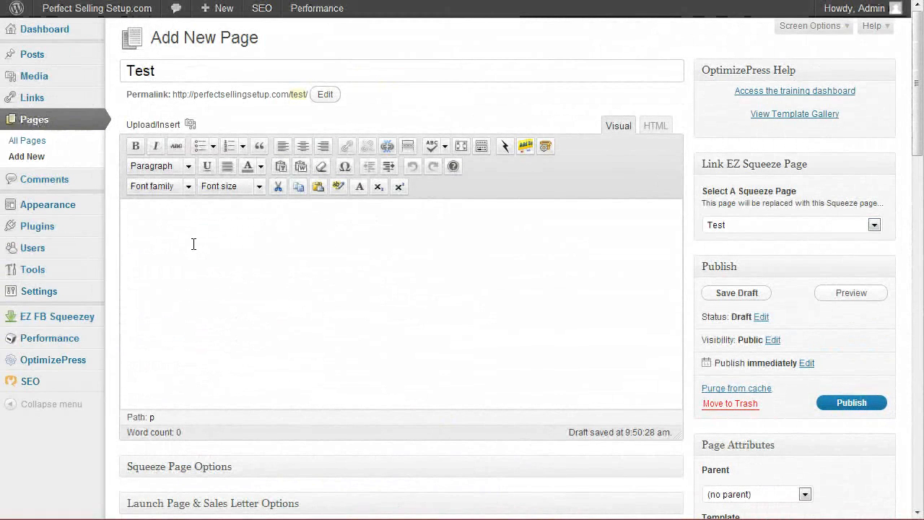
mouse_move(273, 245)
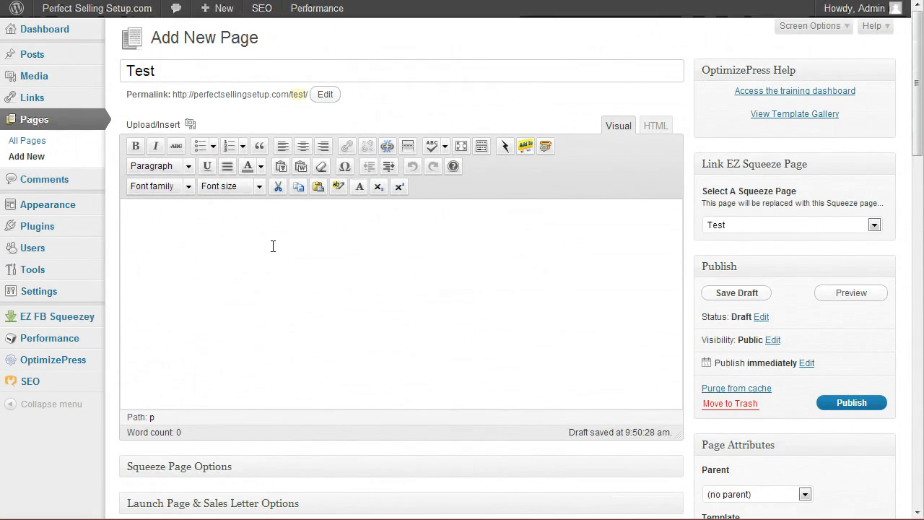
scroll(down, 3)
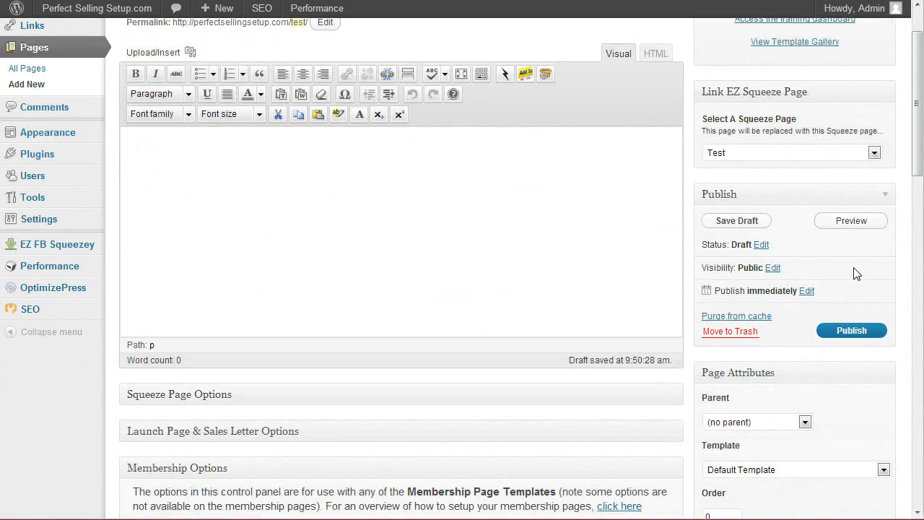
scroll(up, 3)
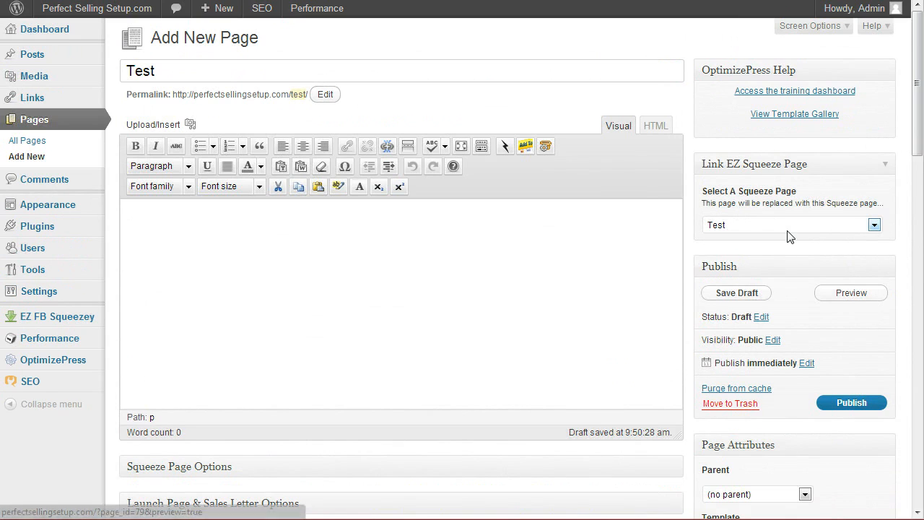
click(852, 402)
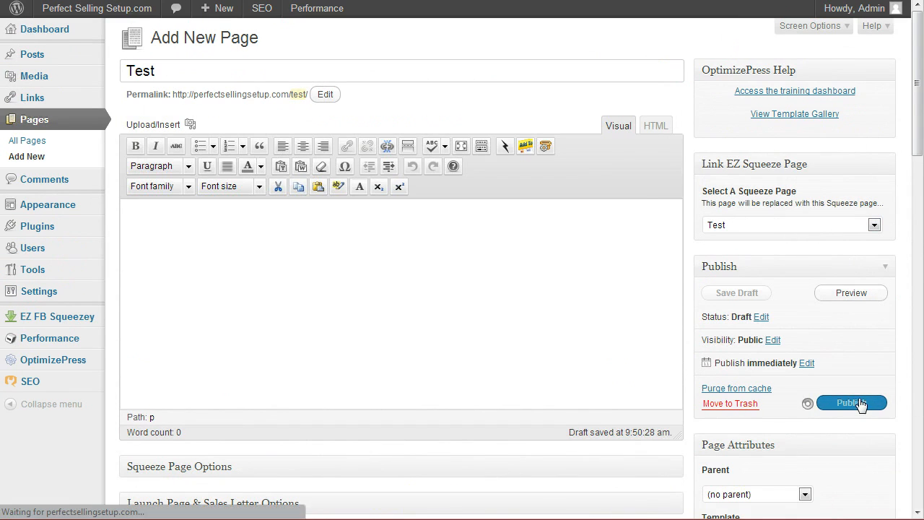
click(850, 402)
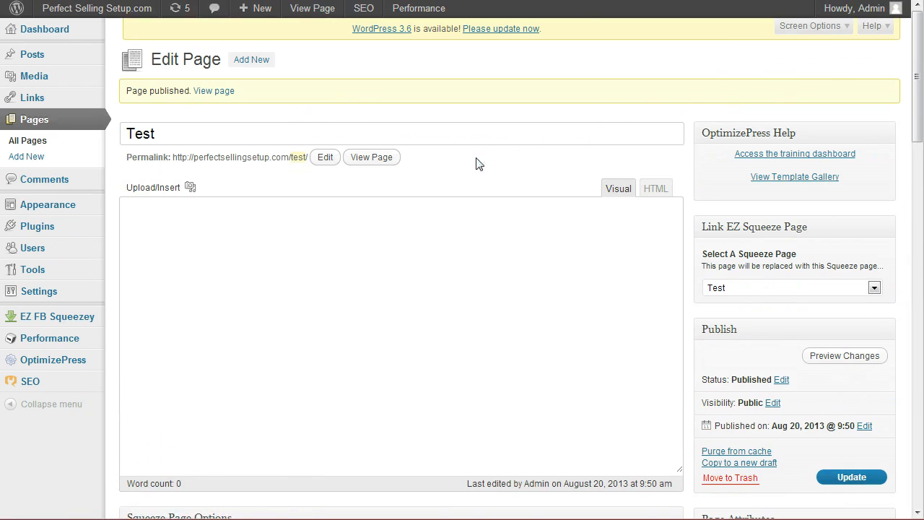
click(618, 188)
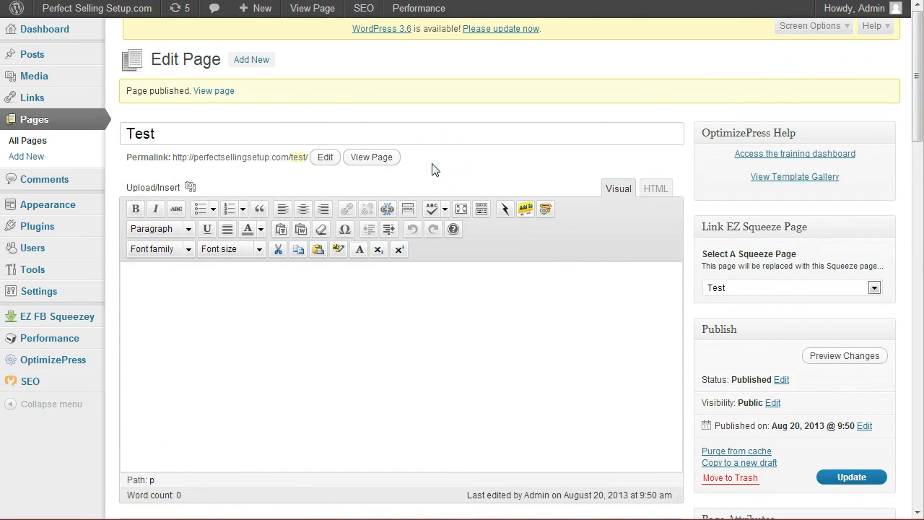
click(372, 155)
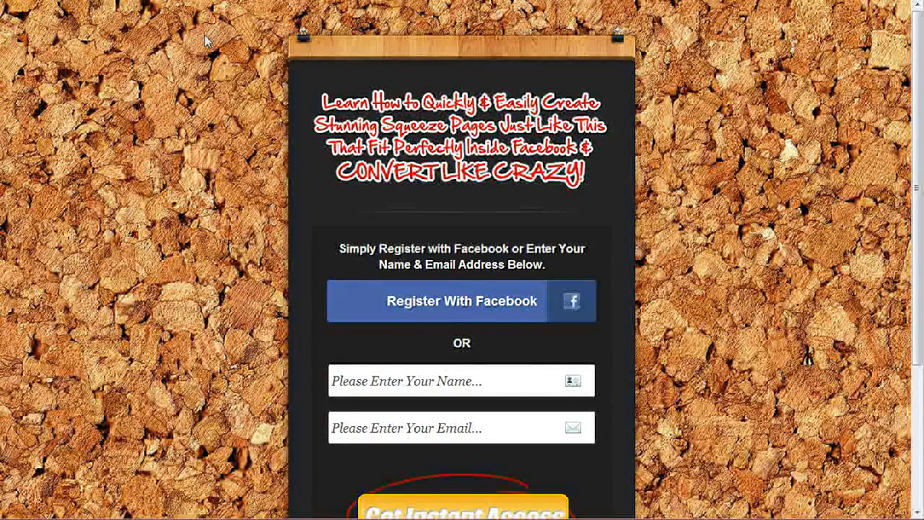
mouse_move(386, 49)
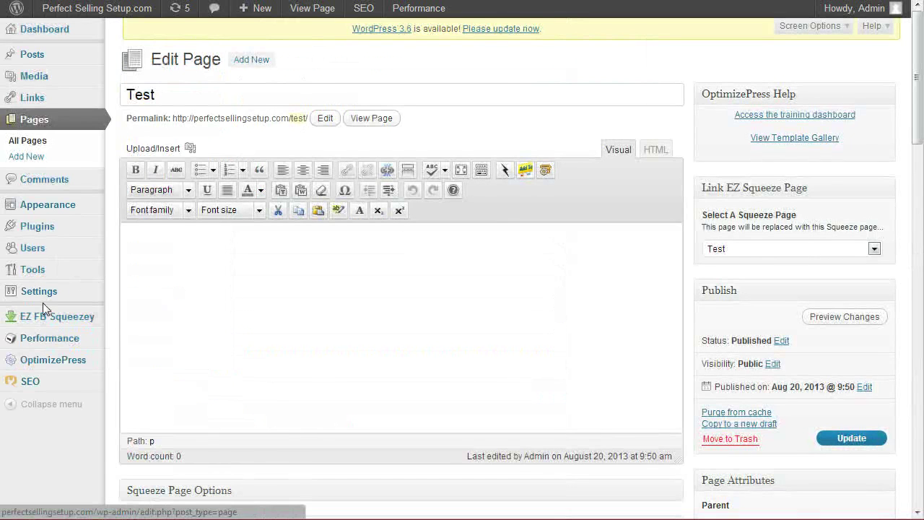
mouse_move(39, 292)
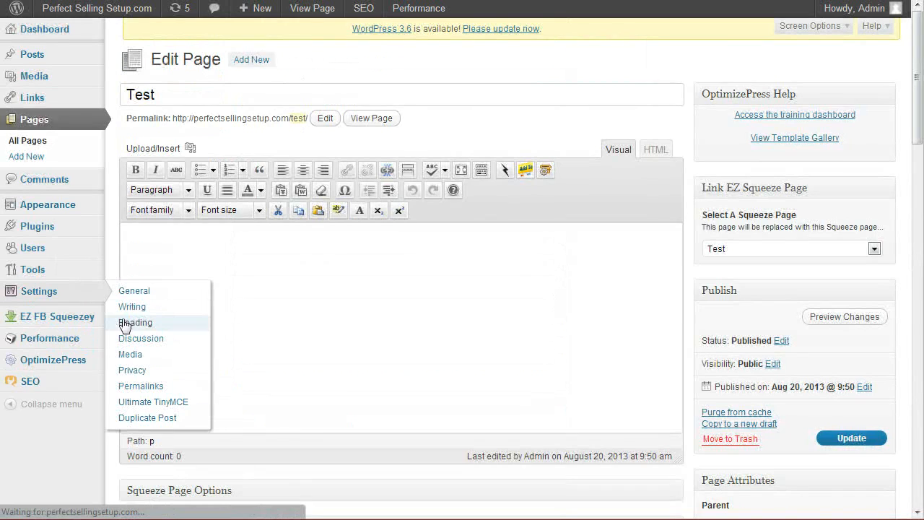
Set Reading Settings to a static front page using Test and save the changes
click(136, 322)
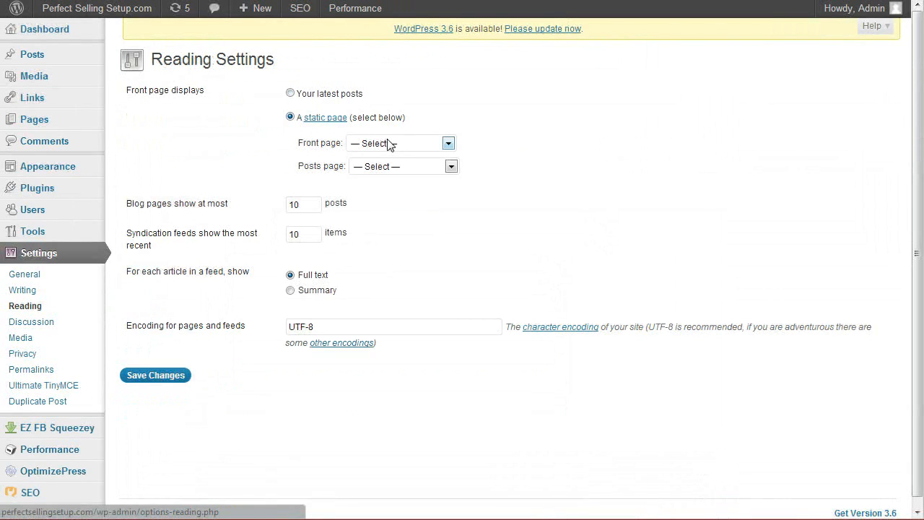
click(401, 143)
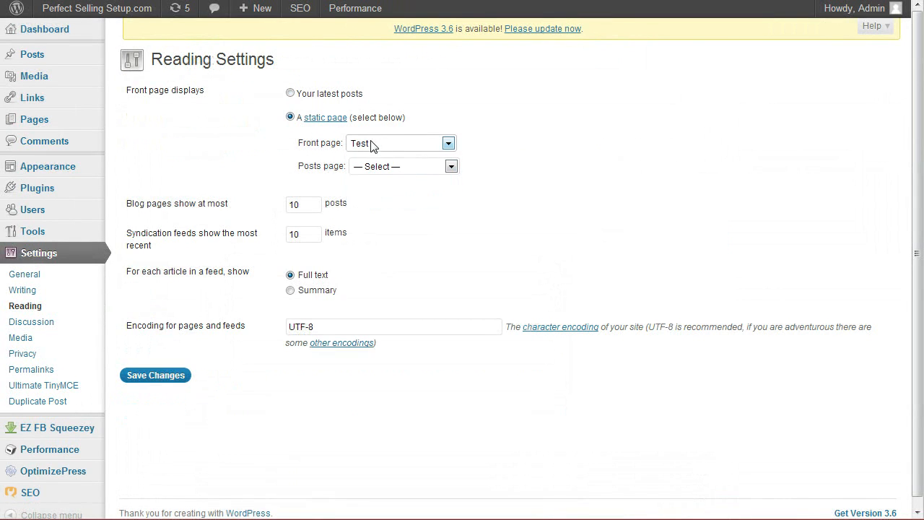
mouse_move(205, 364)
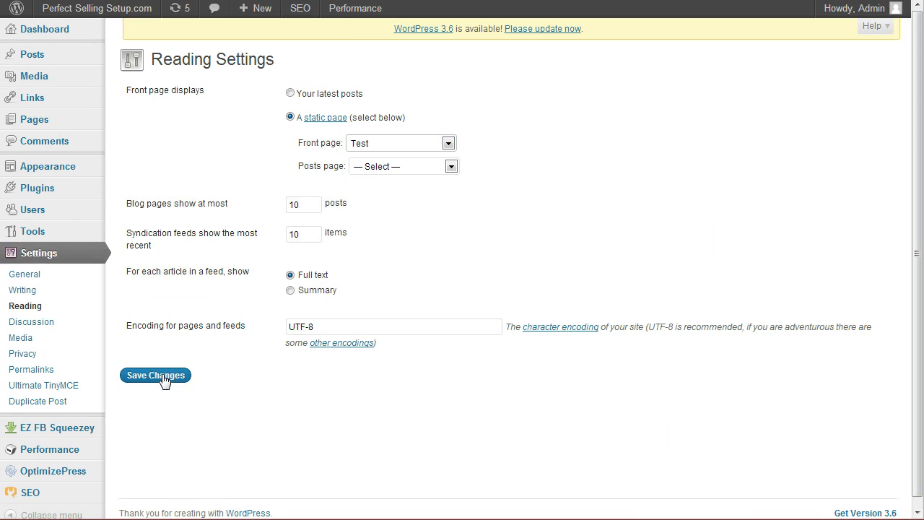
click(156, 375)
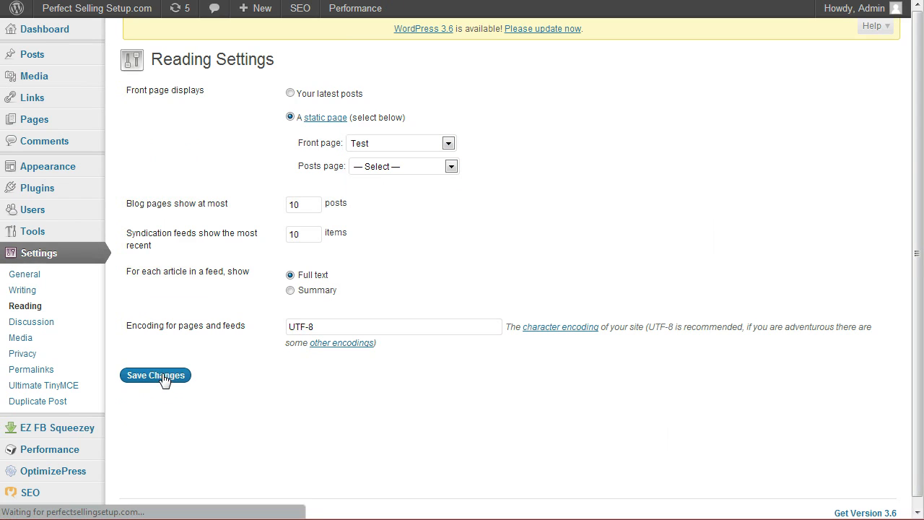
click(156, 375)
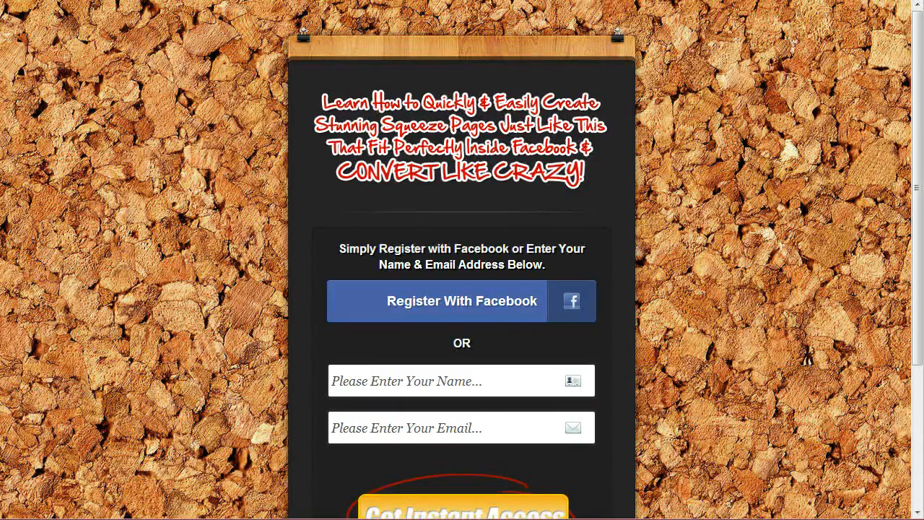
mouse_move(835, 164)
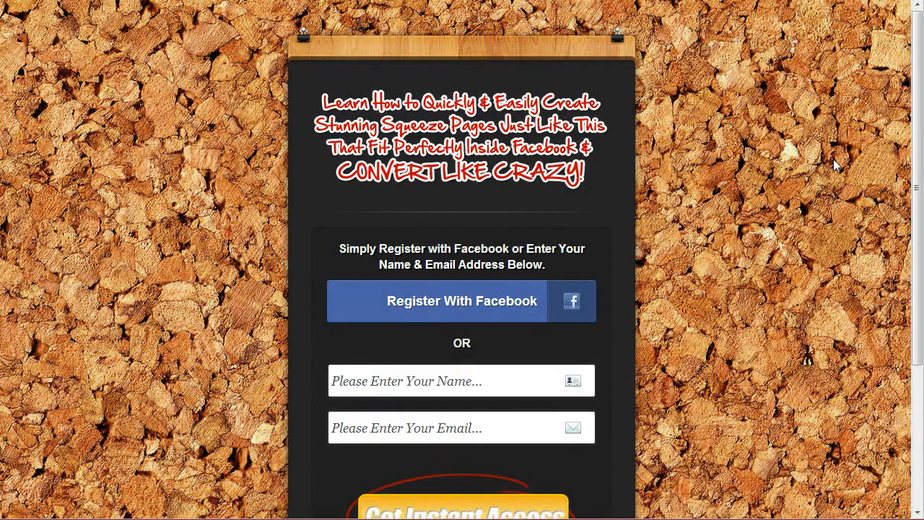
Scroll the homepage squeeze page down to the opt-in fields and Get Instant Access button
scroll(down, 3)
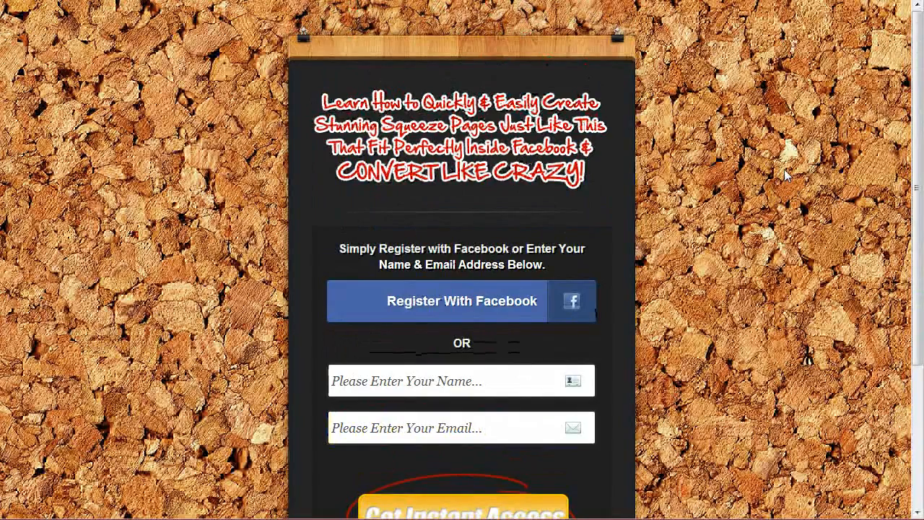
mouse_move(784, 173)
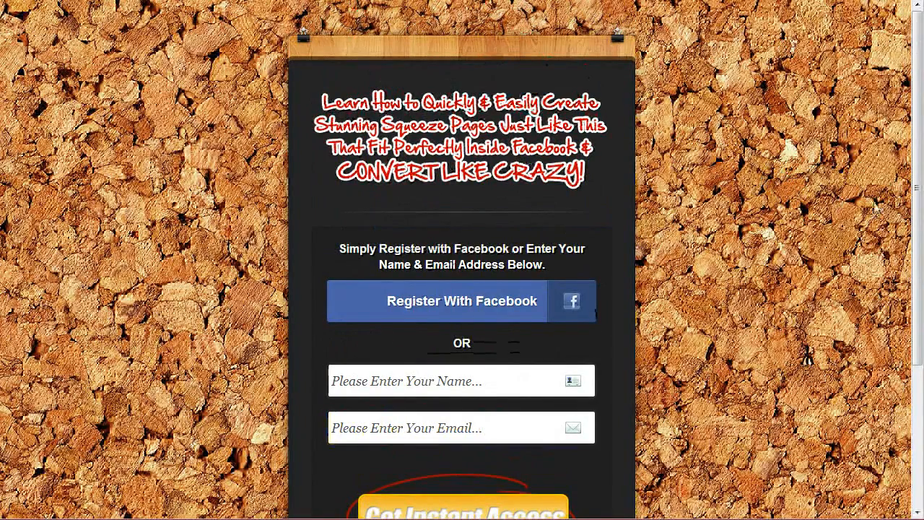
scroll(down, 3)
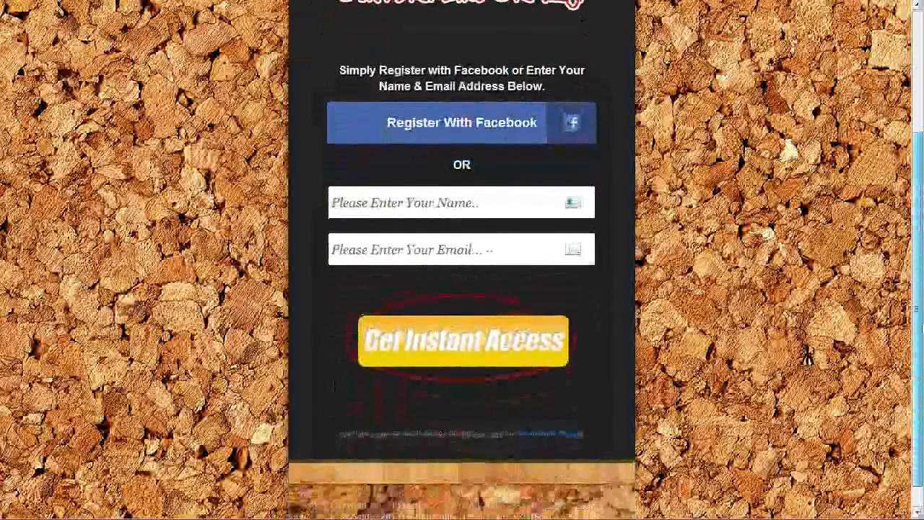